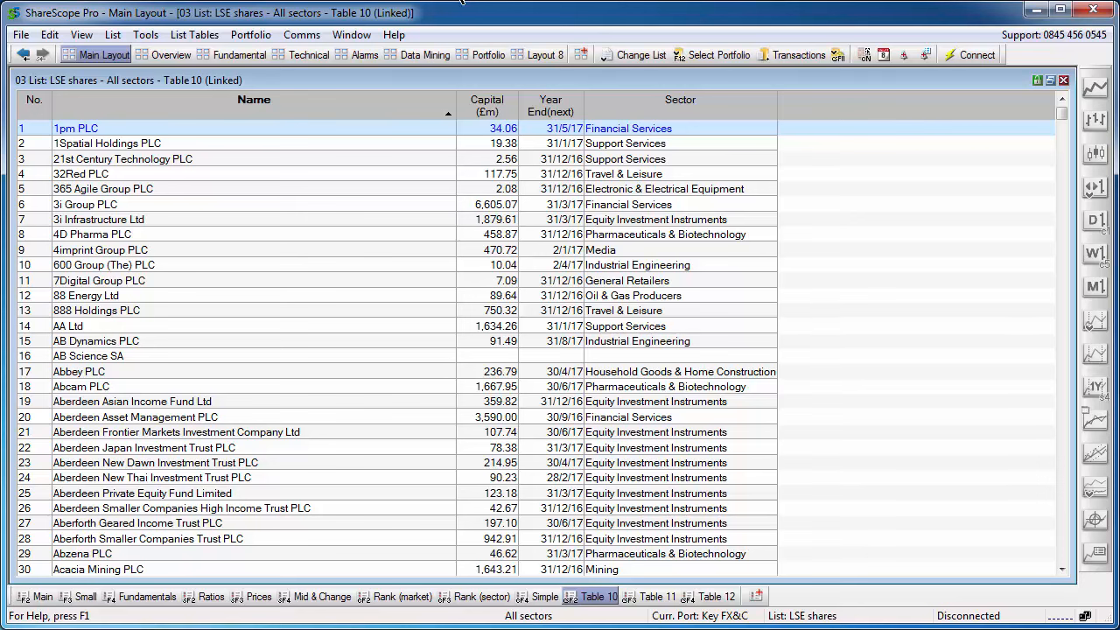
mouse_move(468, 5)
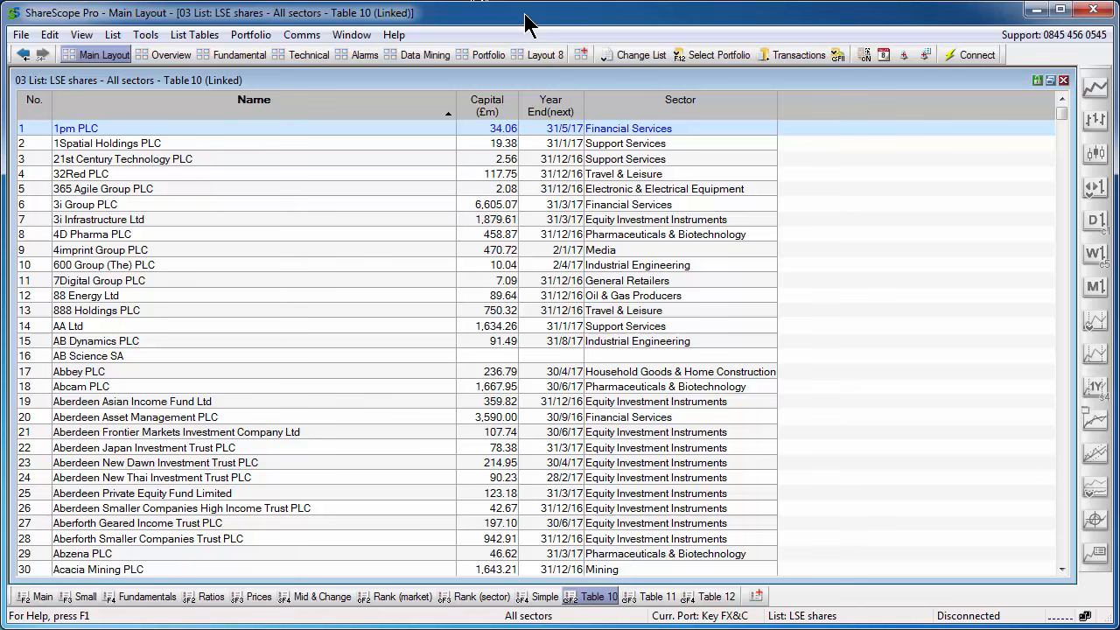
mouse_move(593, 26)
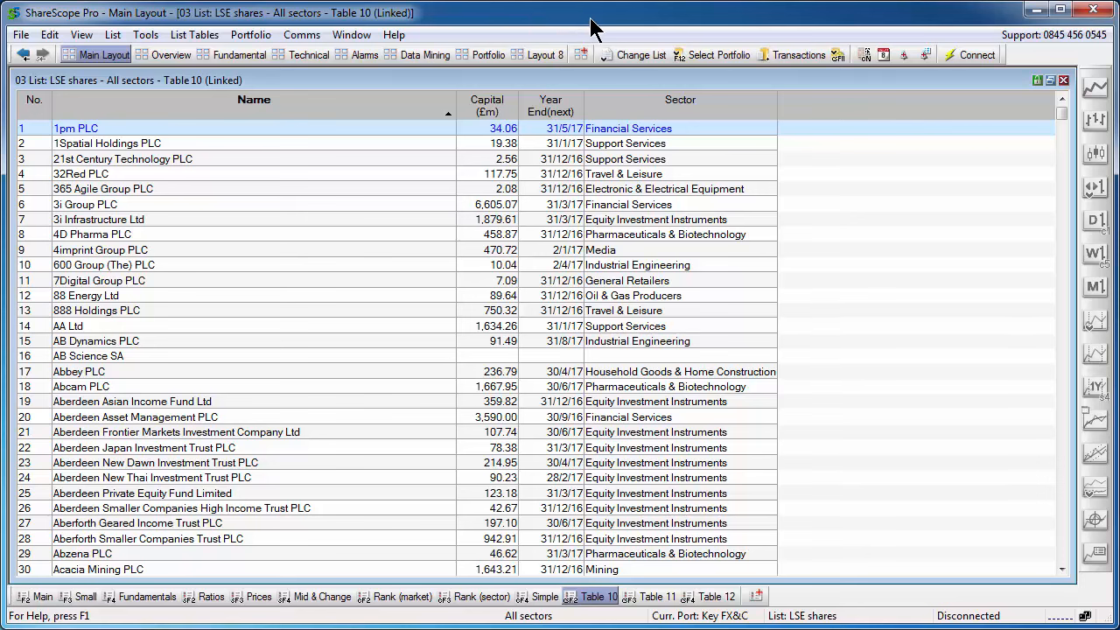
mouse_move(594, 31)
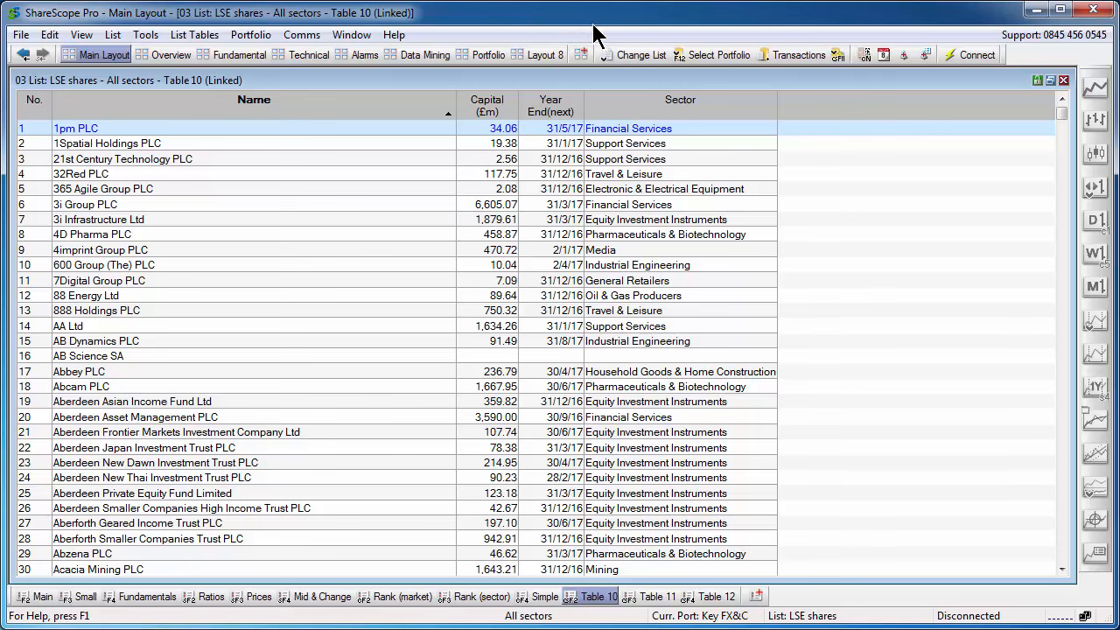
mouse_move(628, 46)
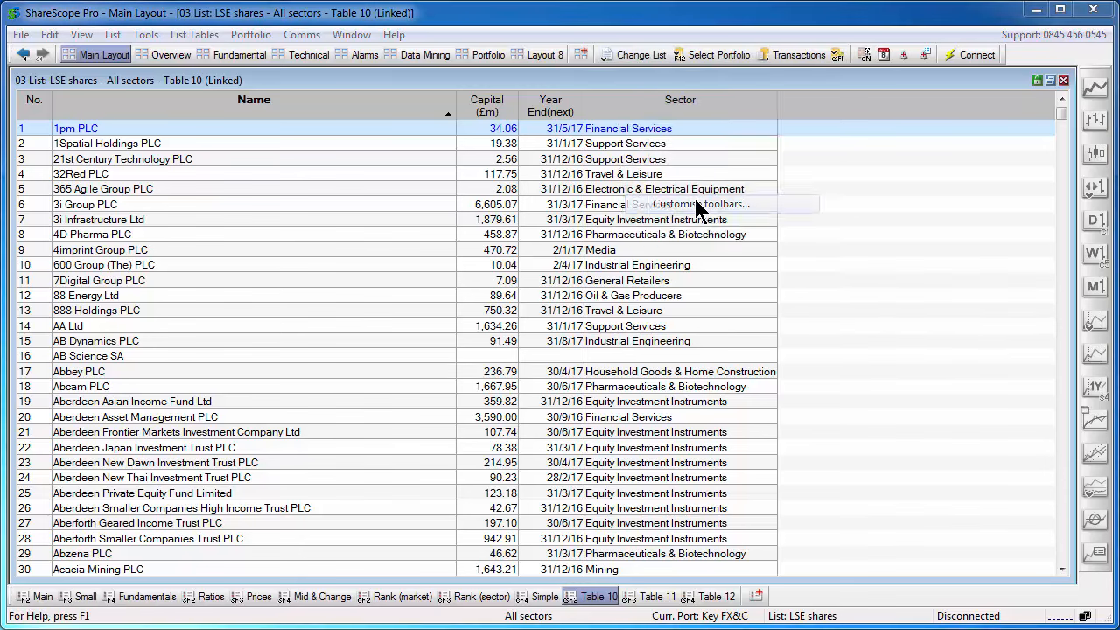
Add 'Enable column filters' to the Main toolbar, move it up, and confirm.
click(698, 204)
text(filte)
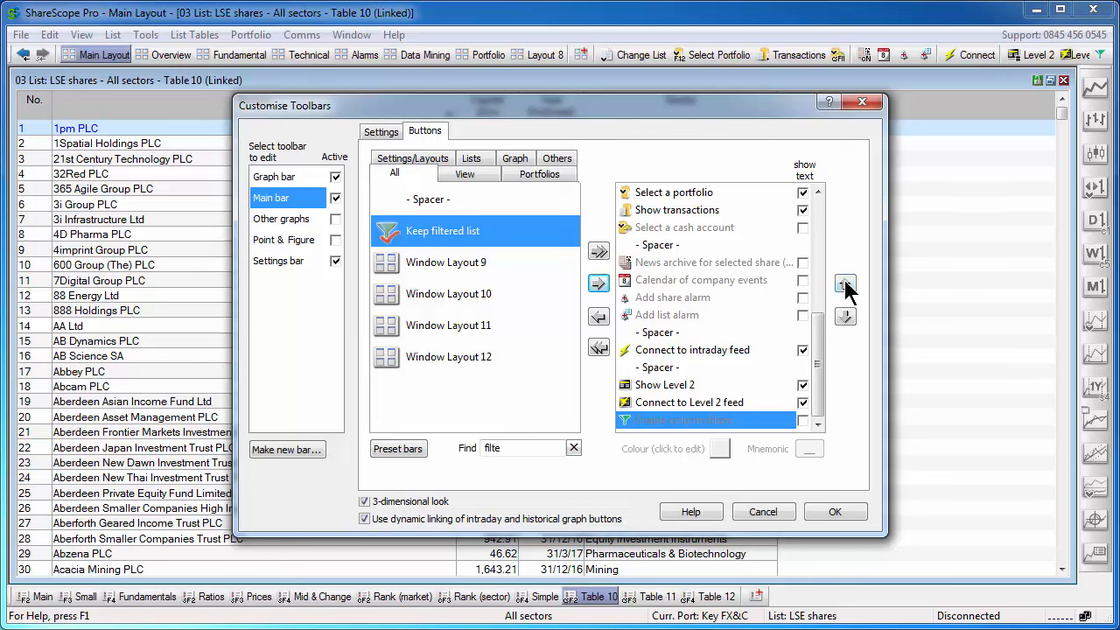
click(845, 285)
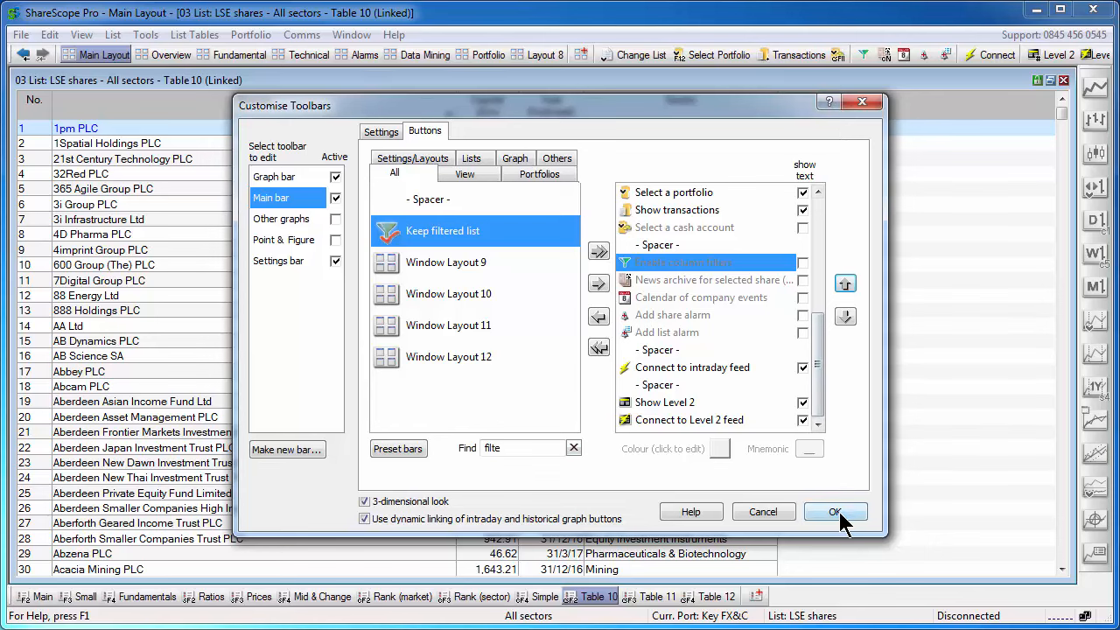
click(833, 511)
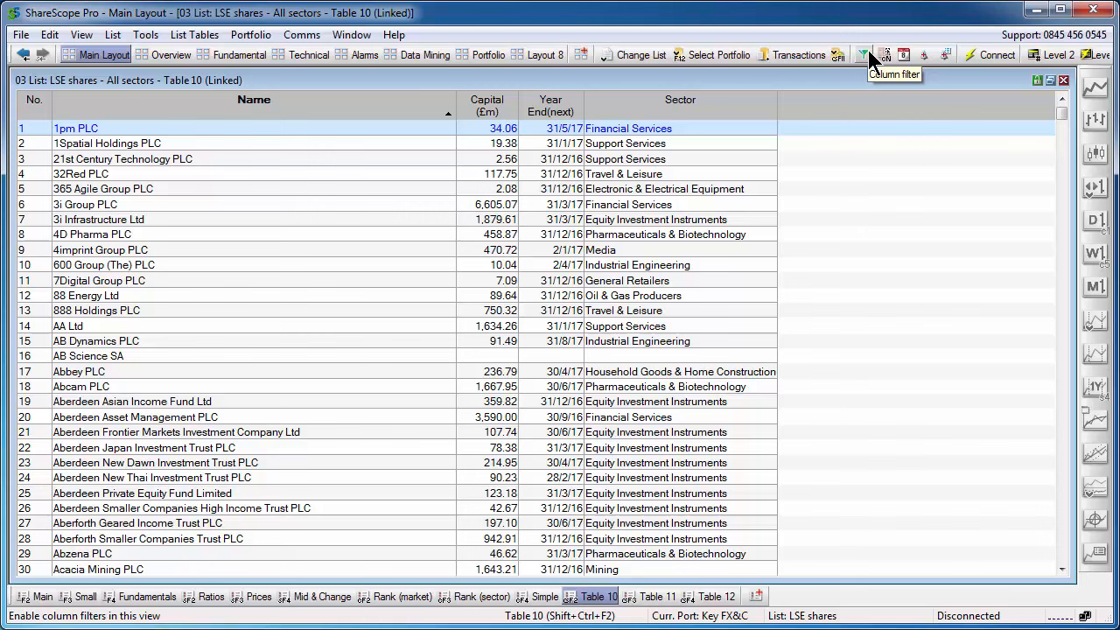
mouse_move(547, 170)
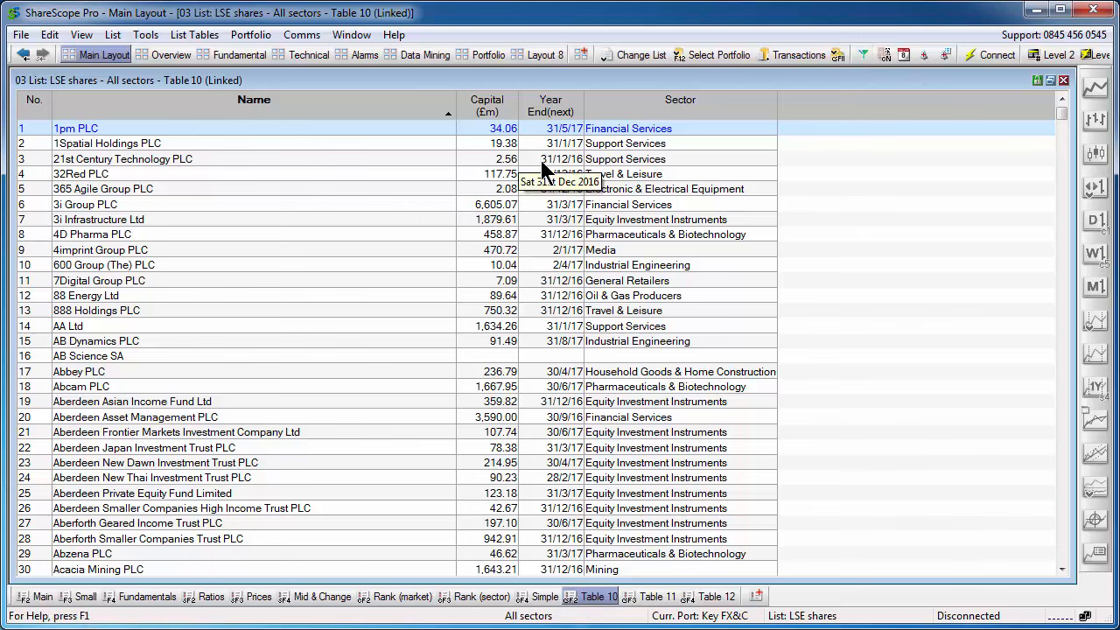
mouse_move(461, 164)
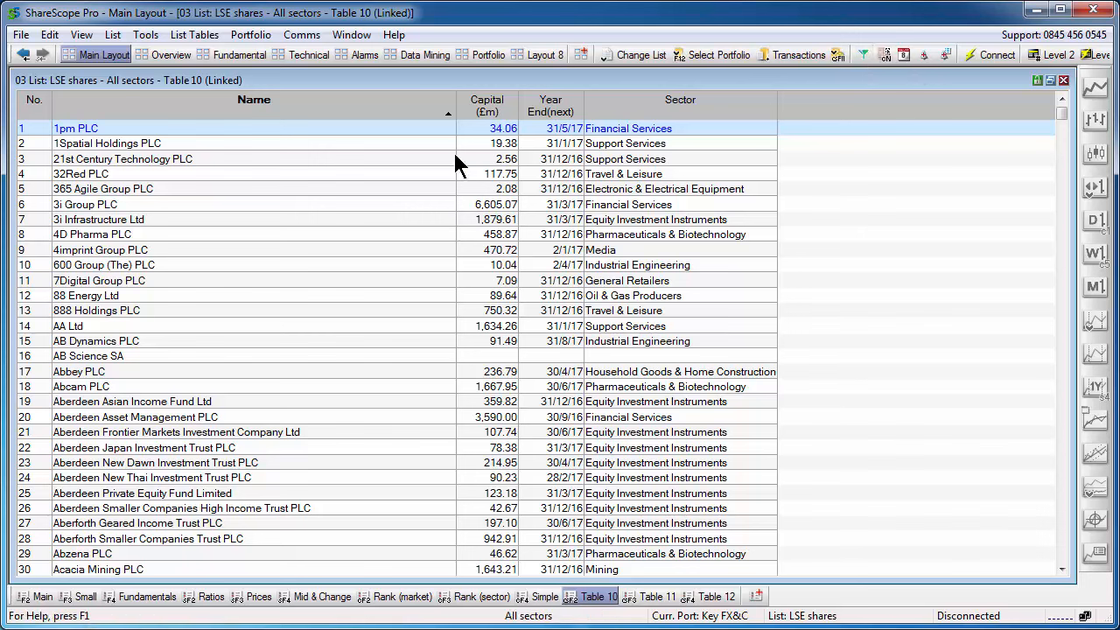
mouse_move(340, 153)
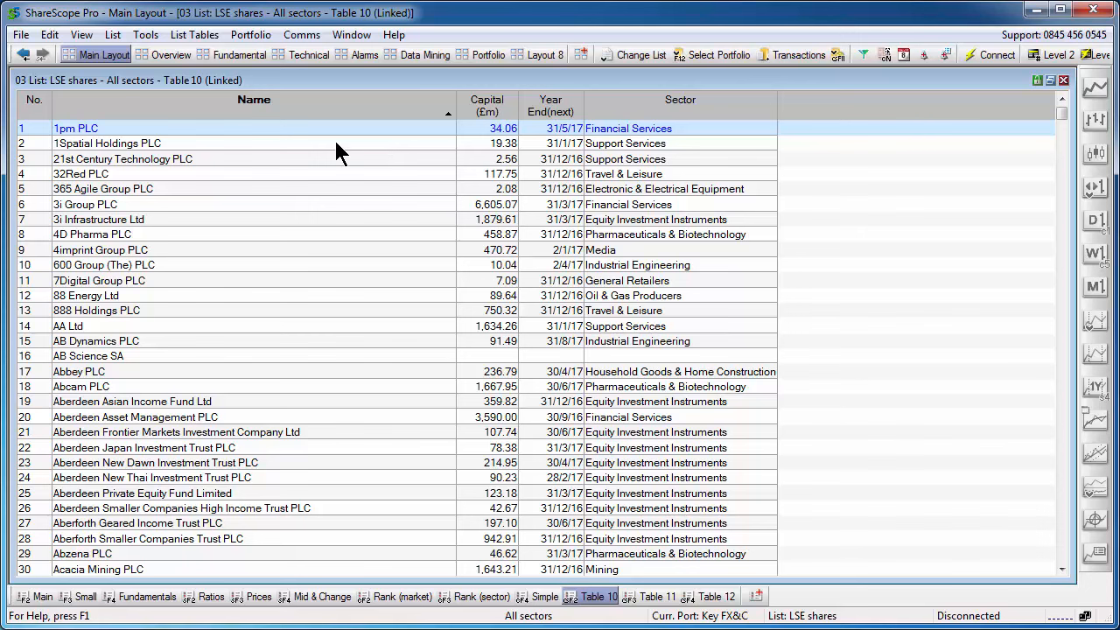
mouse_move(503, 139)
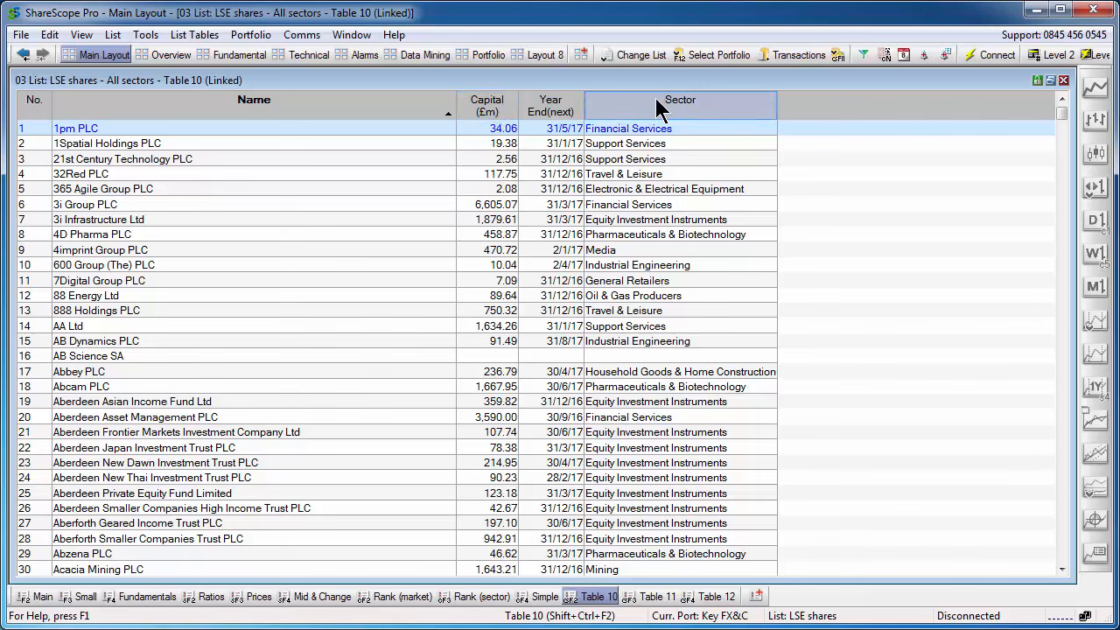
click(487, 105)
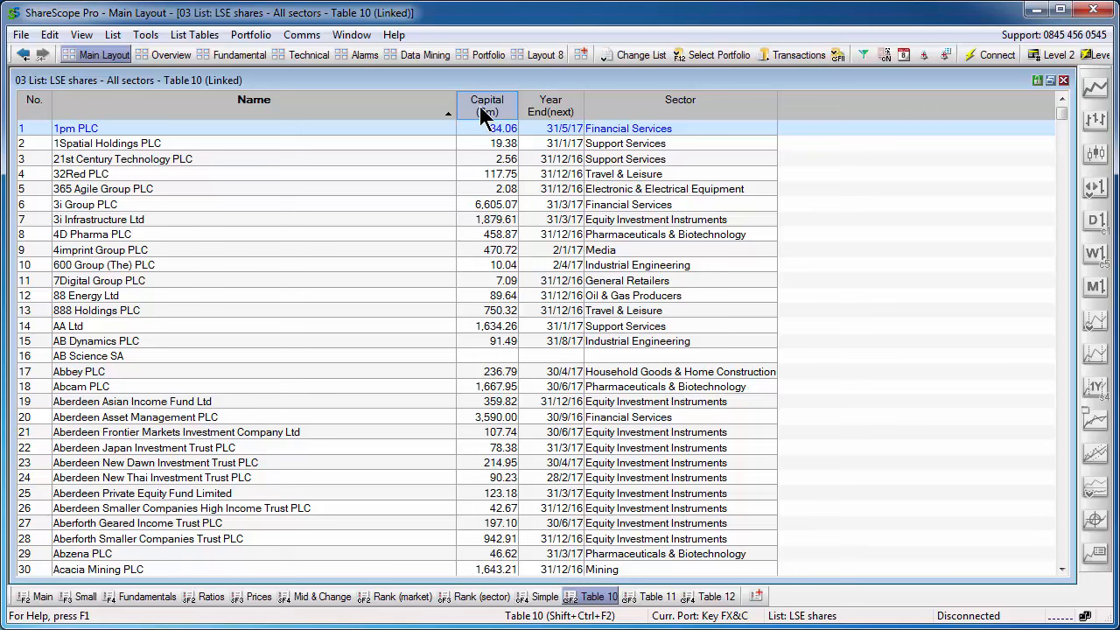
mouse_move(488, 114)
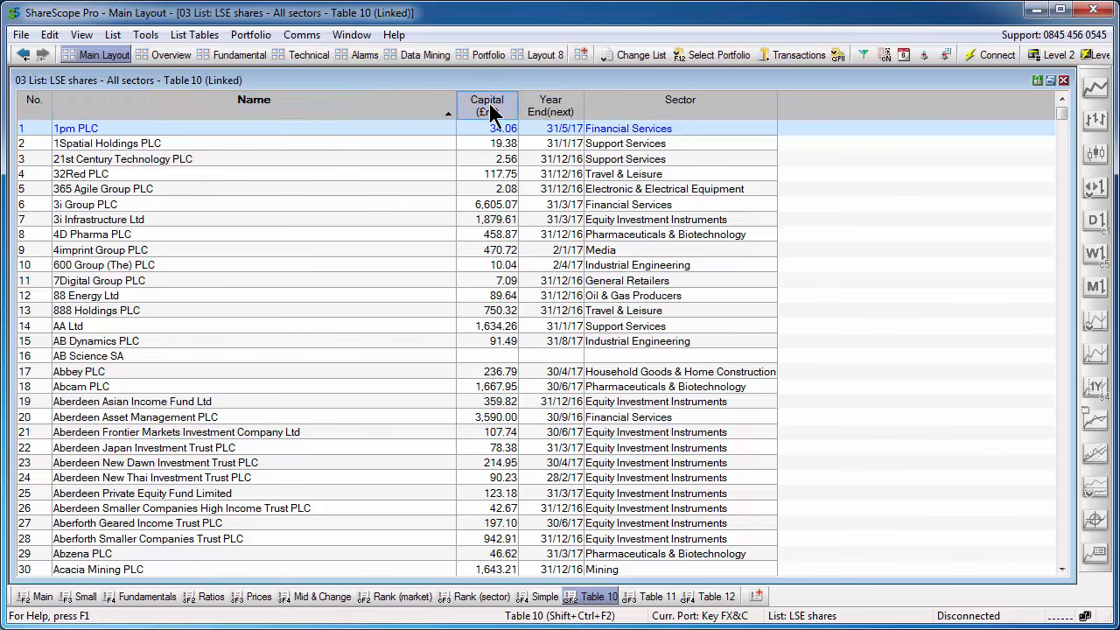
right_click(486, 105)
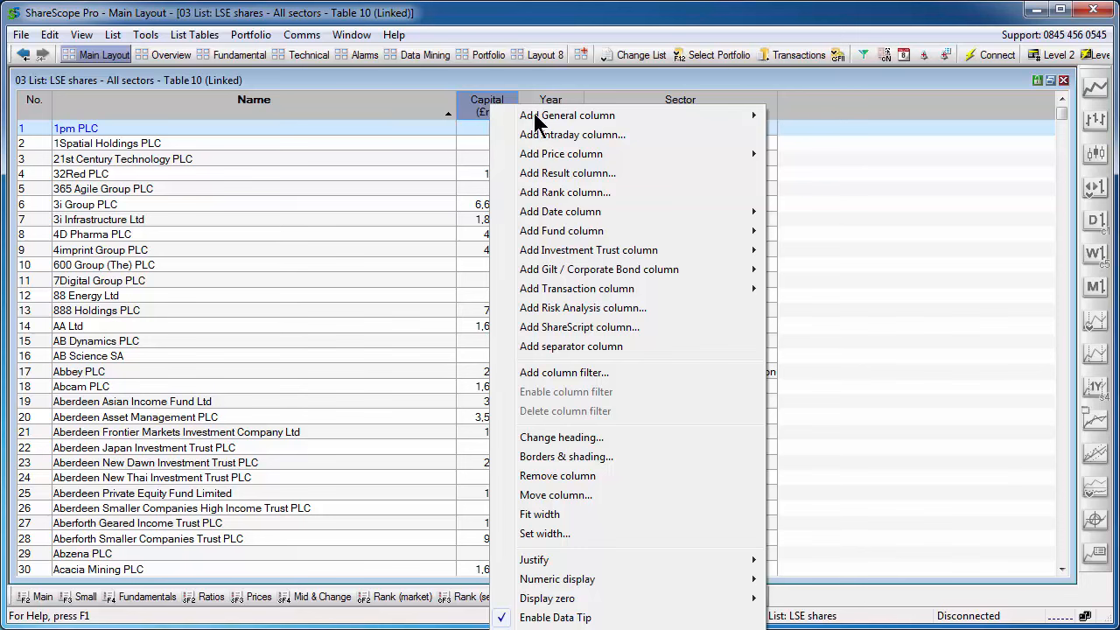
mouse_move(563, 372)
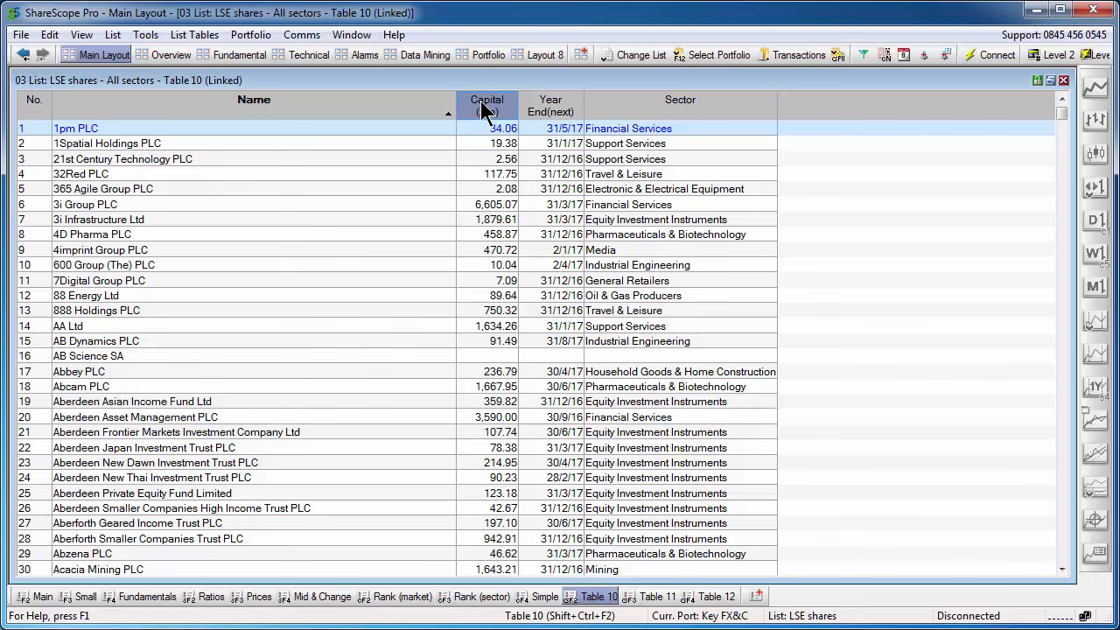
Add a Capital (£m) column filter and drag its Filter dialog beside the column.
click(487, 105)
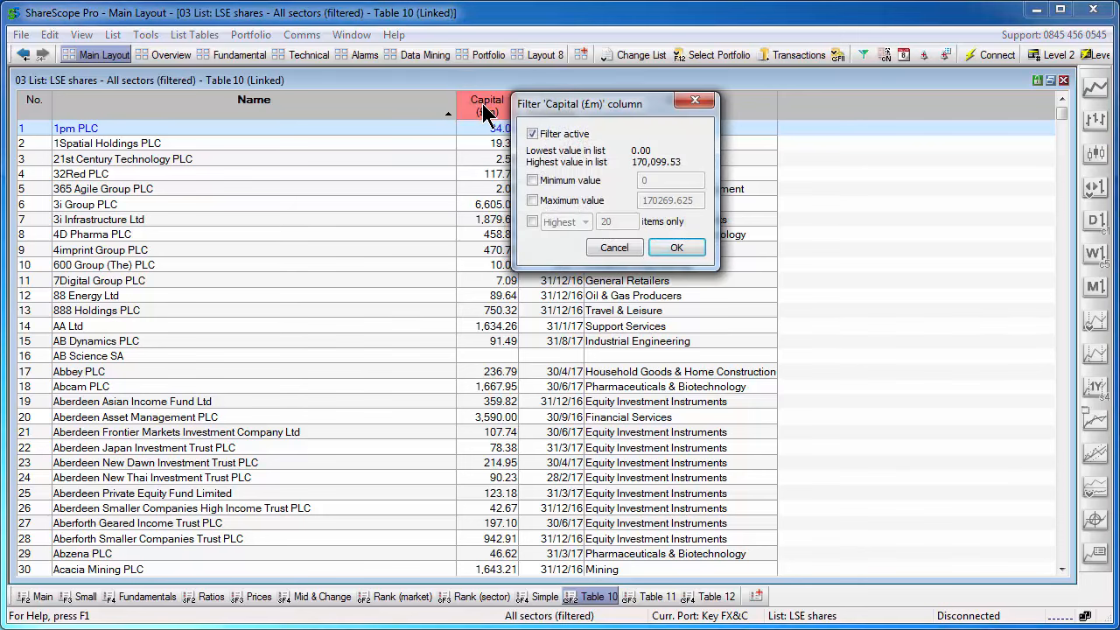
mouse_move(487, 118)
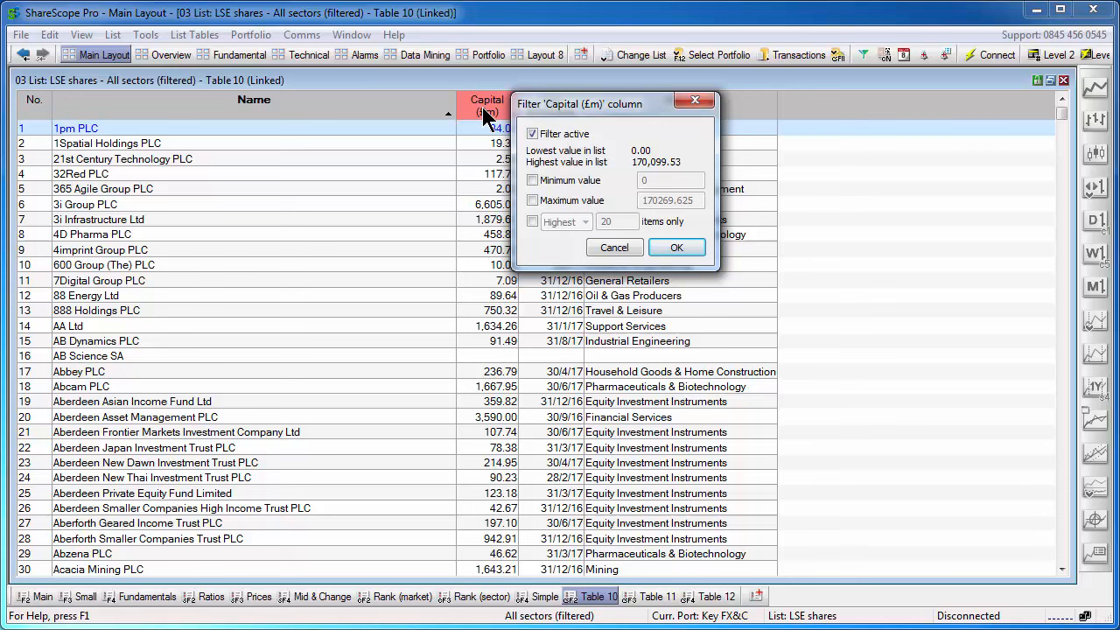
mouse_move(582, 114)
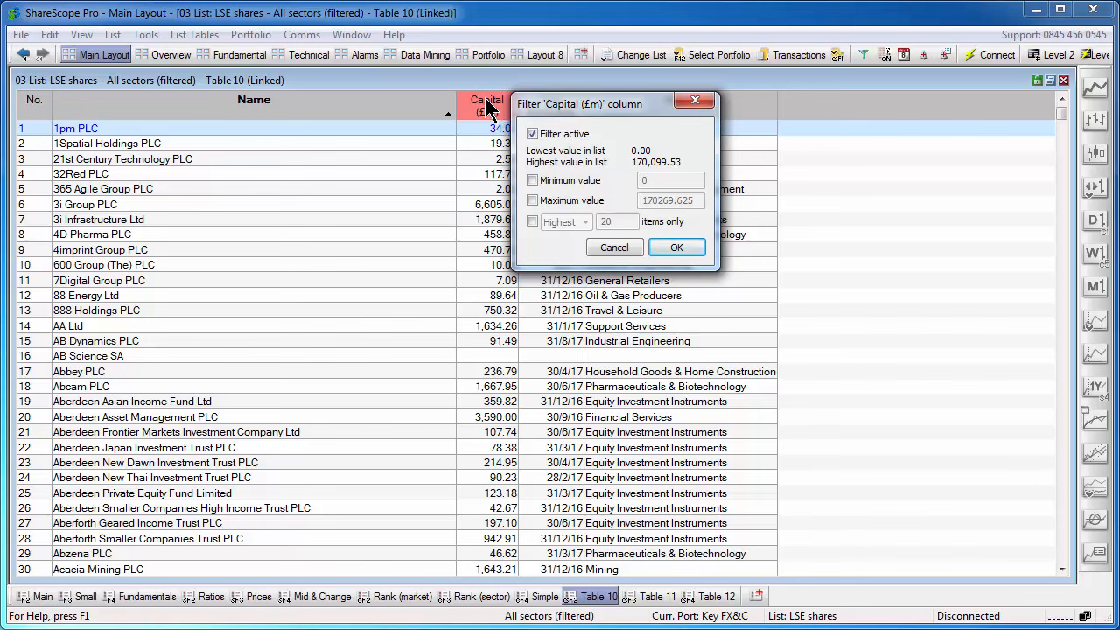
drag(580, 104, 612, 126)
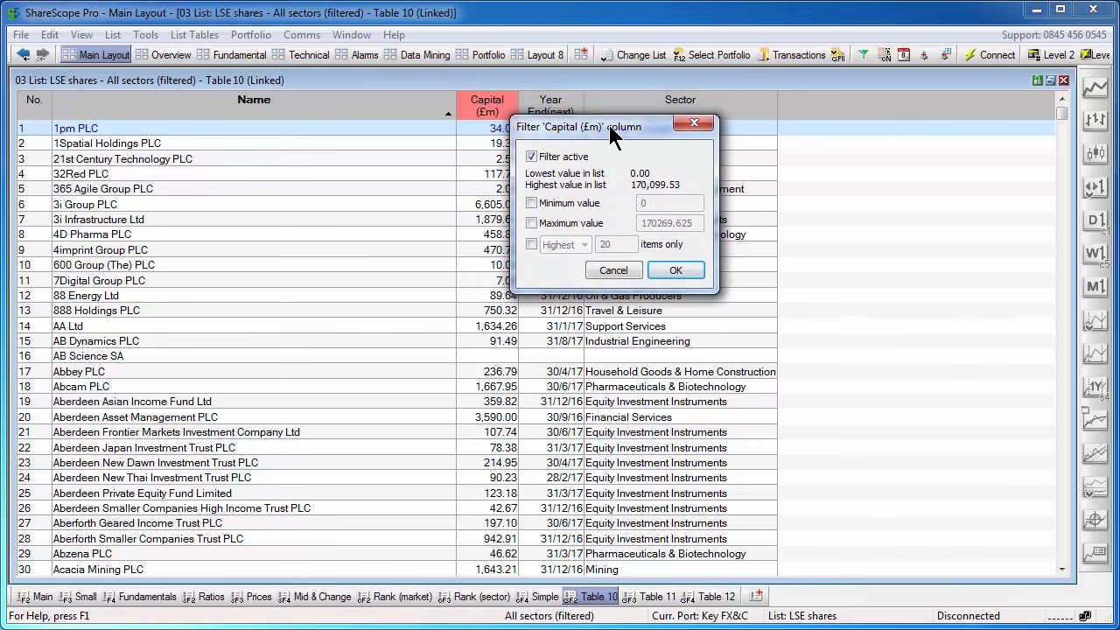
drag(577, 126, 599, 134)
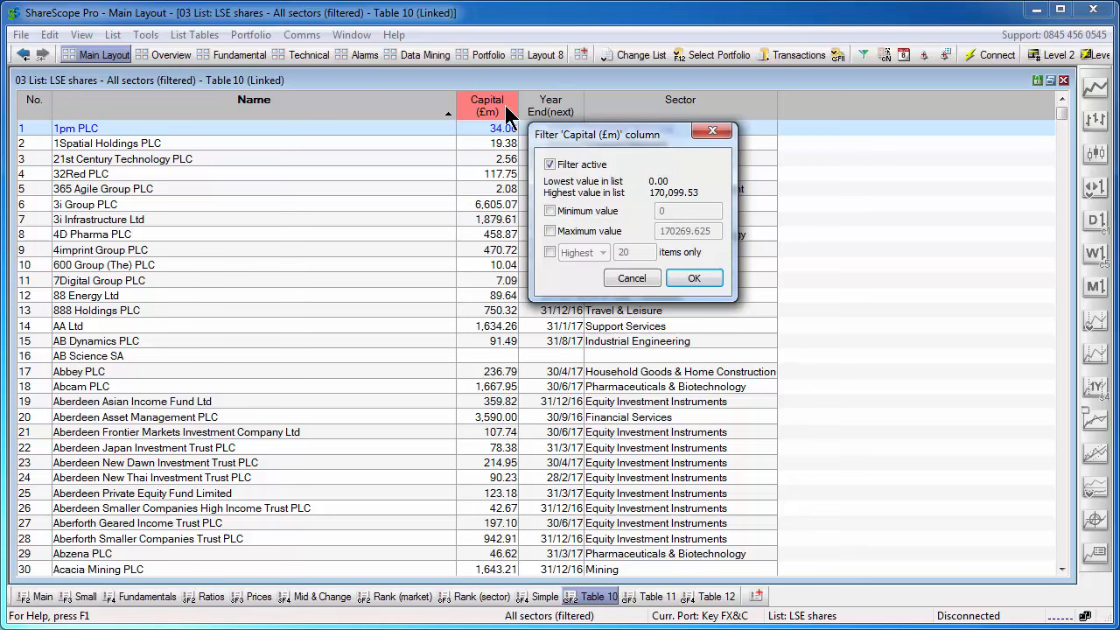
mouse_move(501, 110)
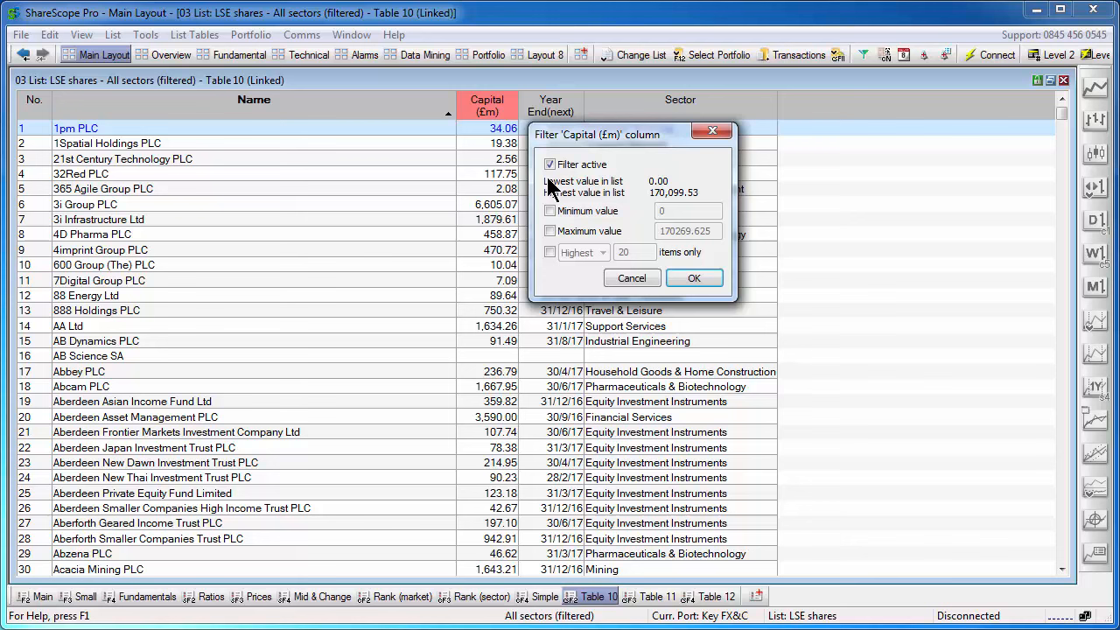
mouse_move(669, 188)
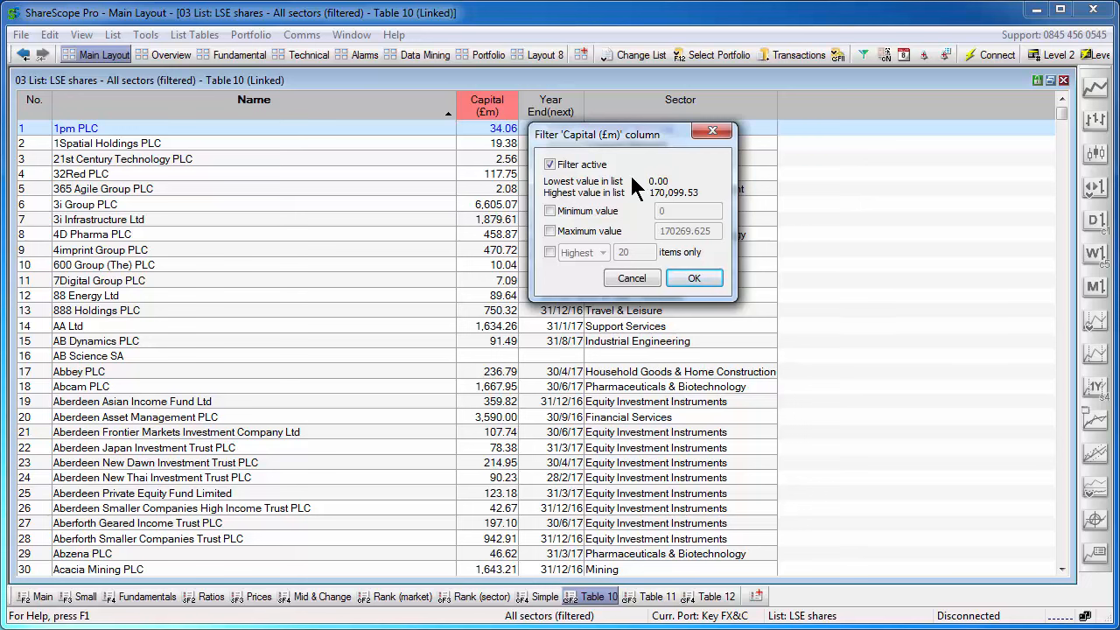
mouse_move(684, 199)
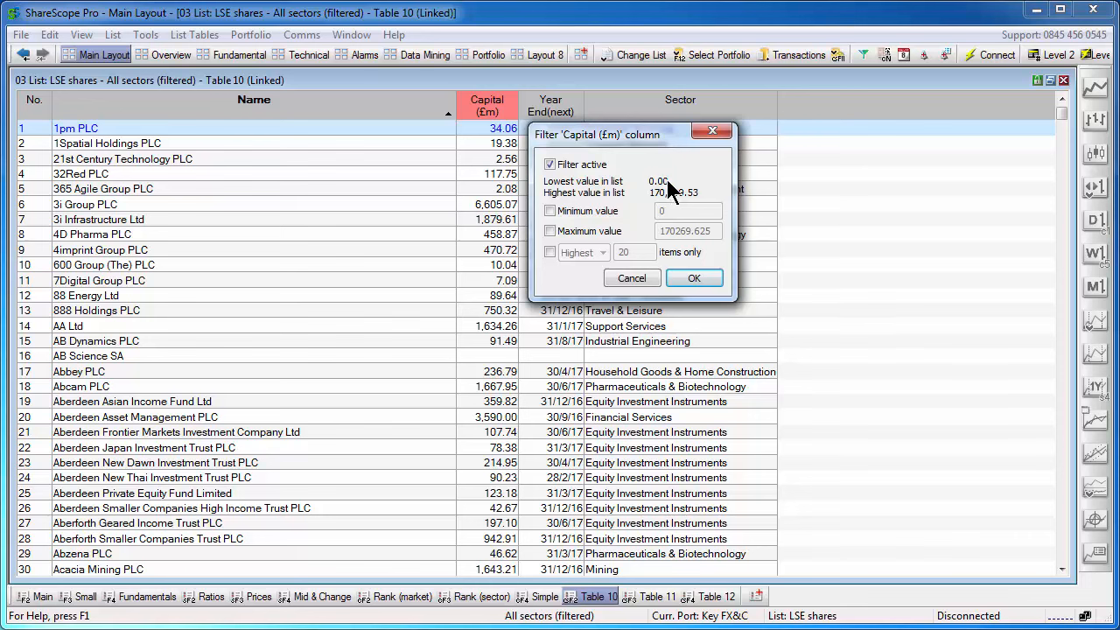
mouse_move(665, 197)
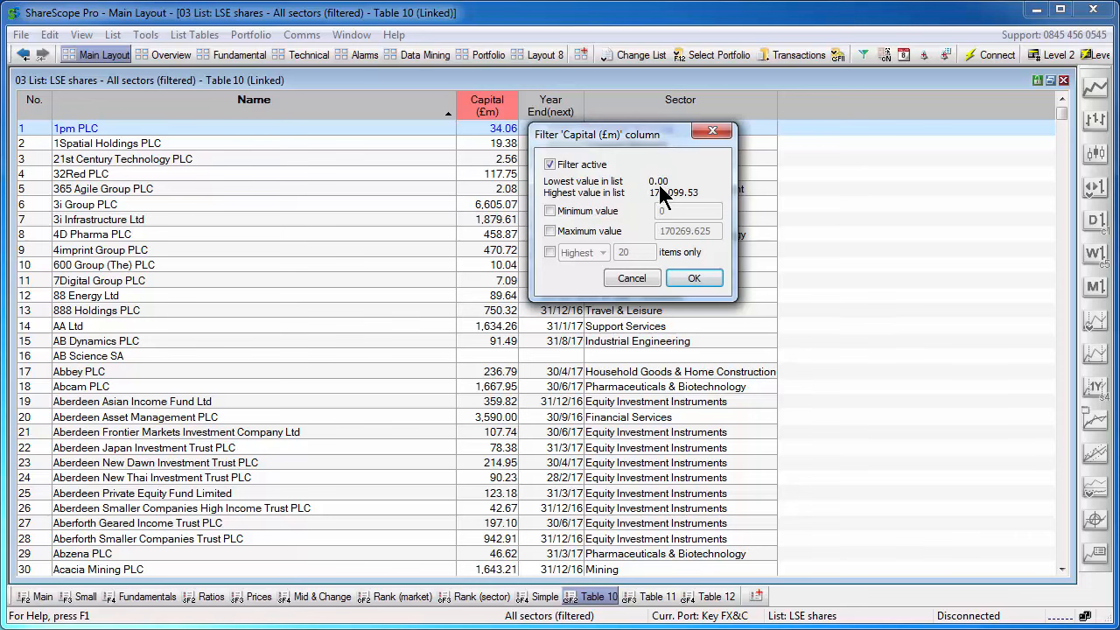
mouse_move(661, 206)
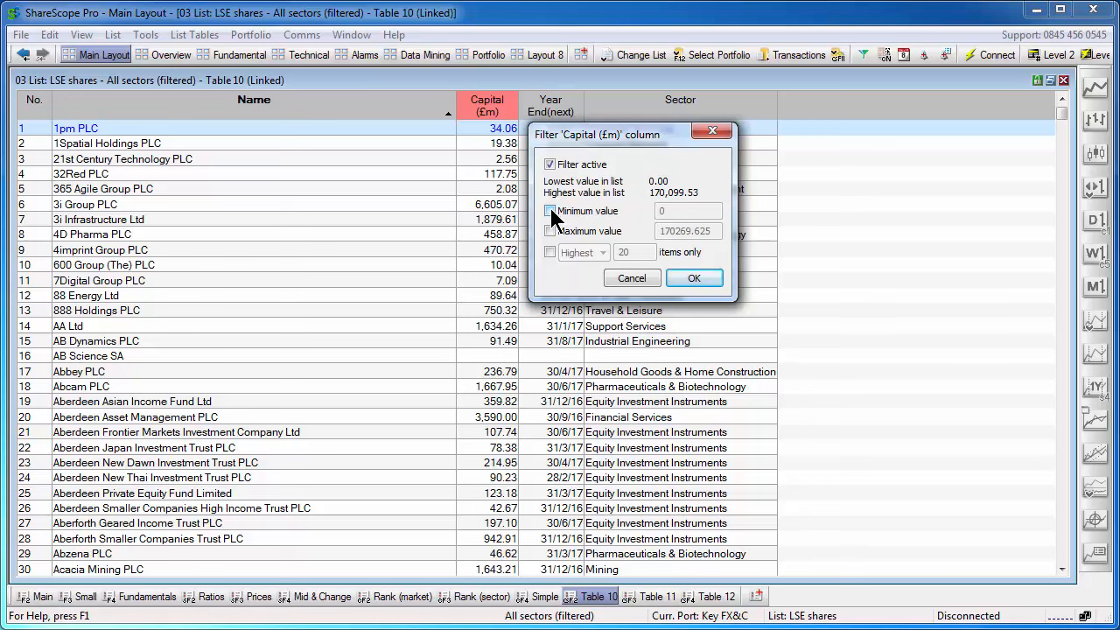
Set the Capital filter to minimum 100, maximum 50000, highest 20 items only.
click(550, 211)
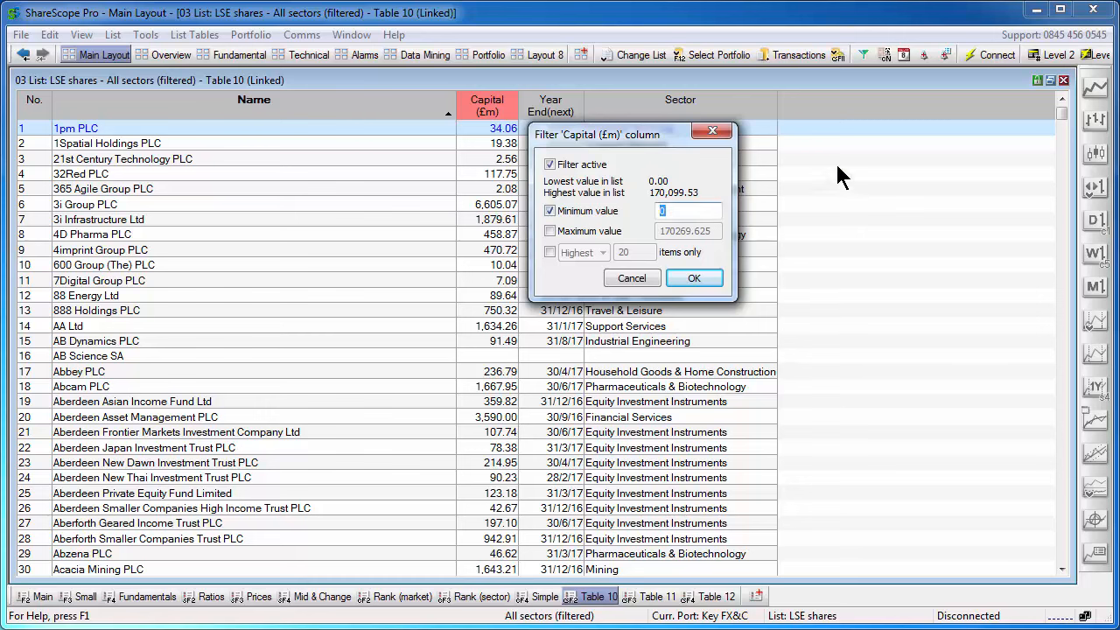
text(100)
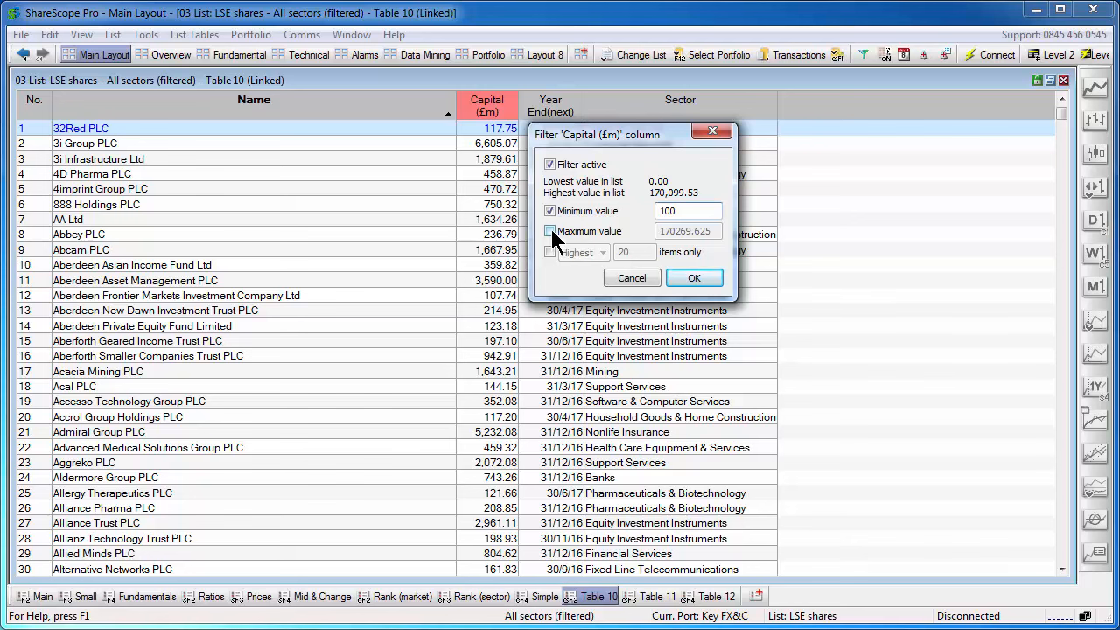
click(550, 231)
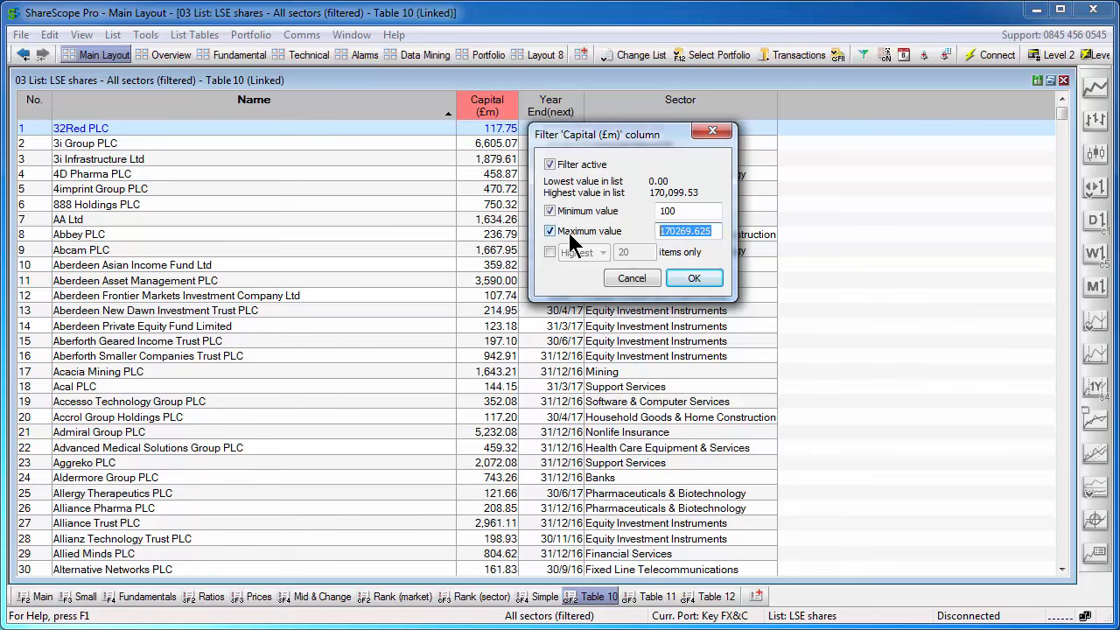
text(50000)
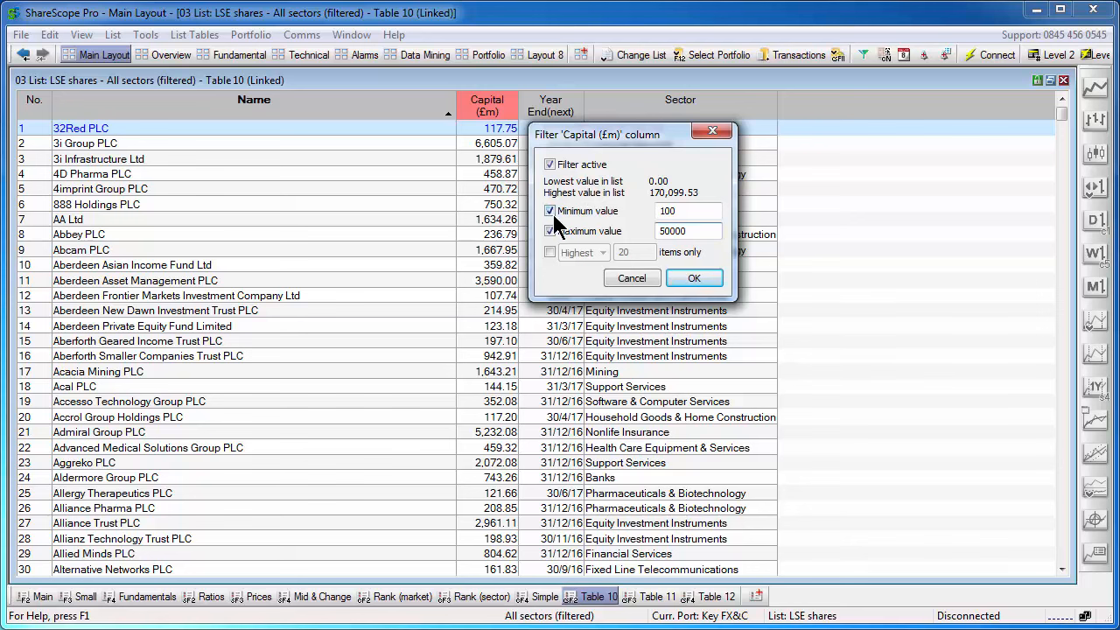
mouse_move(606, 218)
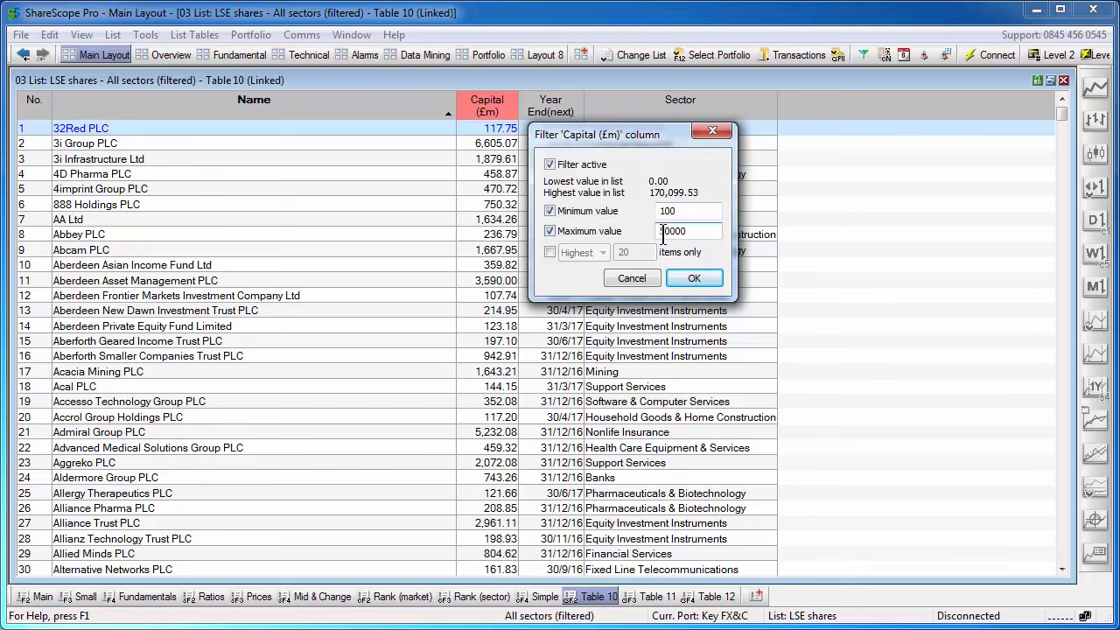
text(50000)
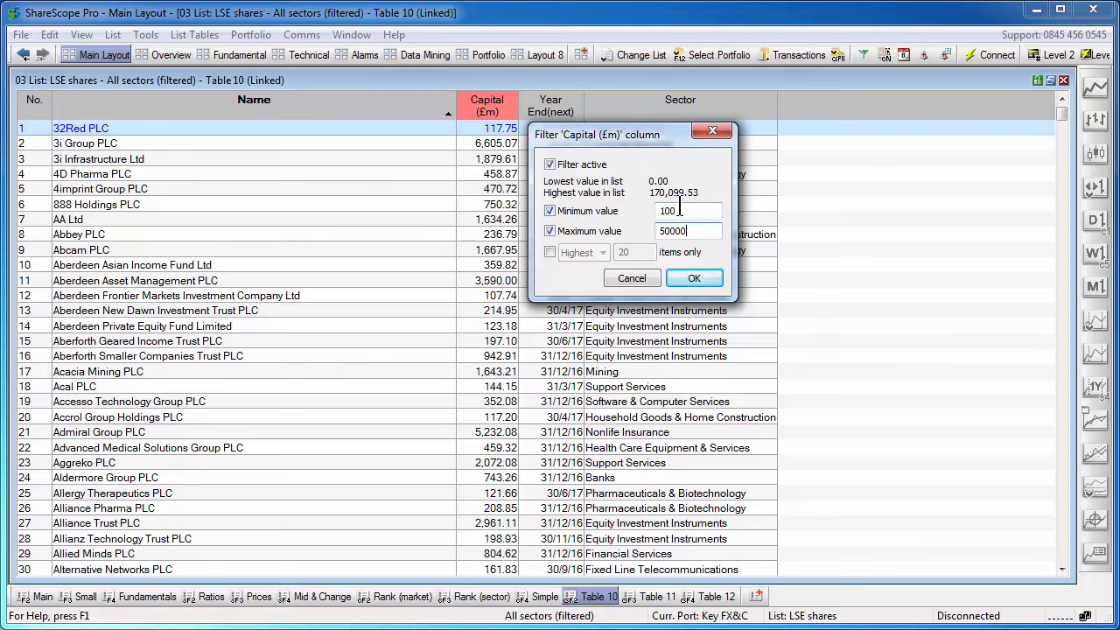
click(549, 252)
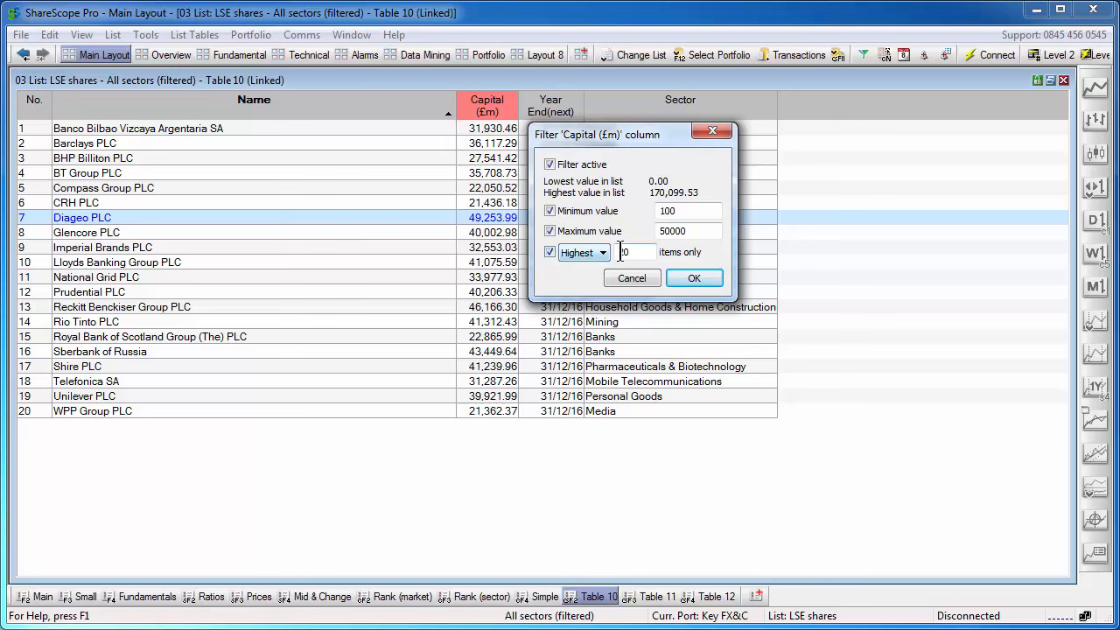
Change the Capital filter's highest-items count from 20 to 10.
click(601, 252)
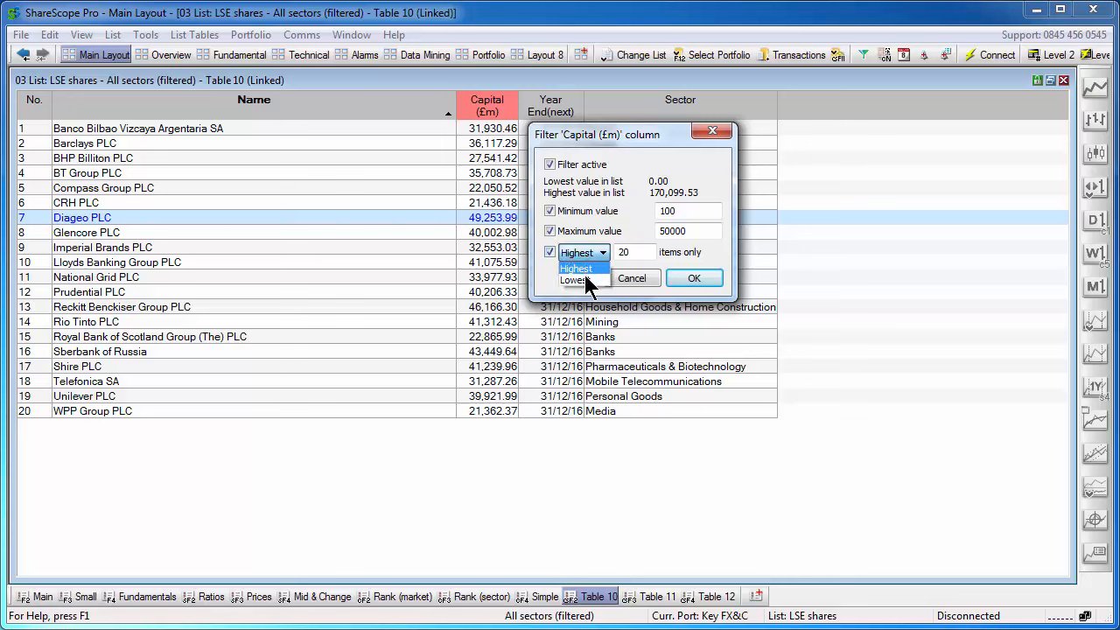
click(577, 267)
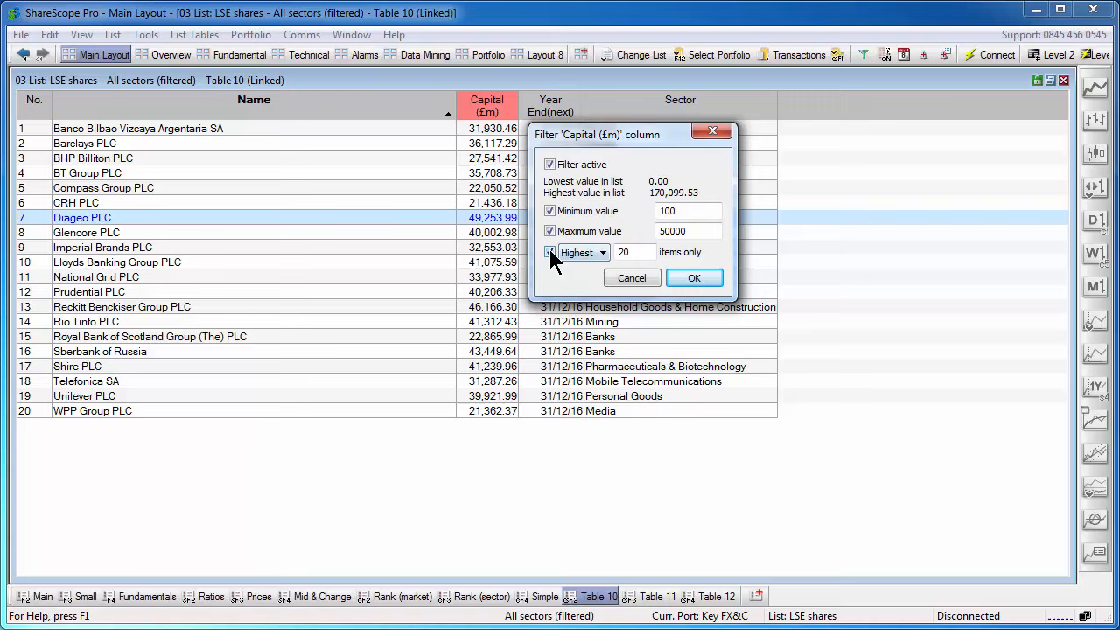
click(550, 253)
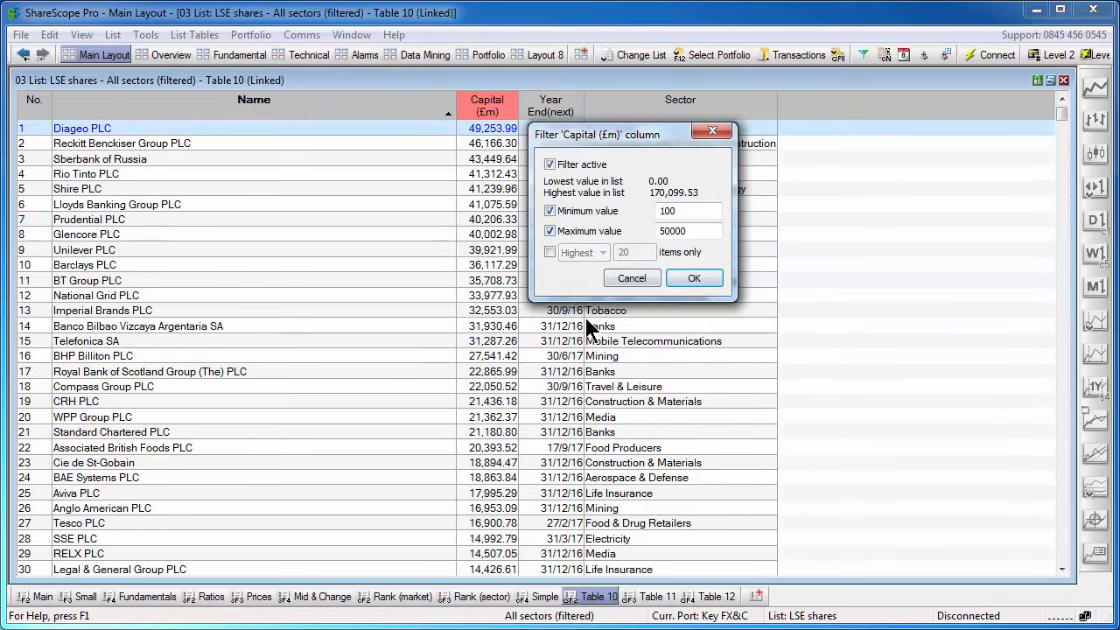
mouse_move(446, 197)
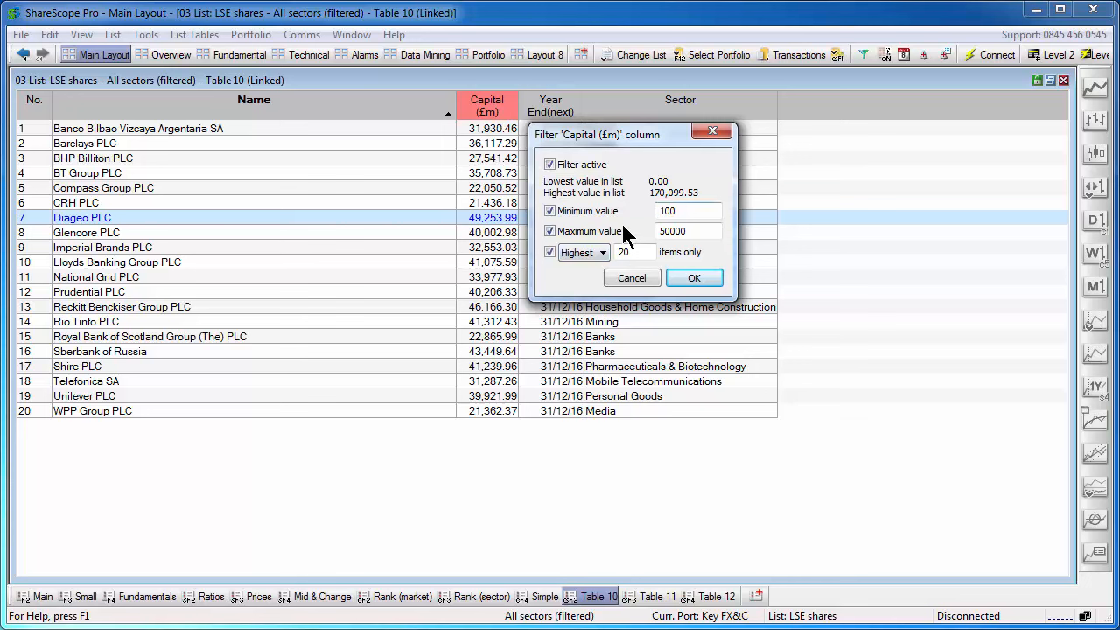
click(634, 252)
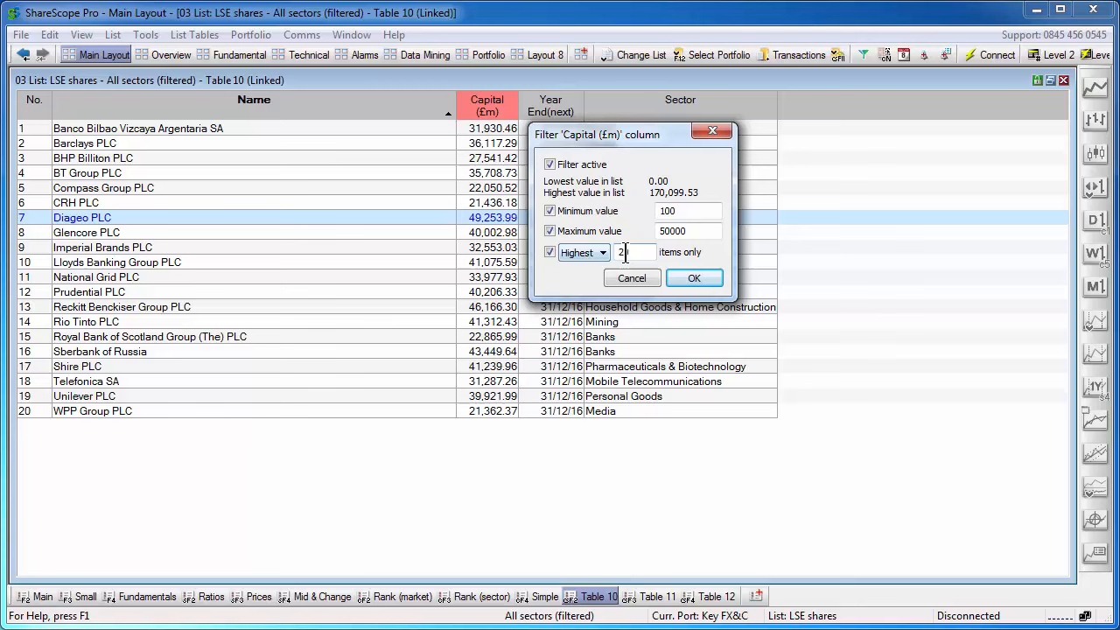
text(30)
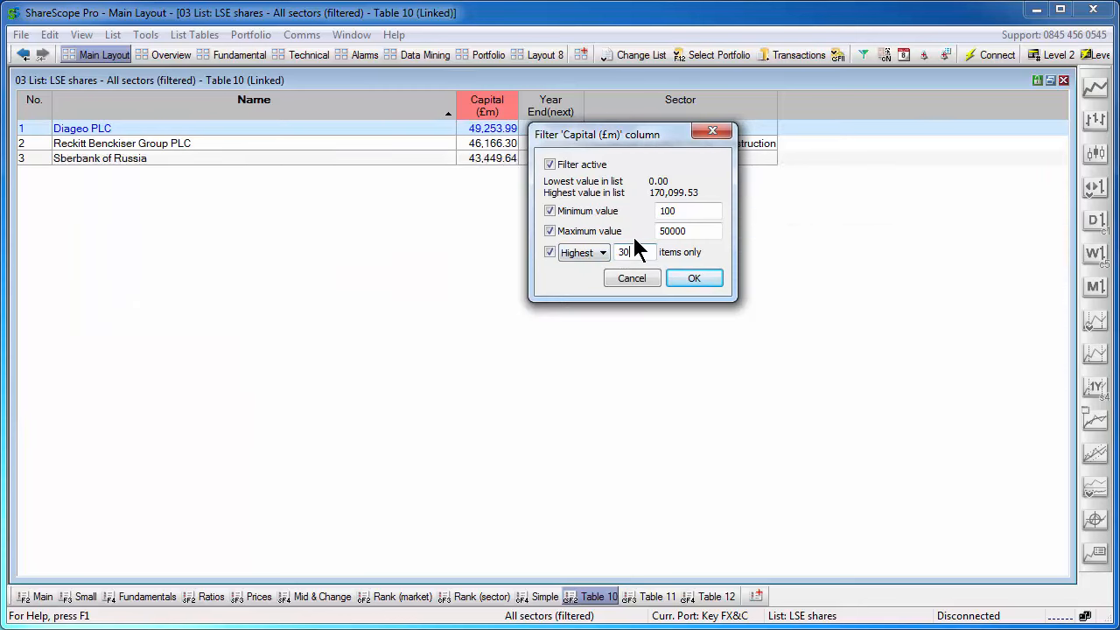
key(Backspace)
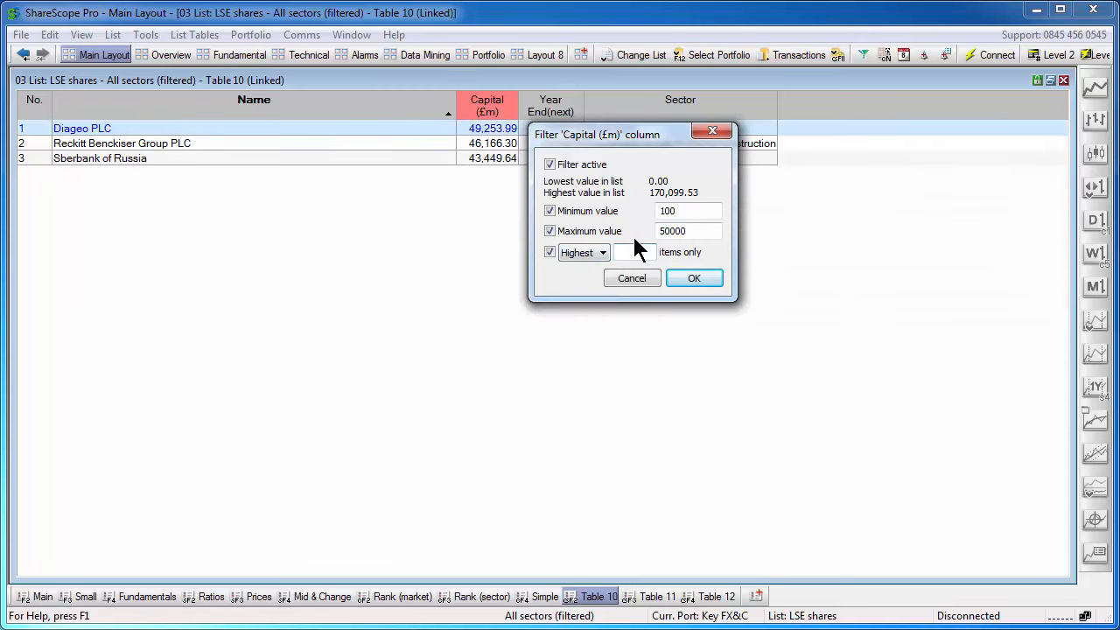
text(10)
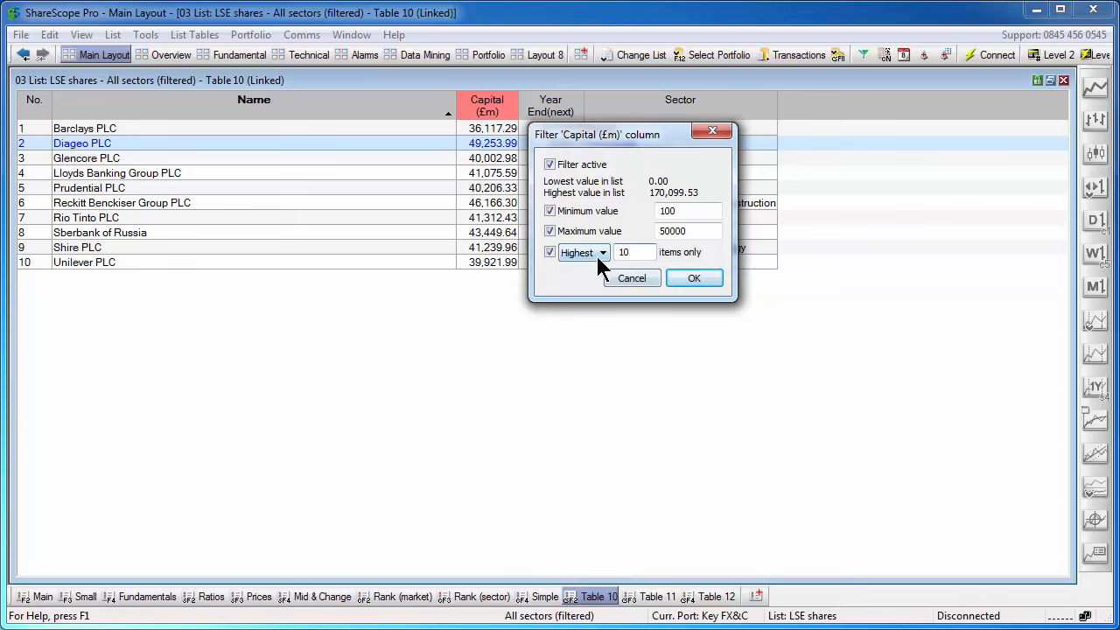
Switch the item limit to Lowest 20, then untick the items-only checkbox.
click(582, 251)
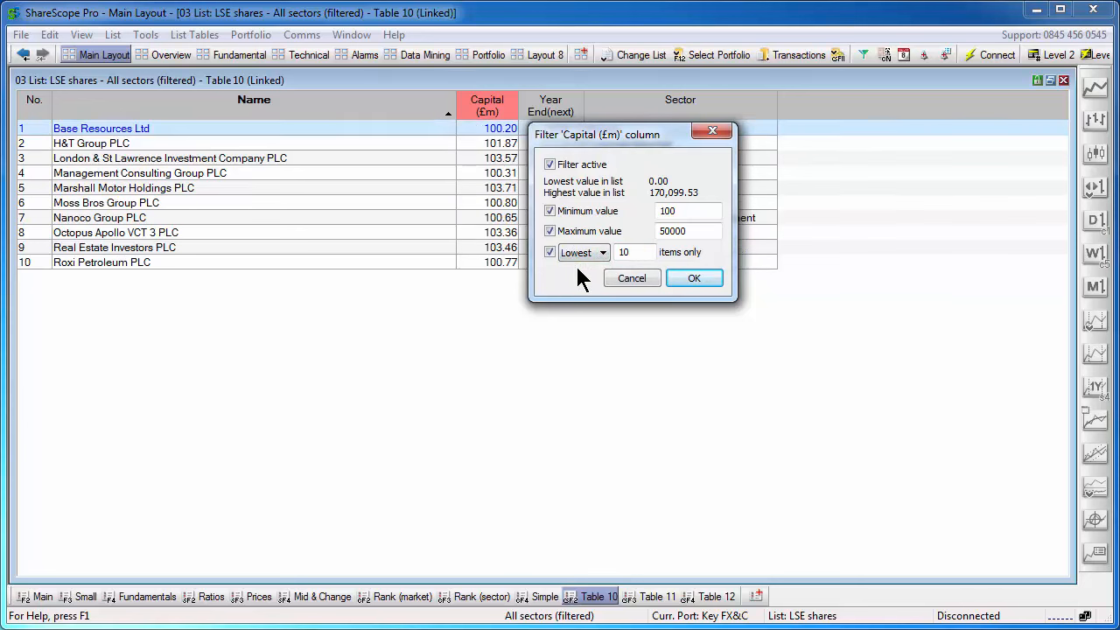
mouse_move(503, 276)
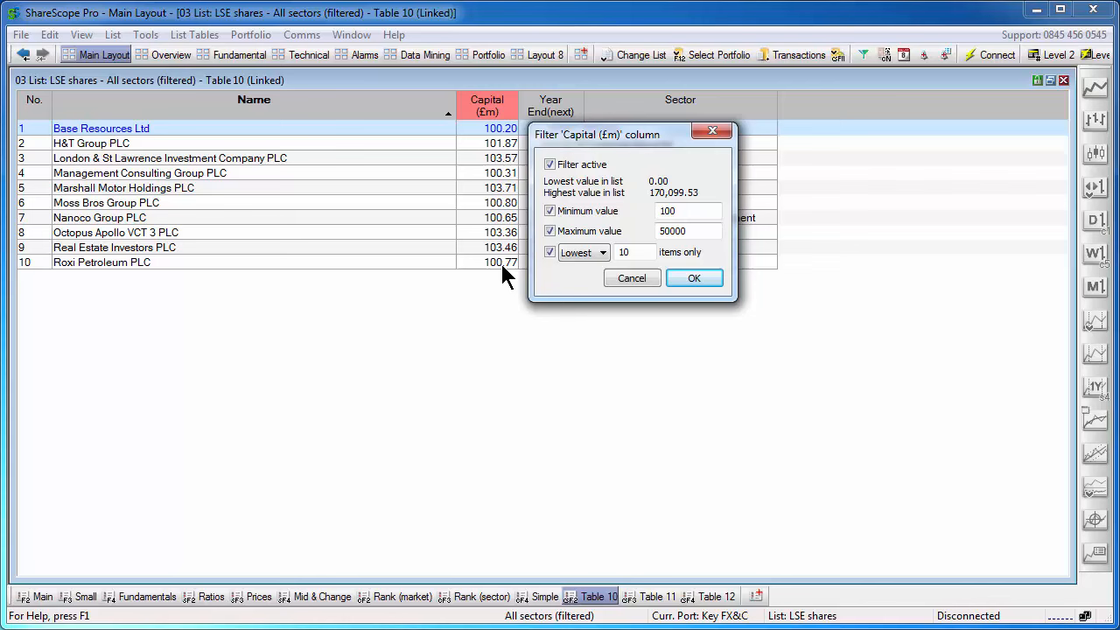
click(634, 252)
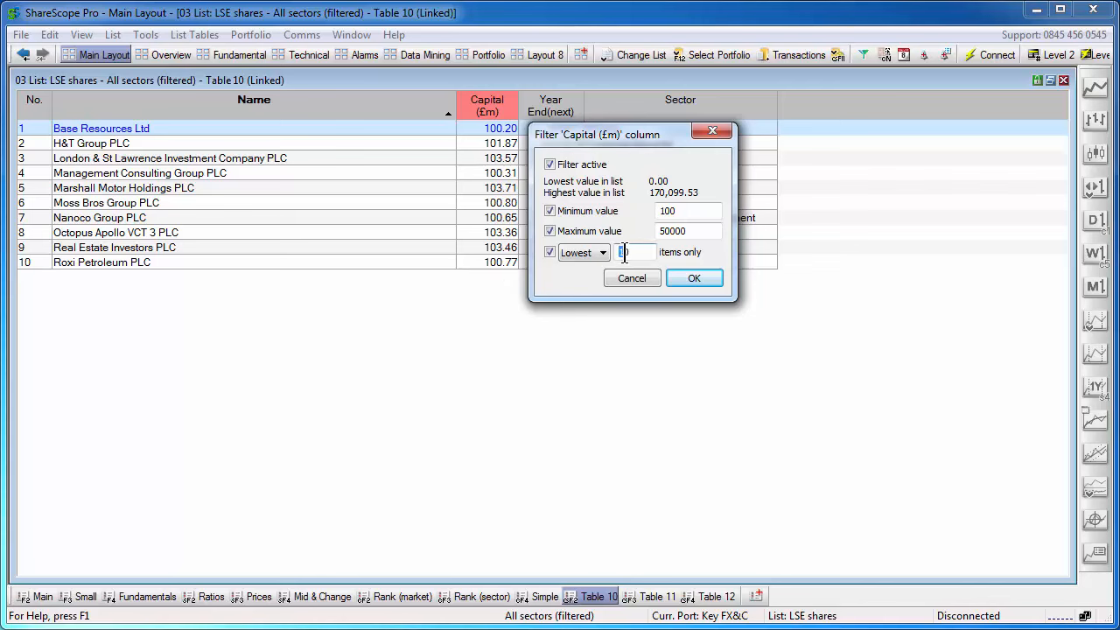
text(20)
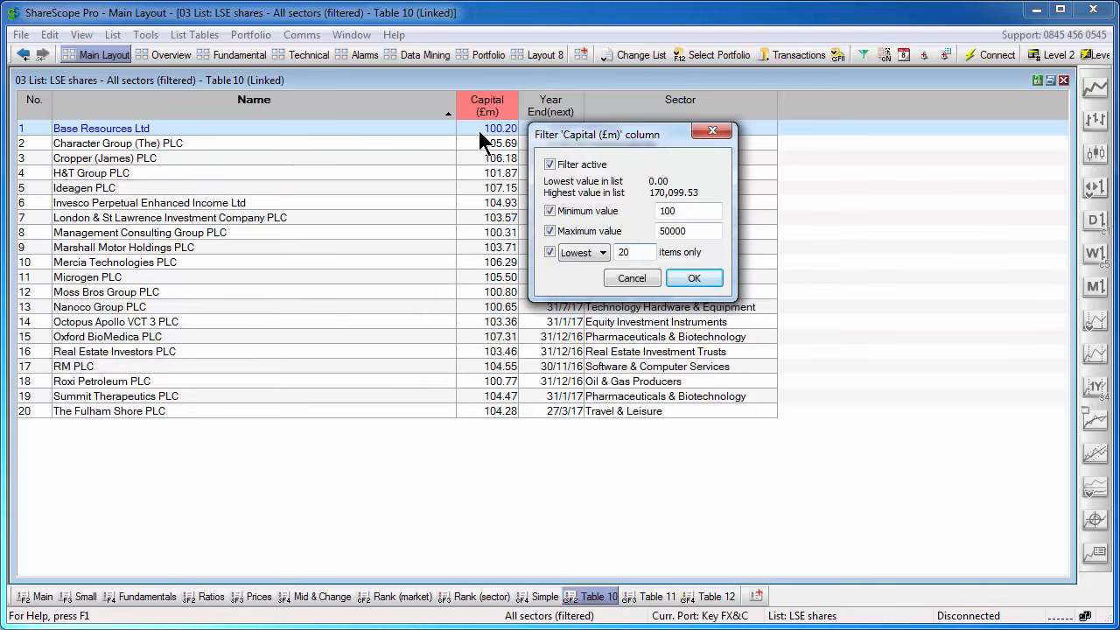
click(551, 252)
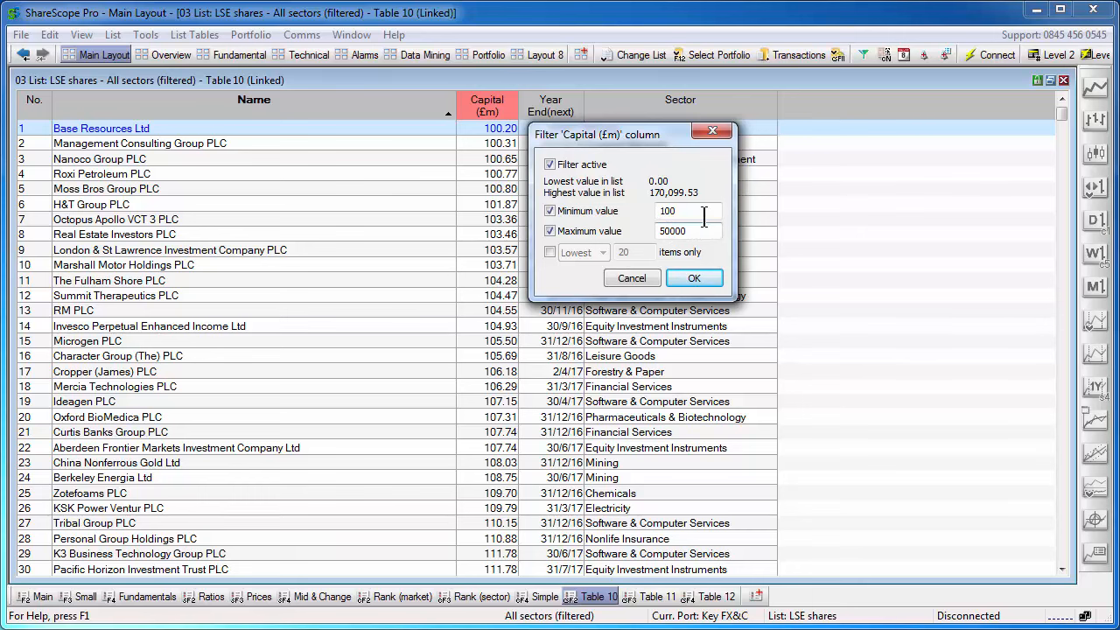
Confirm the Filter 'Capital (£m)' dialog with OK.
click(693, 278)
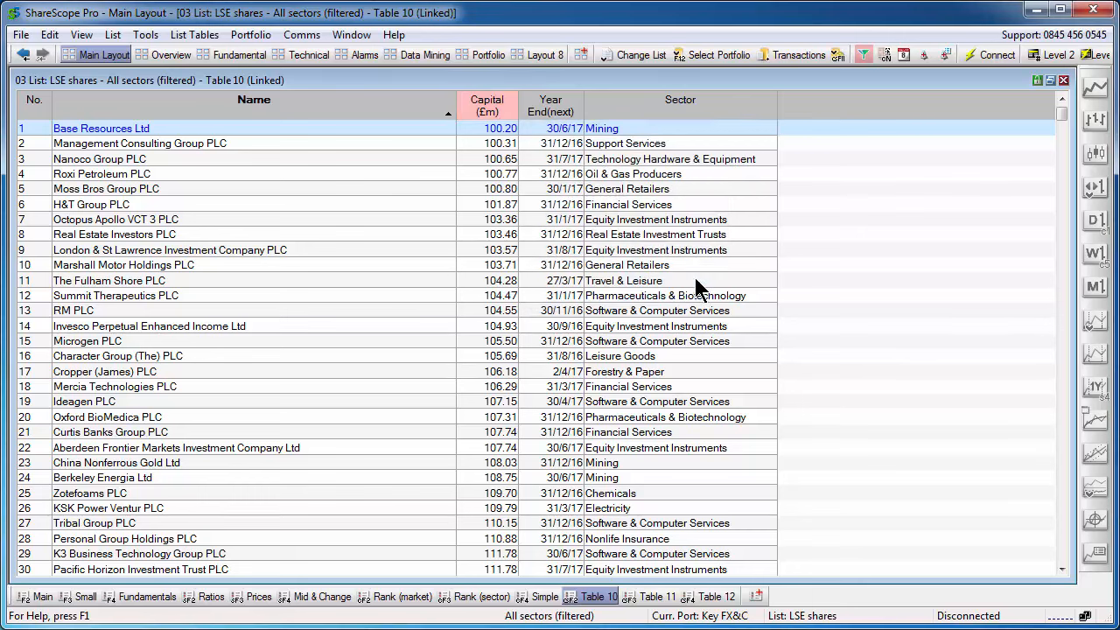
mouse_move(487, 105)
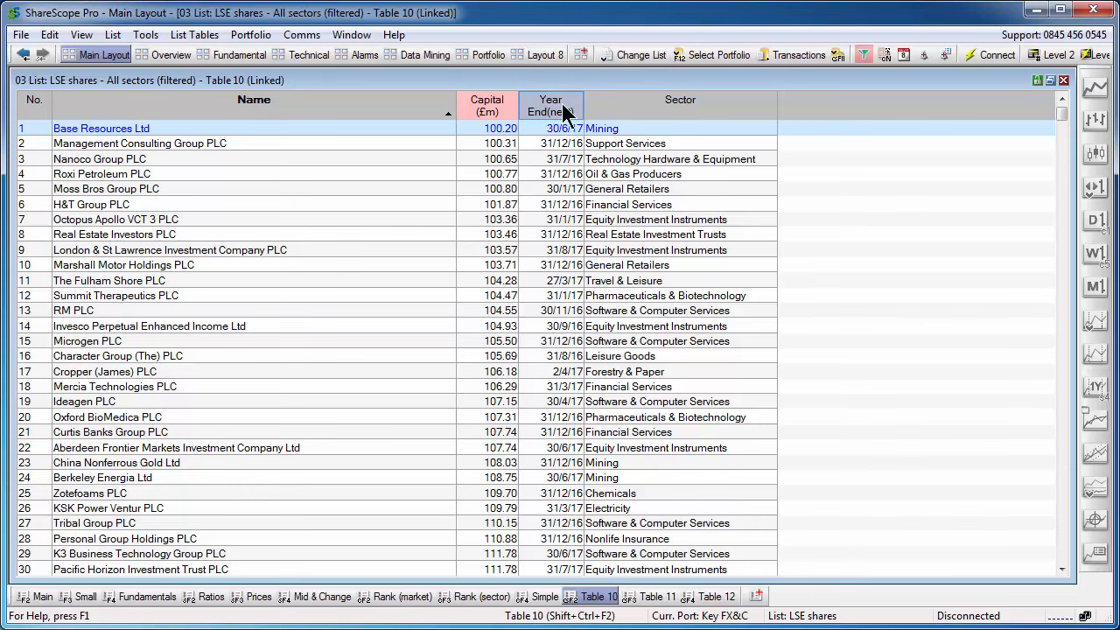
Open the Year End(next) filter and set first date 01/12/16 and last date 31/01/17.
click(551, 105)
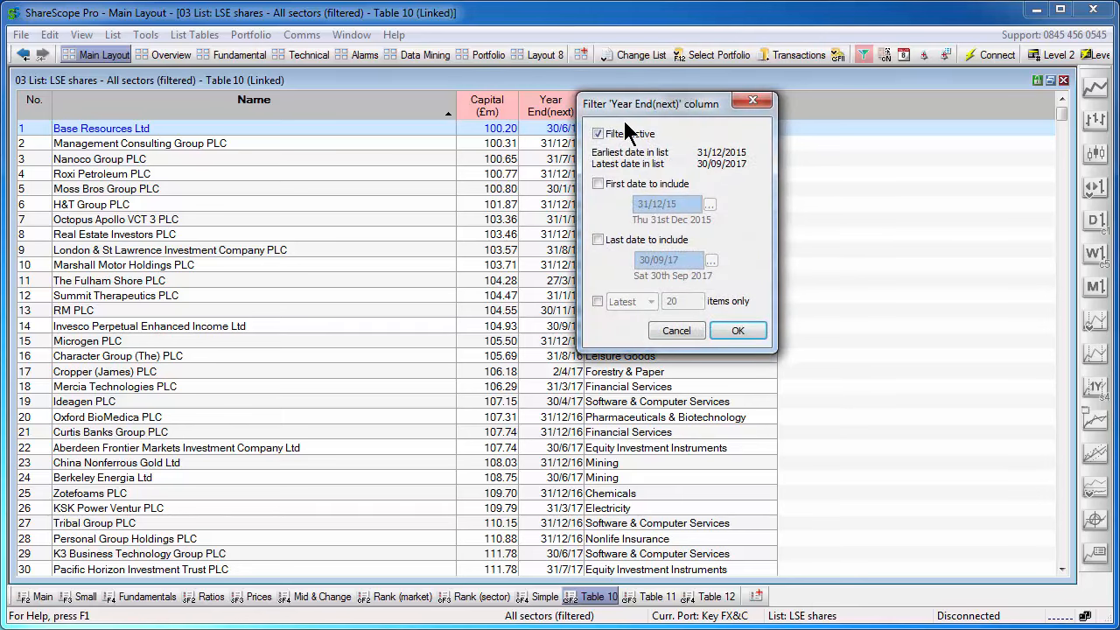
mouse_move(716, 166)
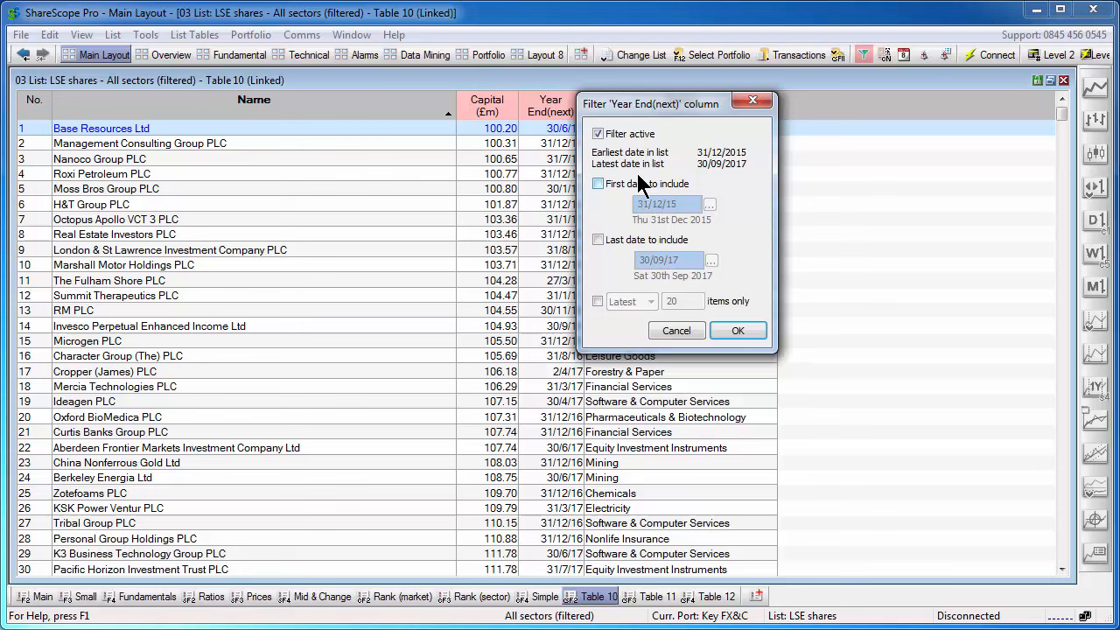
click(598, 183)
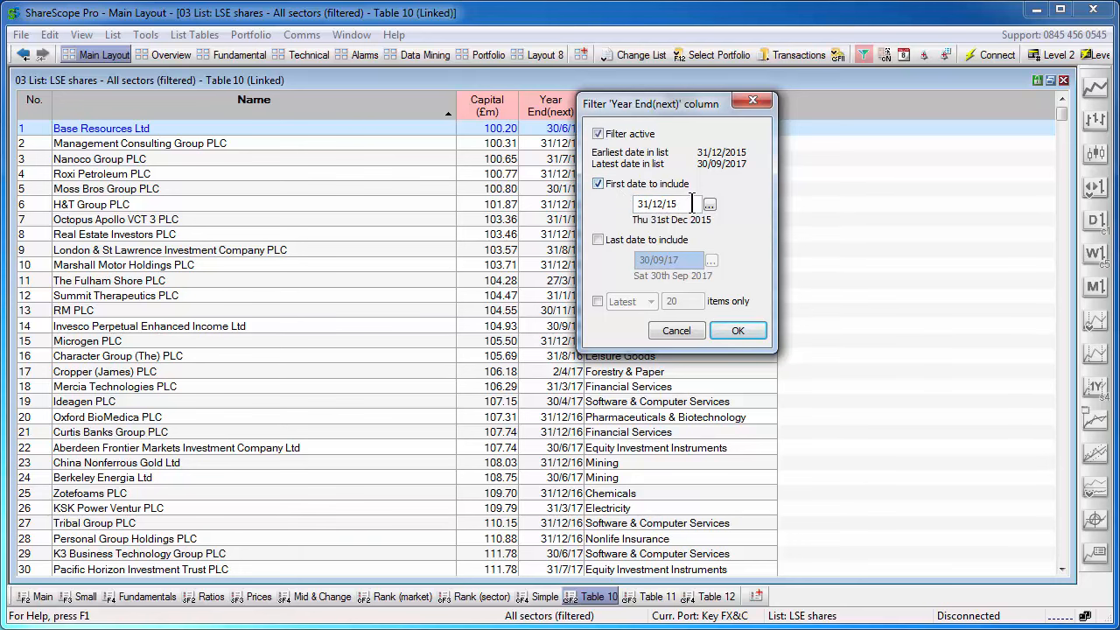
click(597, 239)
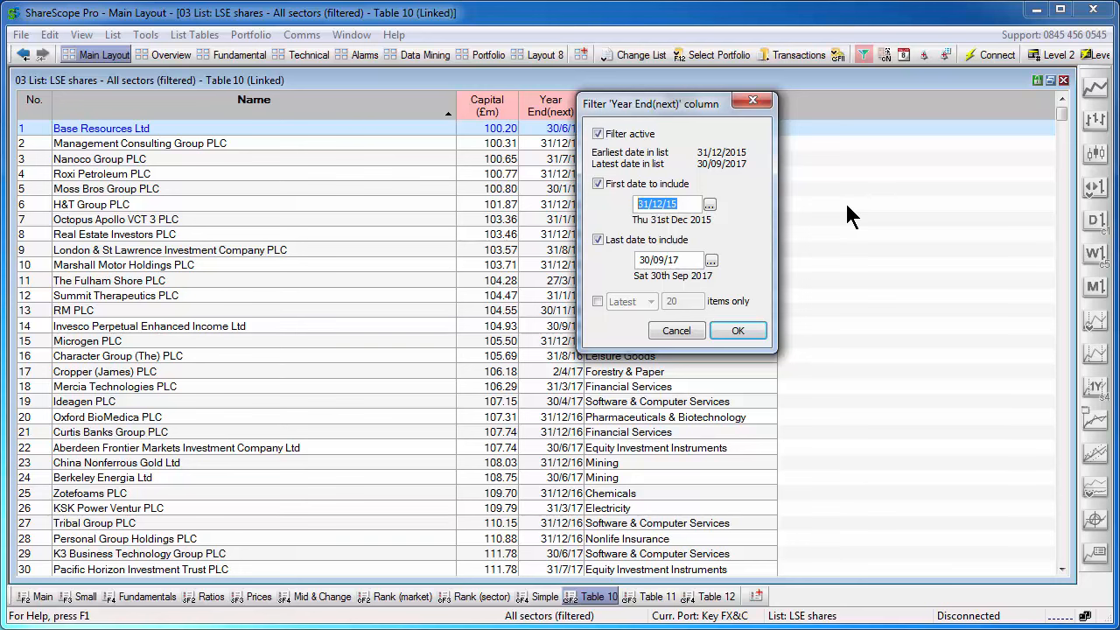
text(01/)
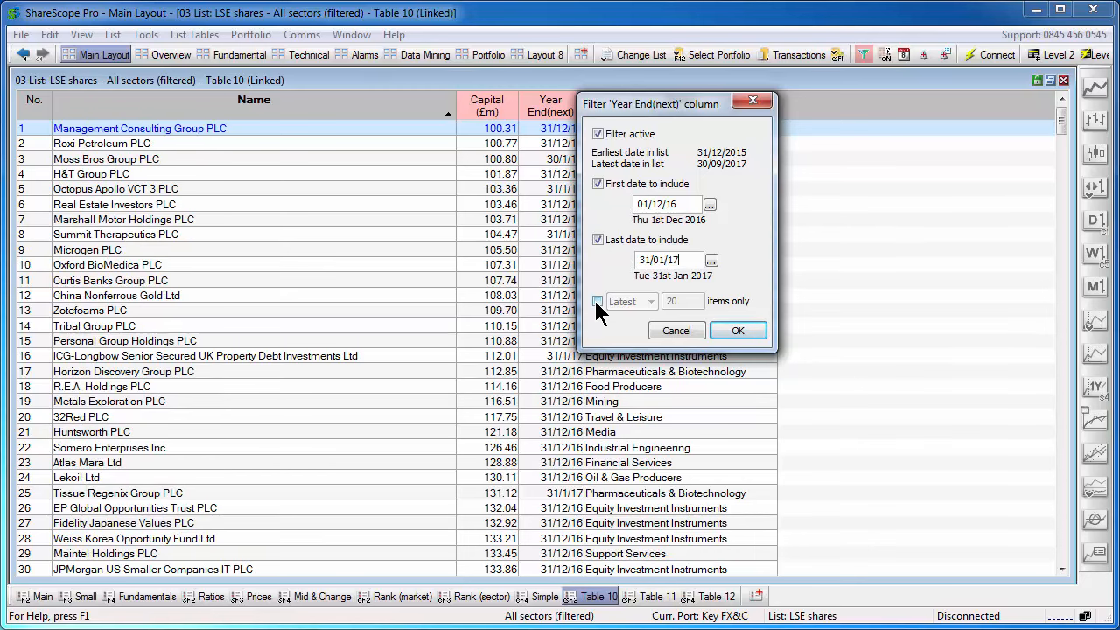
Leave the items-only limit switched off and apply the year-end filter.
click(597, 300)
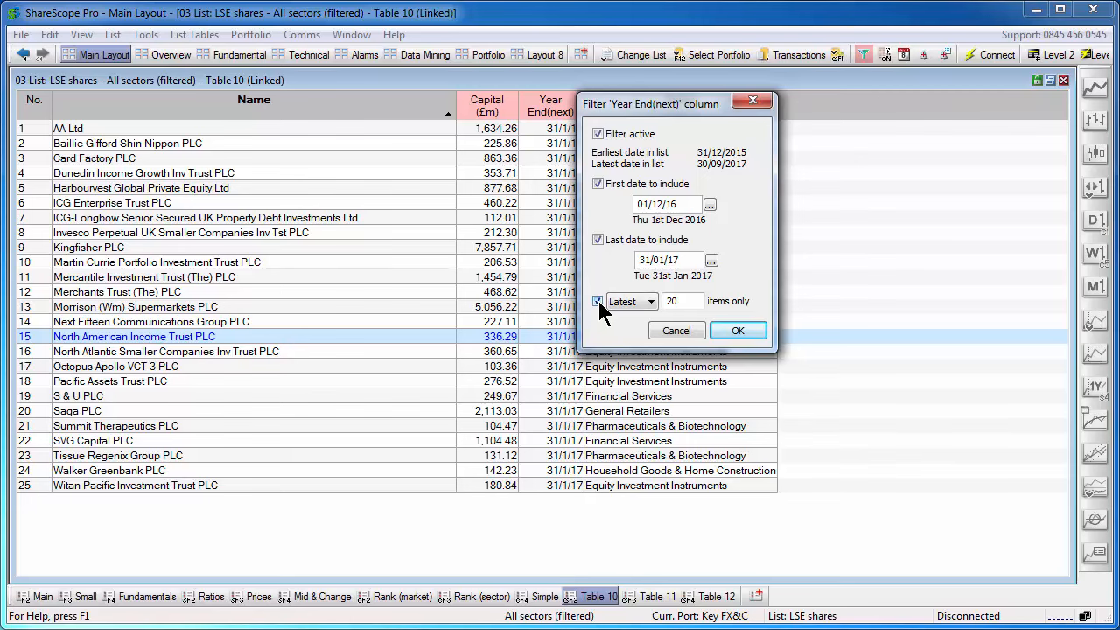
click(651, 301)
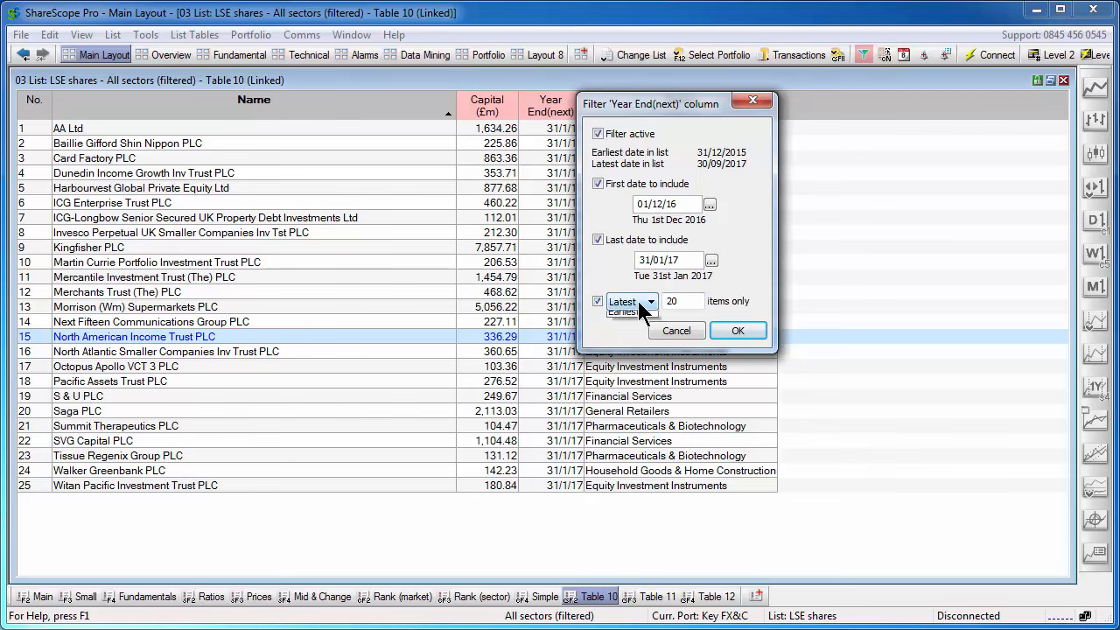
click(651, 301)
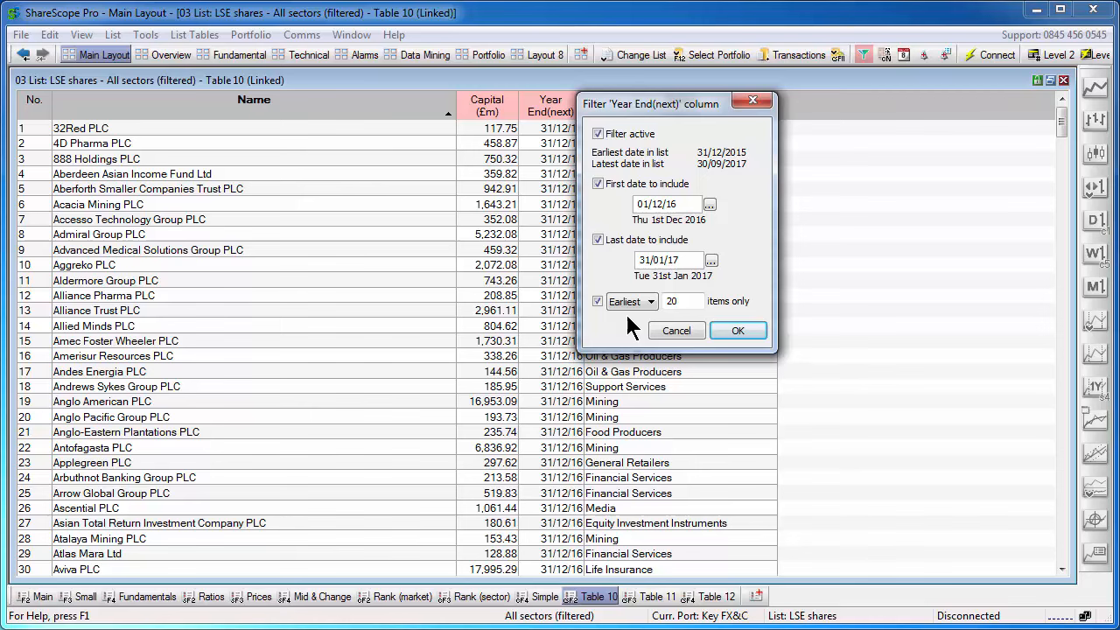
click(597, 301)
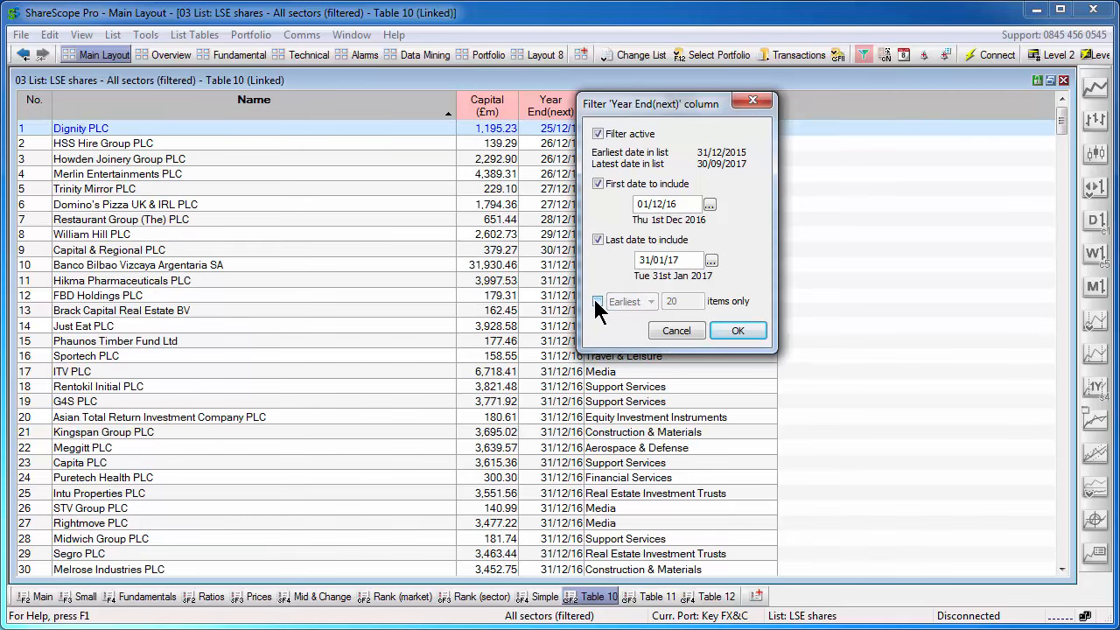
click(598, 301)
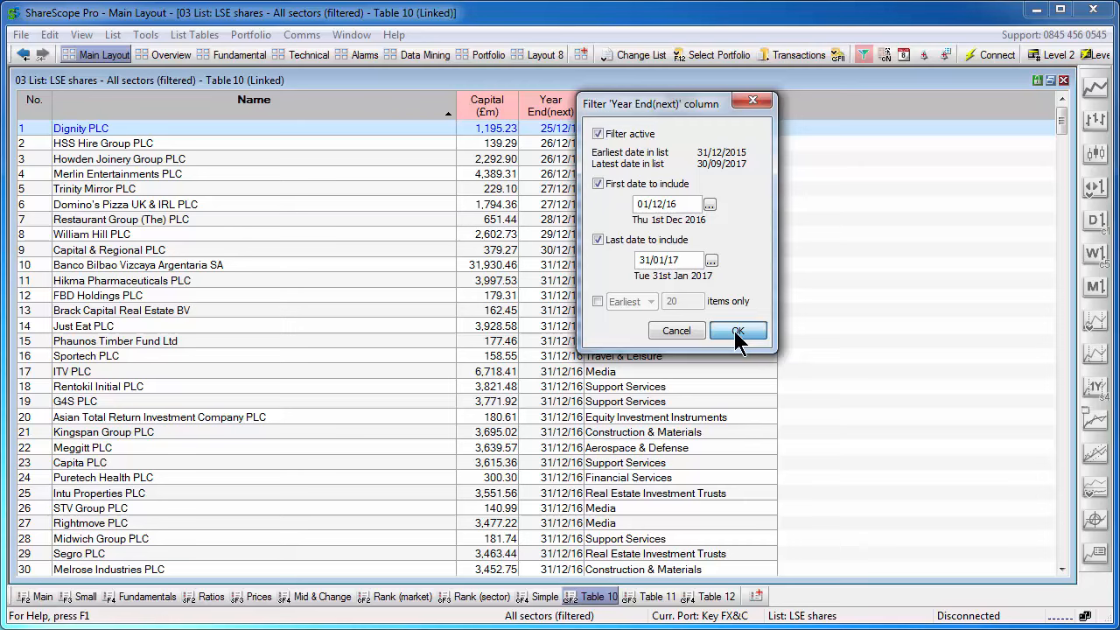
click(737, 329)
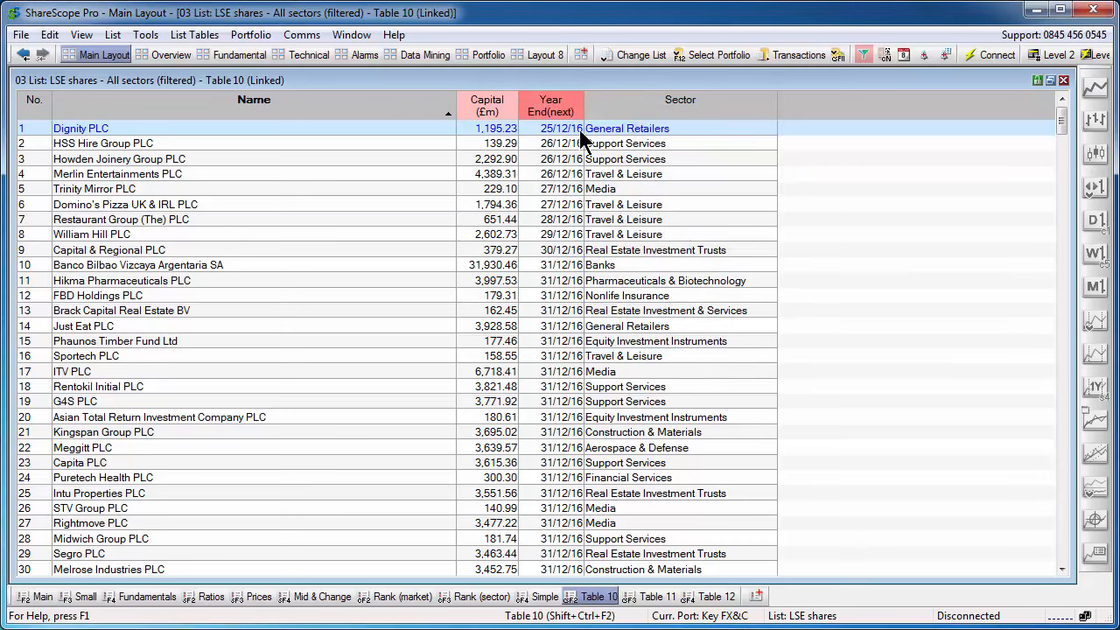
mouse_move(549, 125)
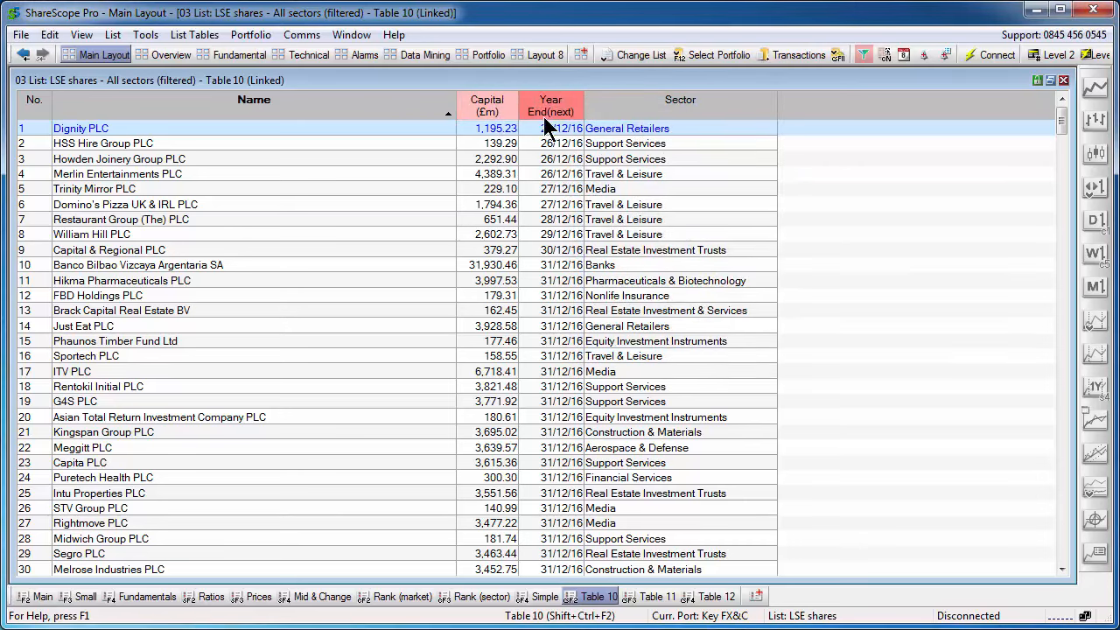
mouse_move(487, 104)
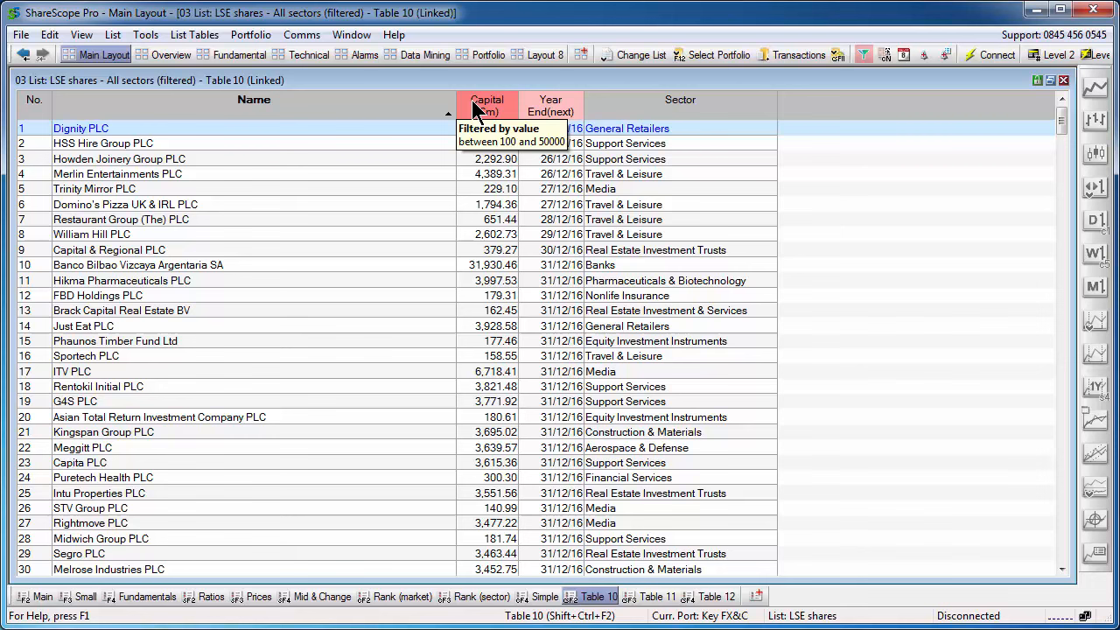
mouse_move(498, 109)
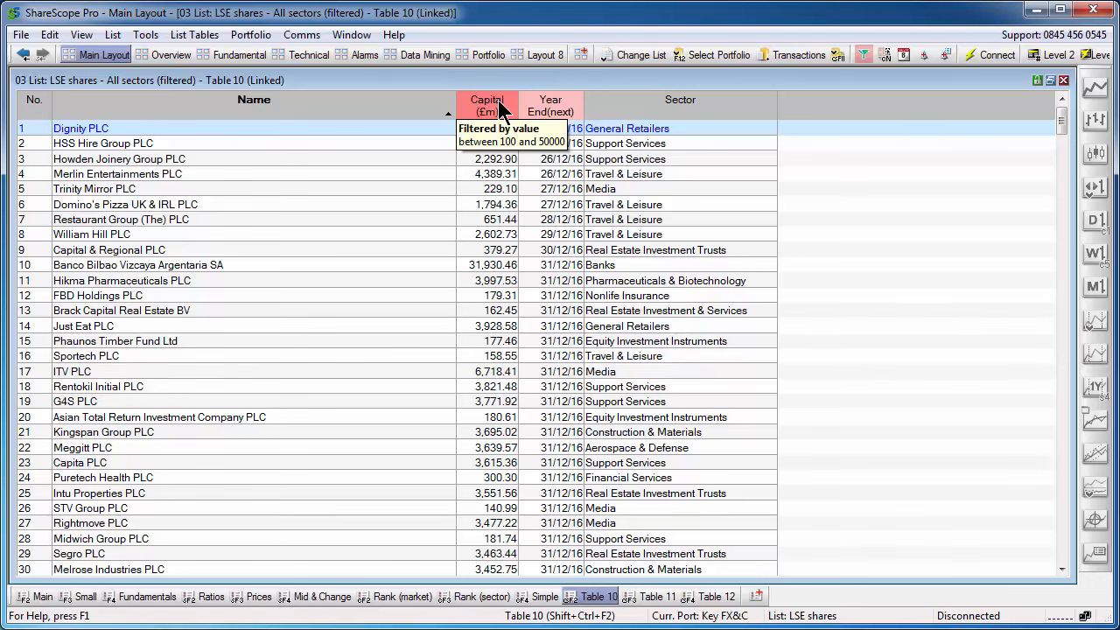
mouse_move(550, 105)
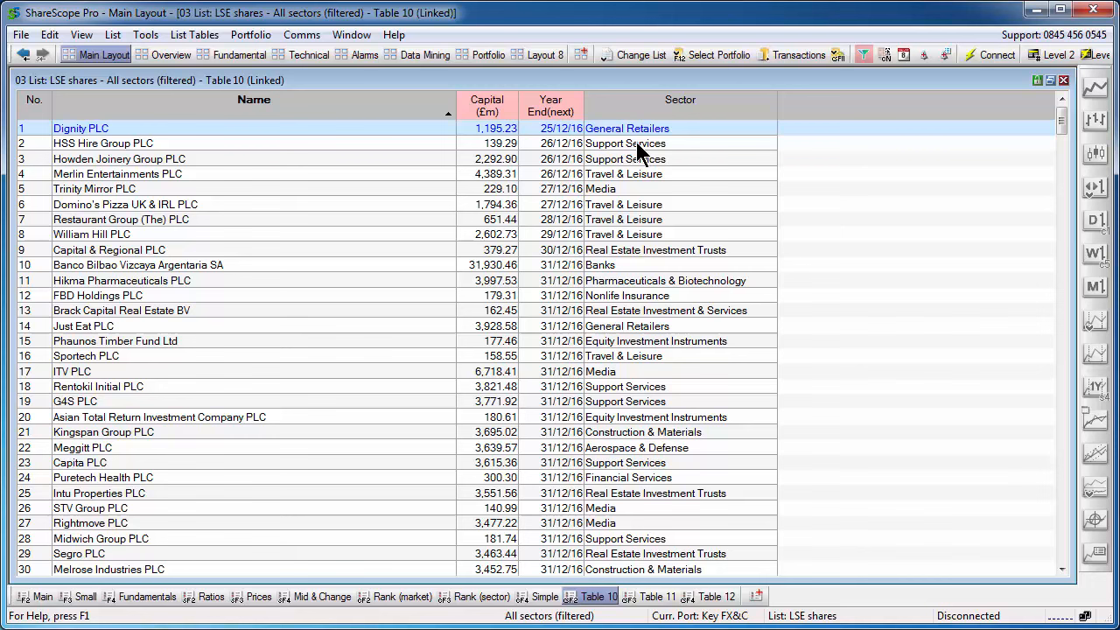
Filter the Sector column to Aerospace & Defense, Alternative Energy, Automobiles & Parts, Banks and Beverages.
click(680, 105)
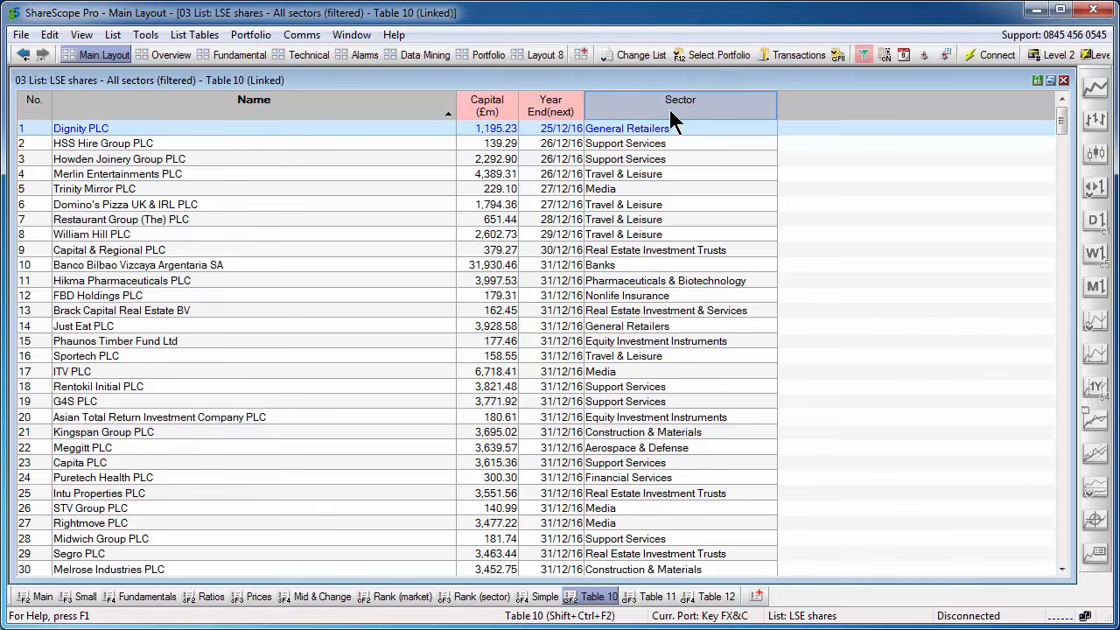
mouse_move(721, 114)
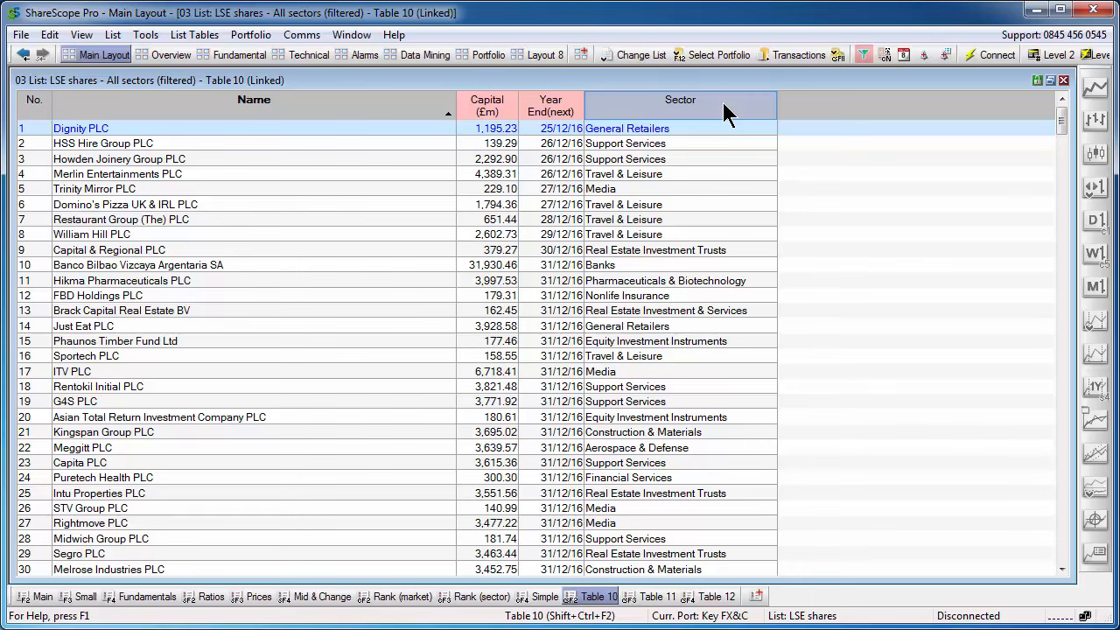
click(679, 105)
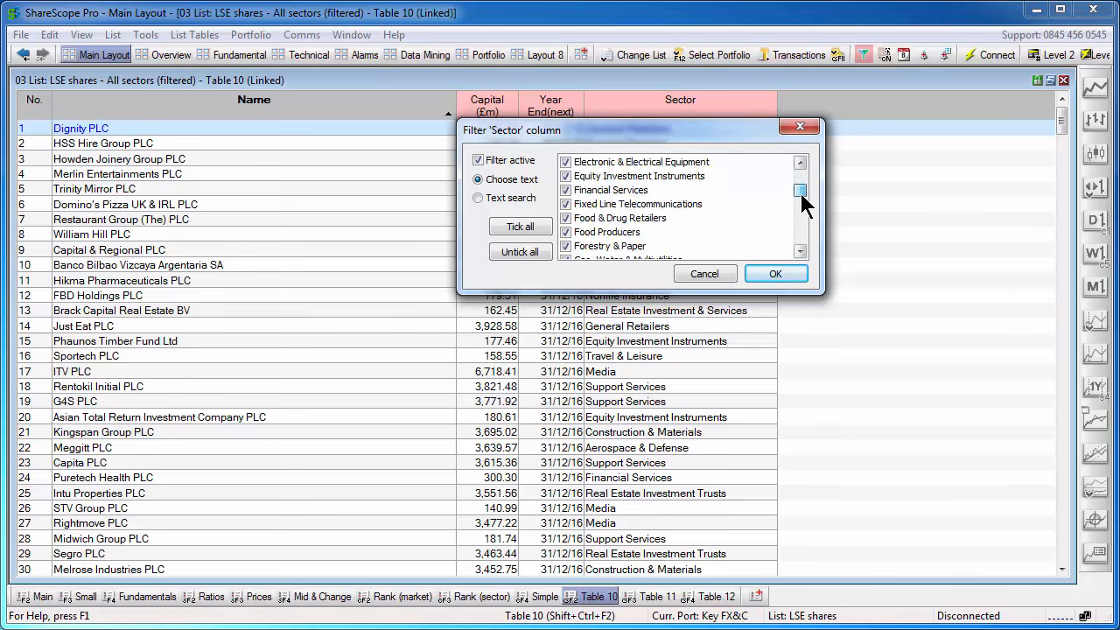
click(800, 191)
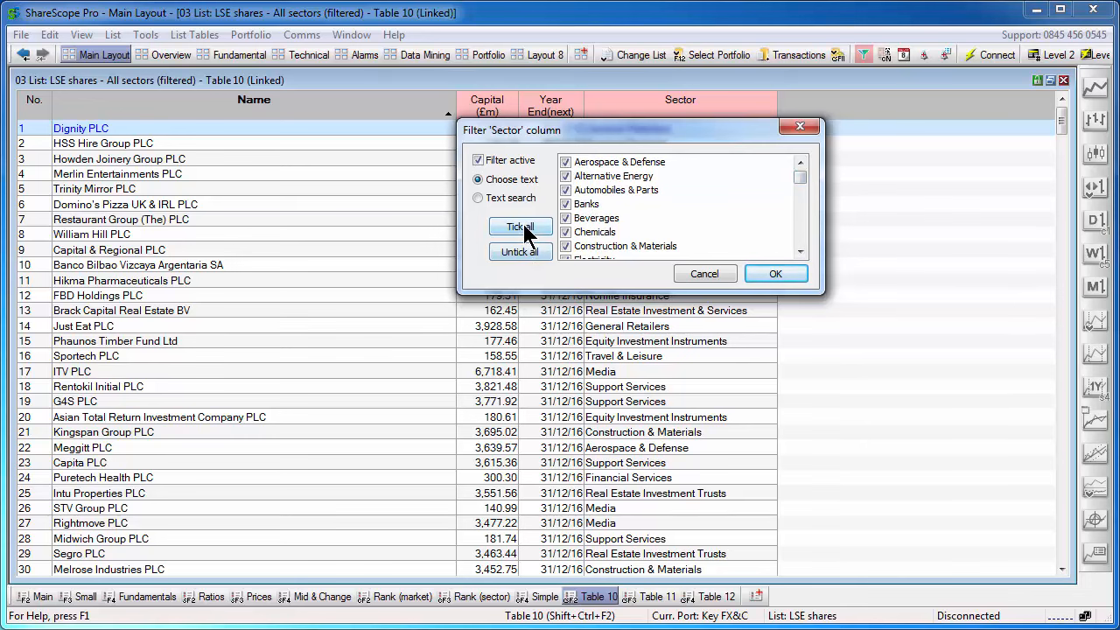
mouse_move(551, 258)
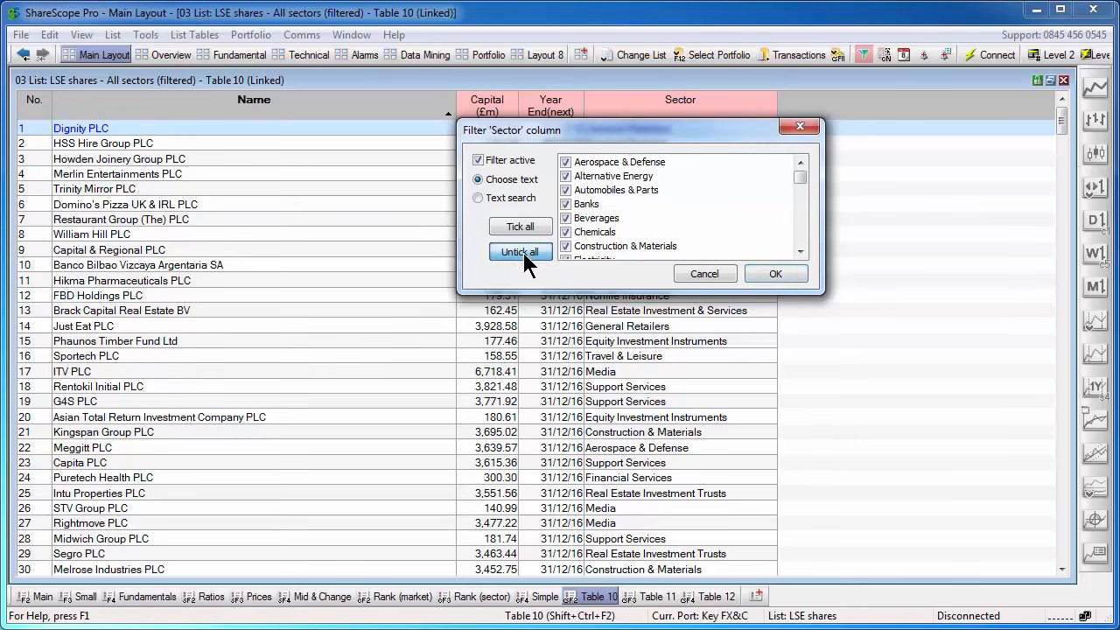
click(519, 252)
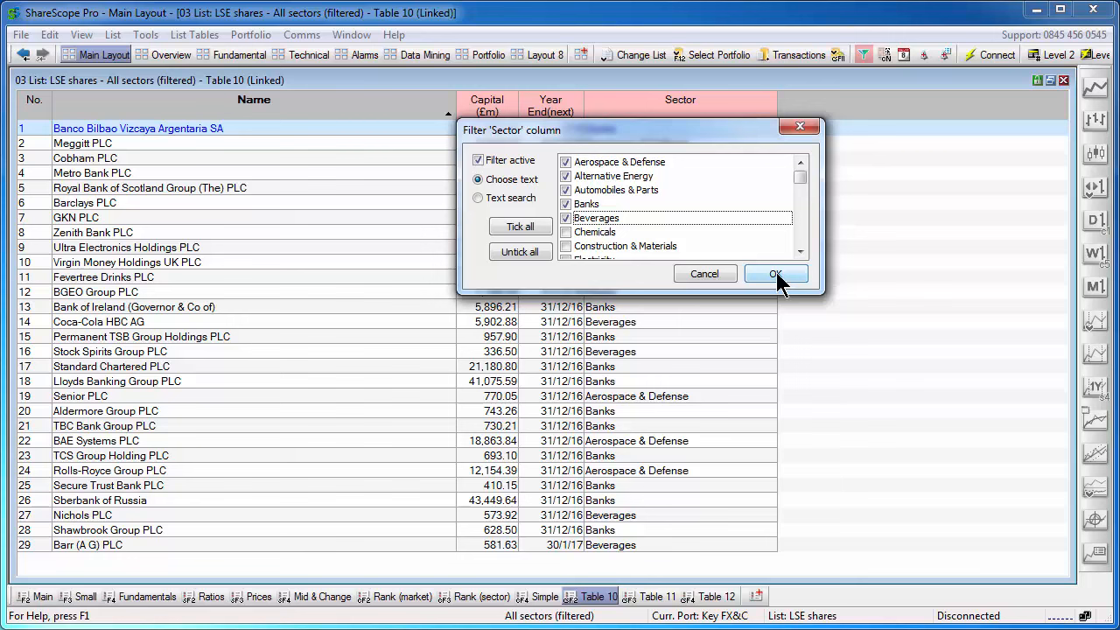
click(775, 273)
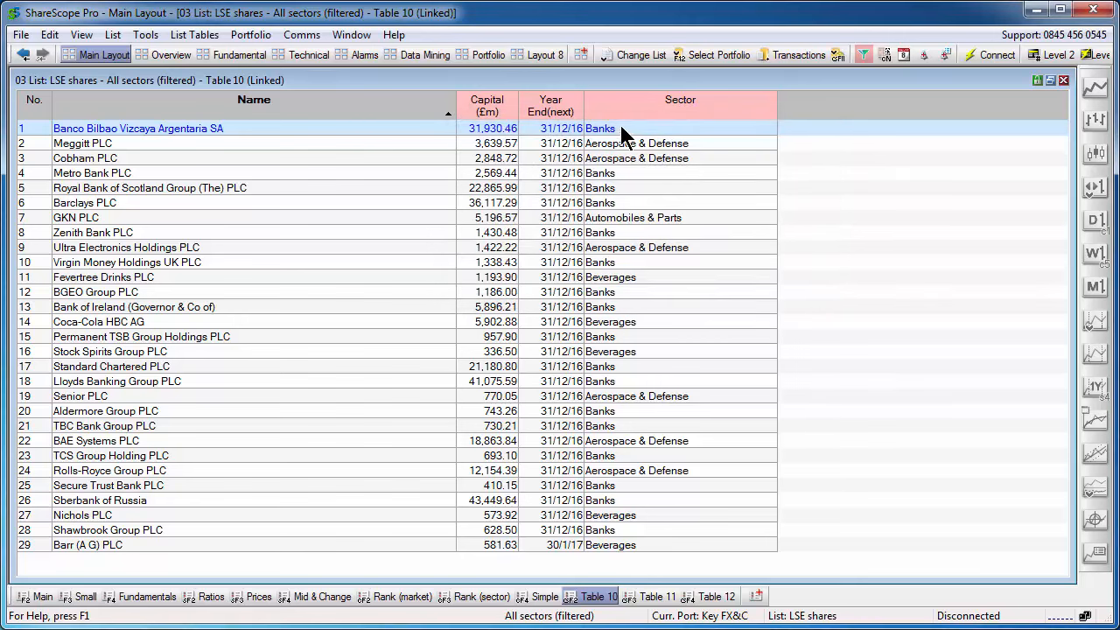
mouse_move(658, 320)
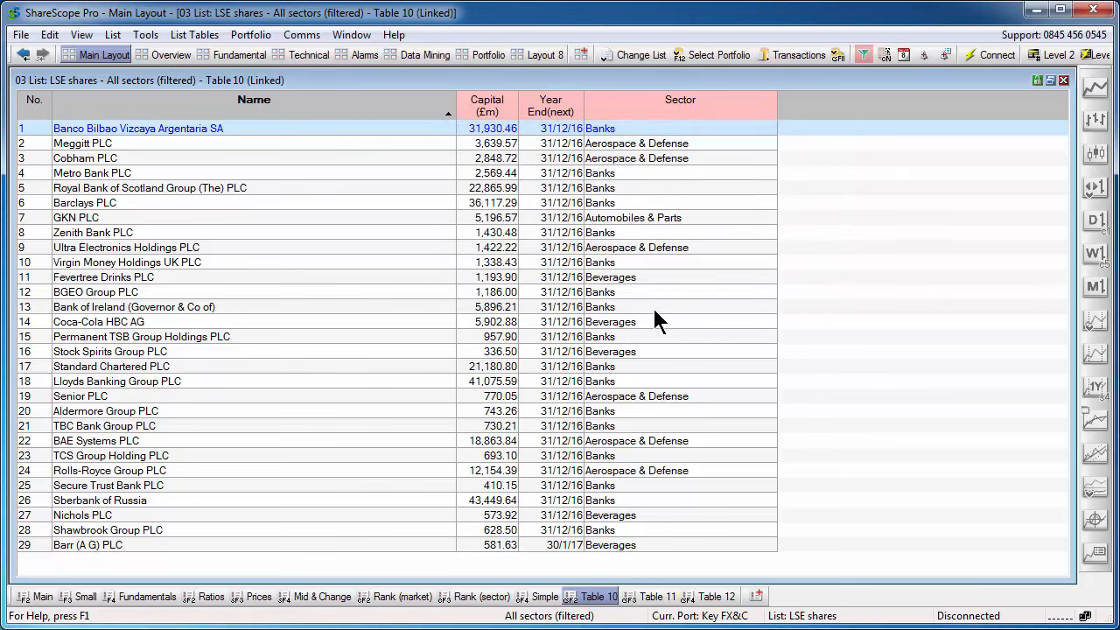
mouse_move(582, 220)
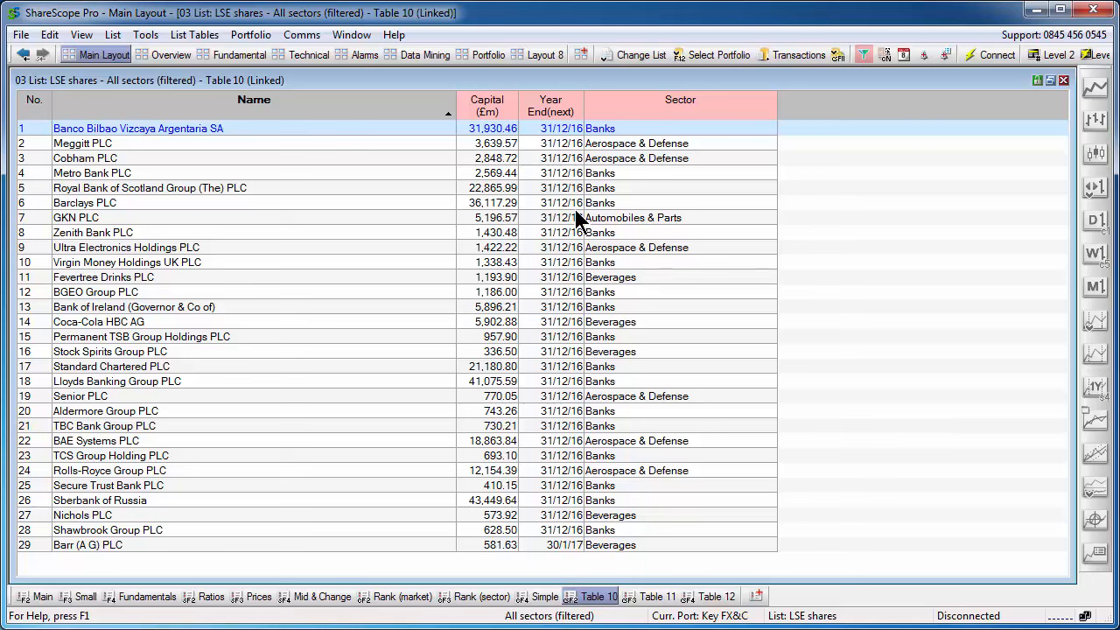
mouse_move(258, 398)
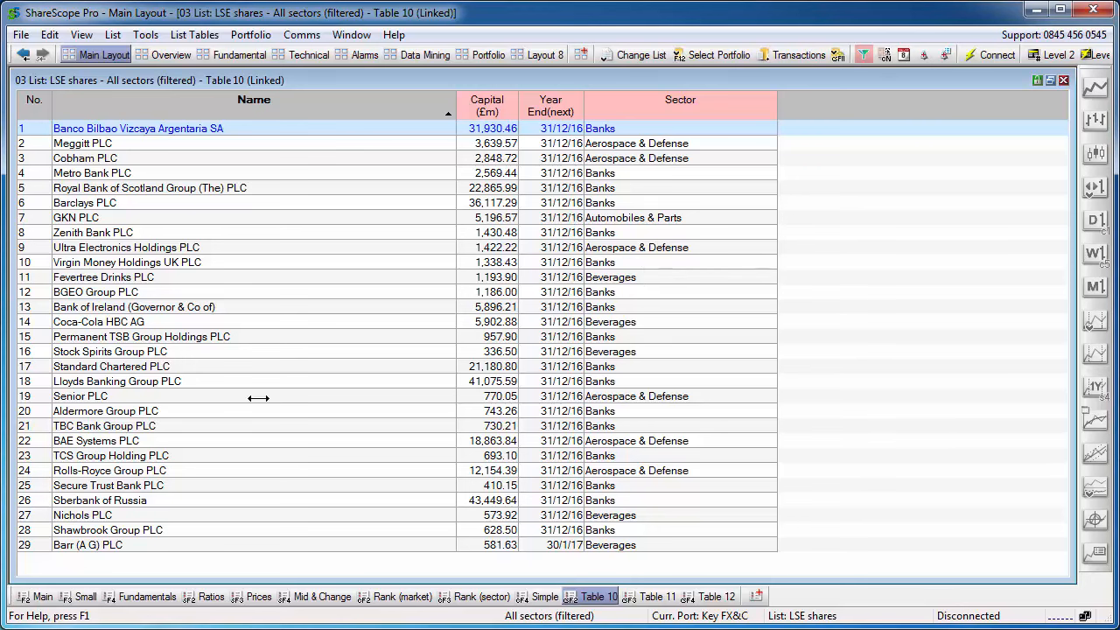
mouse_move(820, 102)
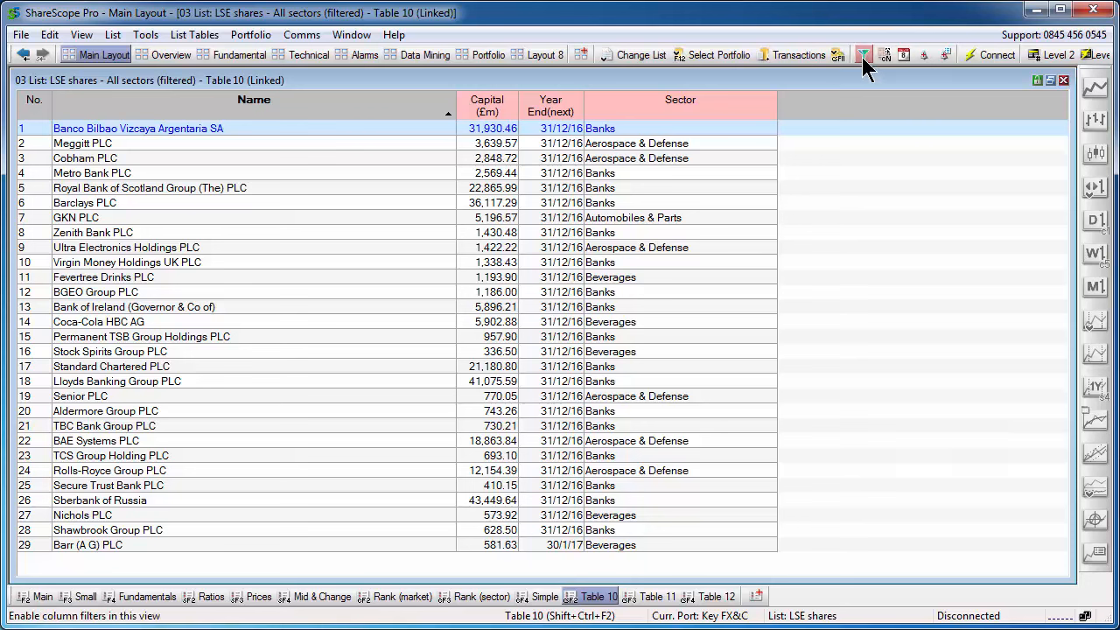
mouse_move(862, 54)
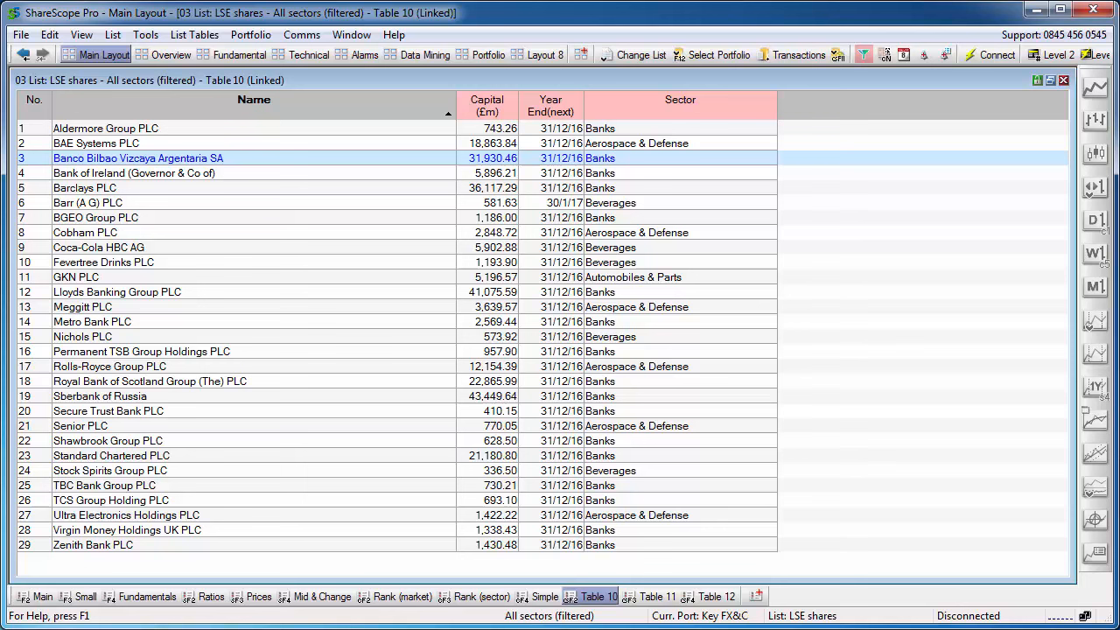
mouse_move(428, 219)
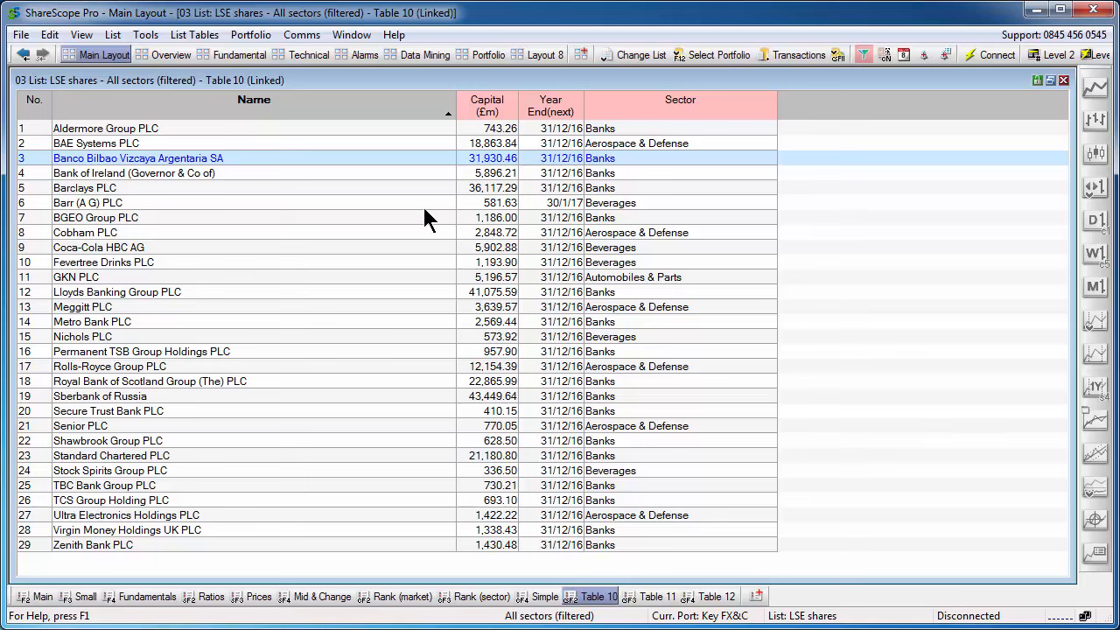
mouse_move(864, 54)
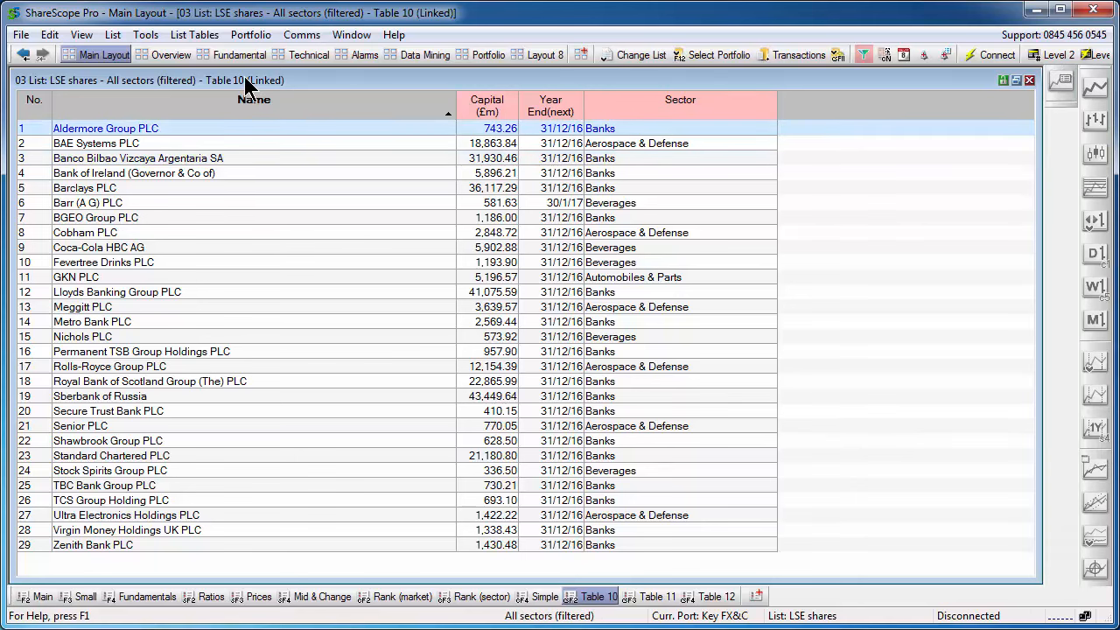
Change the share list to UK / LSE lists > FTSE 350.
click(639, 54)
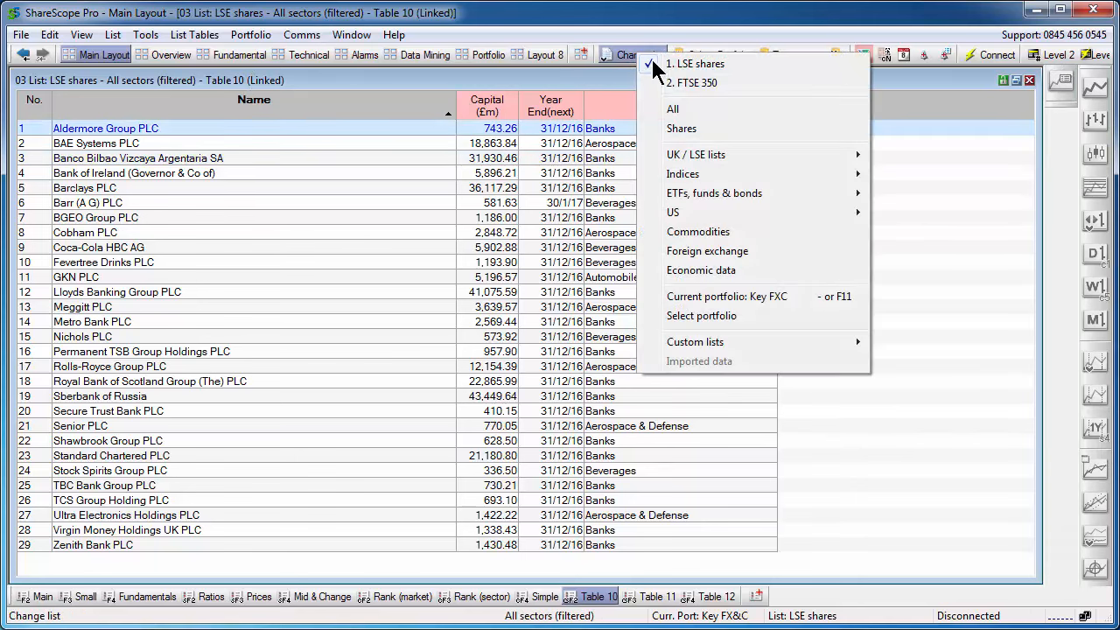
mouse_move(695, 154)
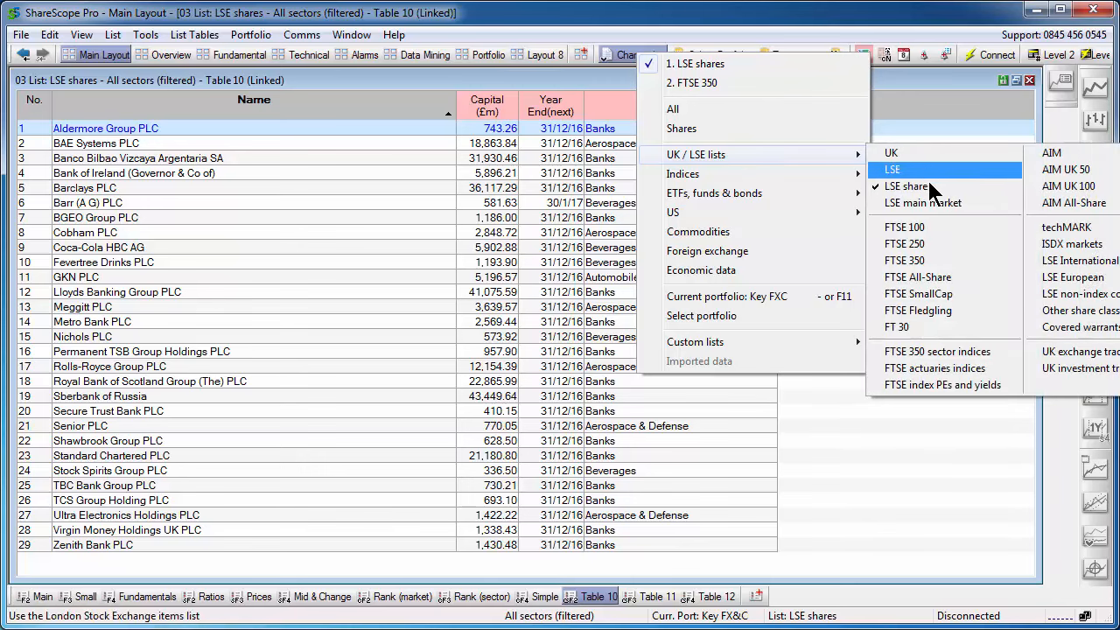
mouse_move(927, 261)
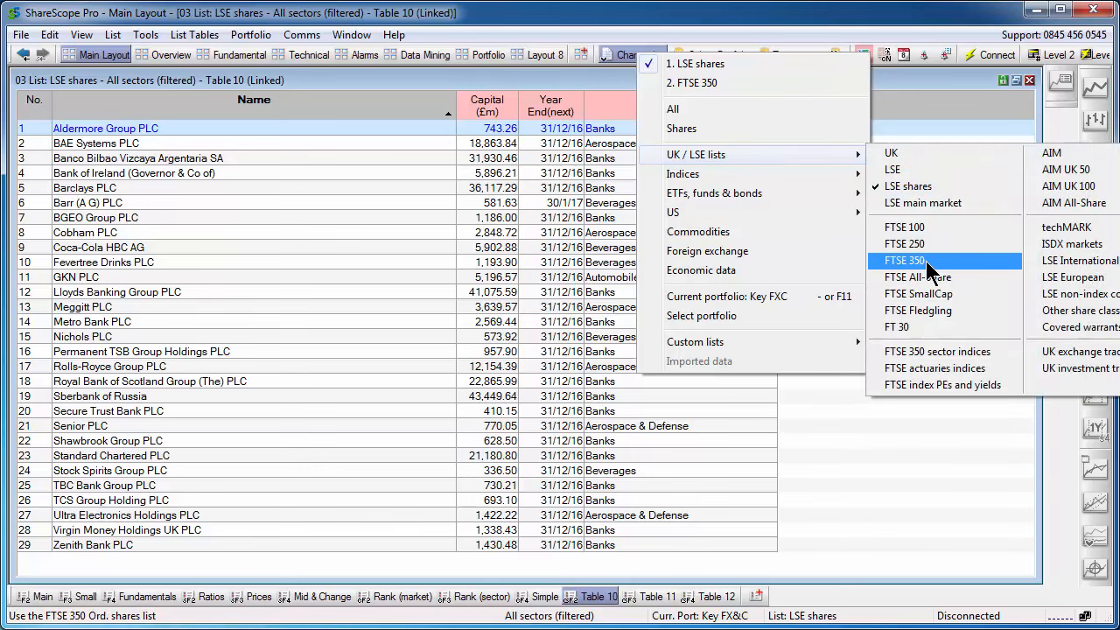
click(904, 260)
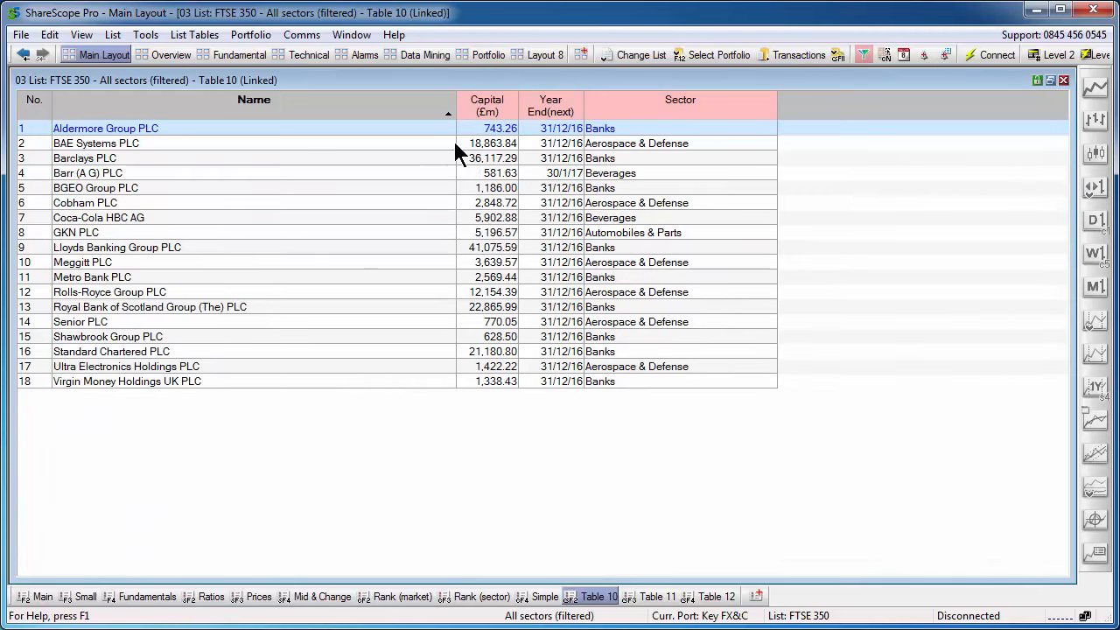
Disable and re-enable the Sector column filter, then reopen the Sector header menu.
click(550, 105)
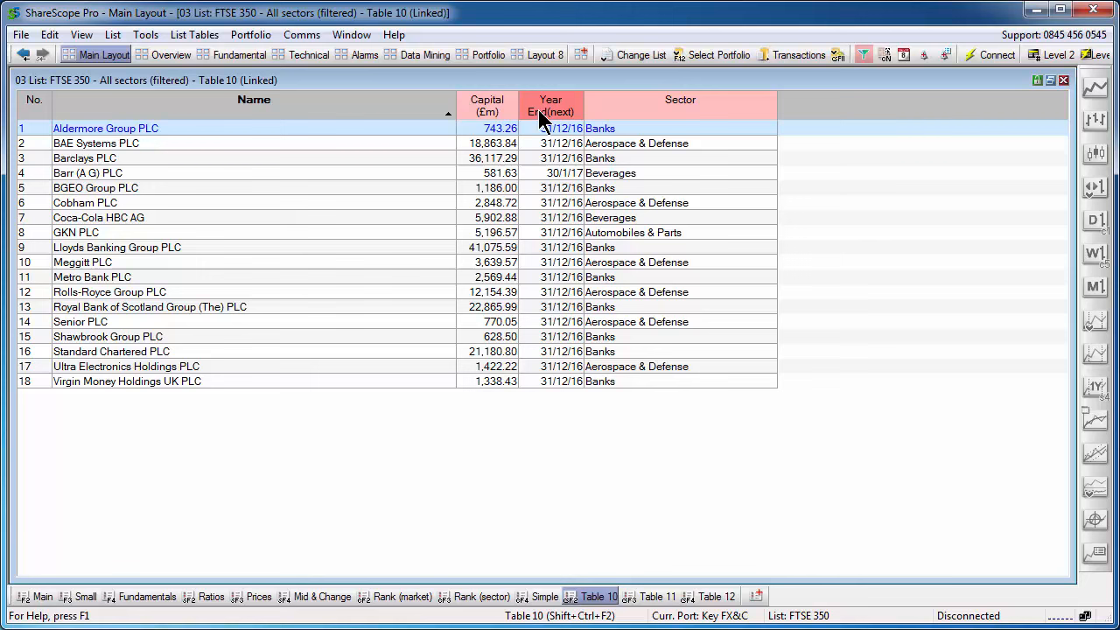
right_click(680, 99)
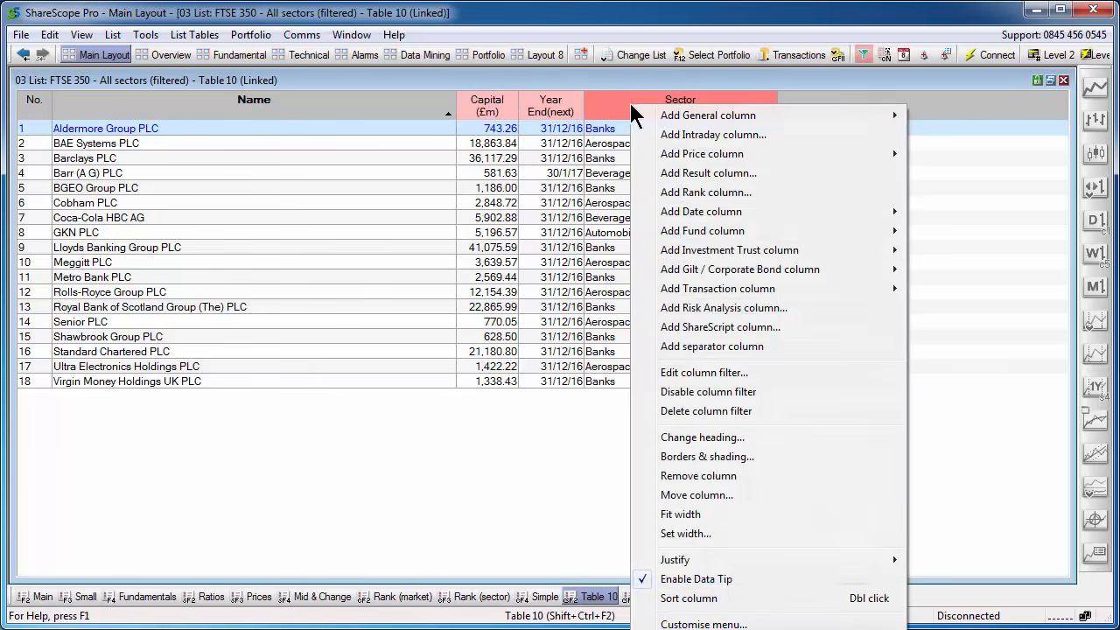
mouse_move(709, 392)
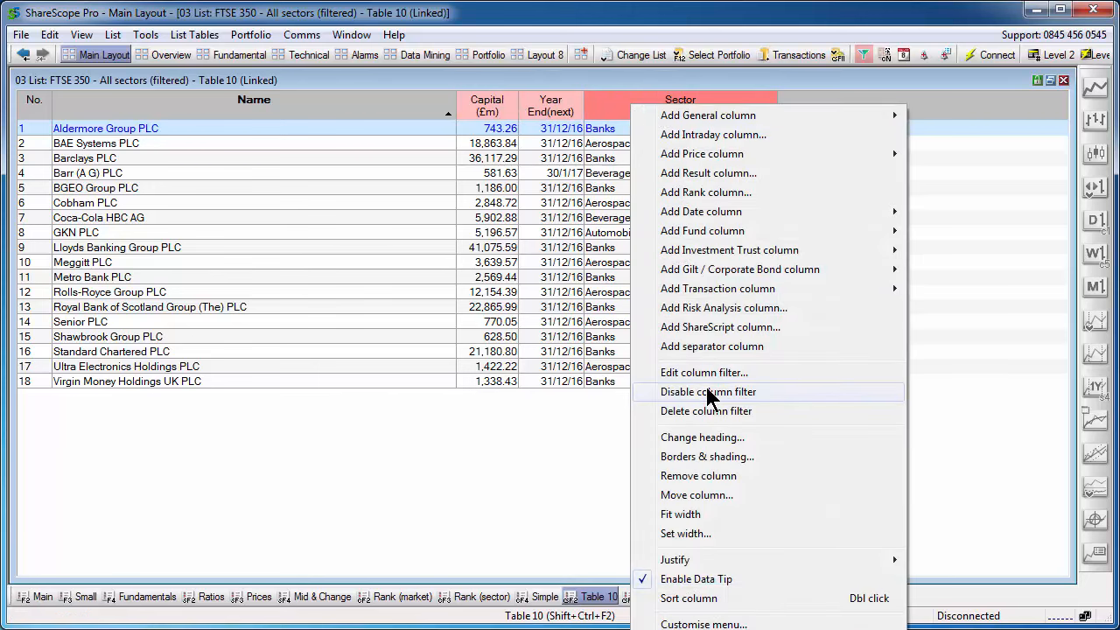
click(706, 391)
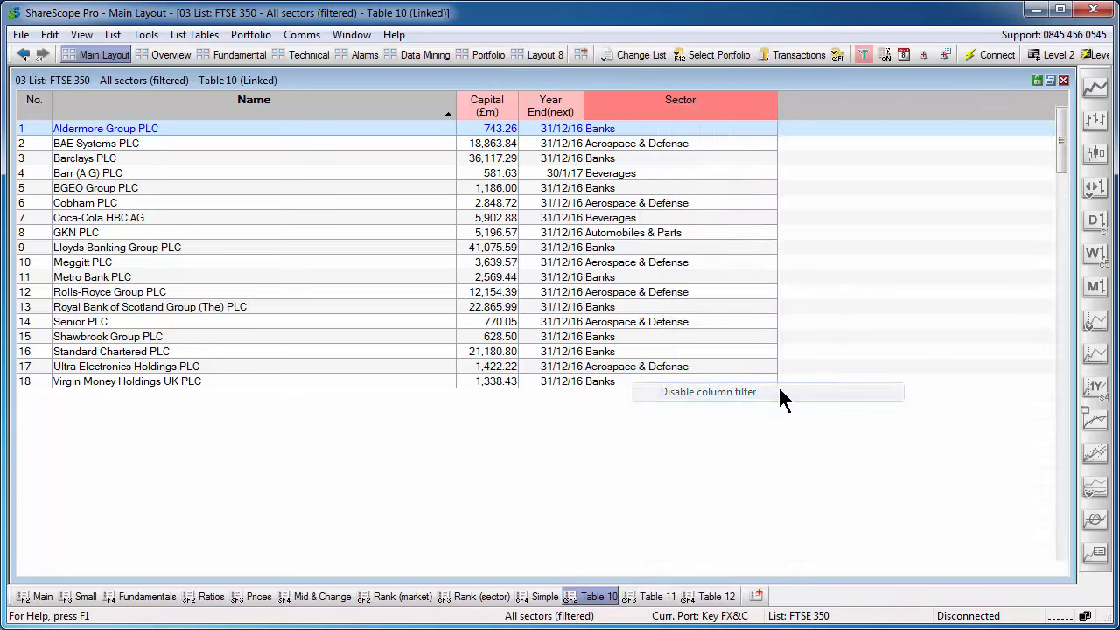
click(707, 391)
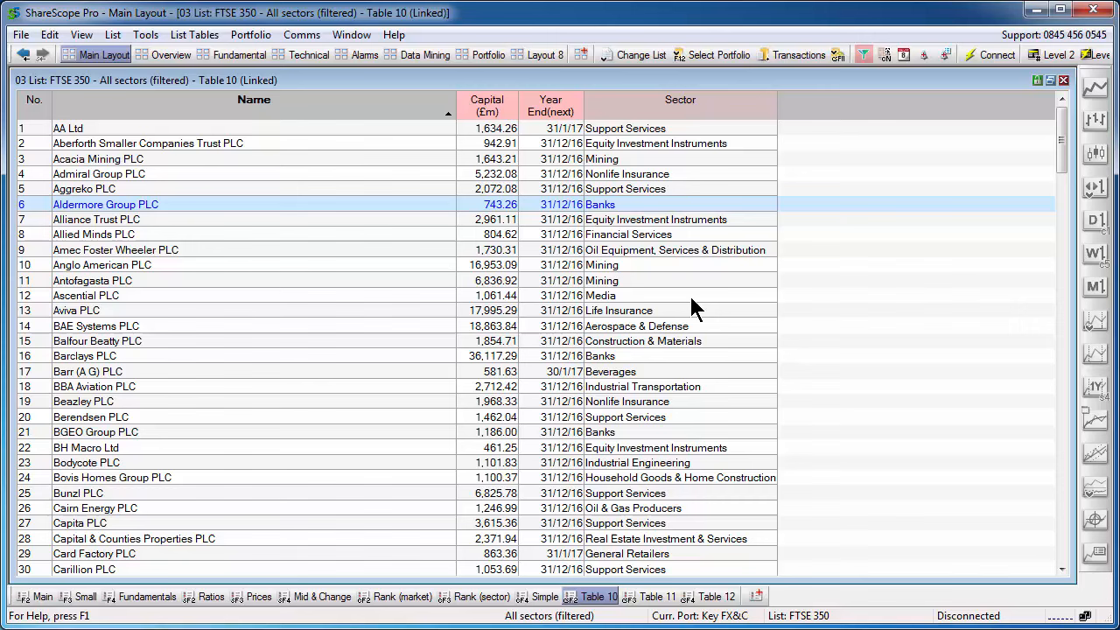
right_click(679, 99)
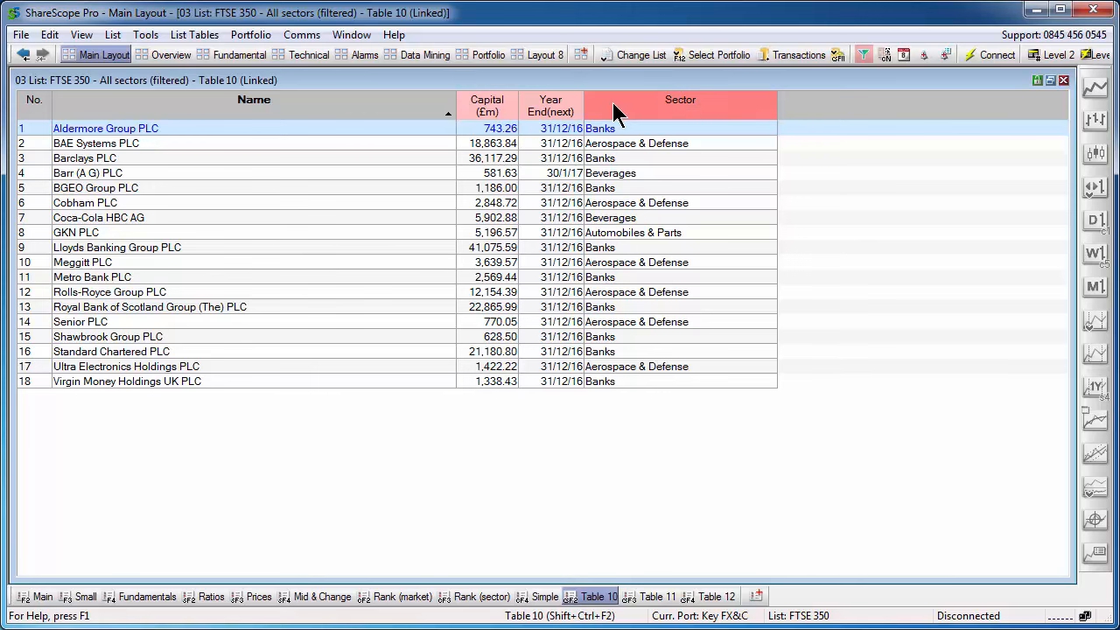
right_click(680, 105)
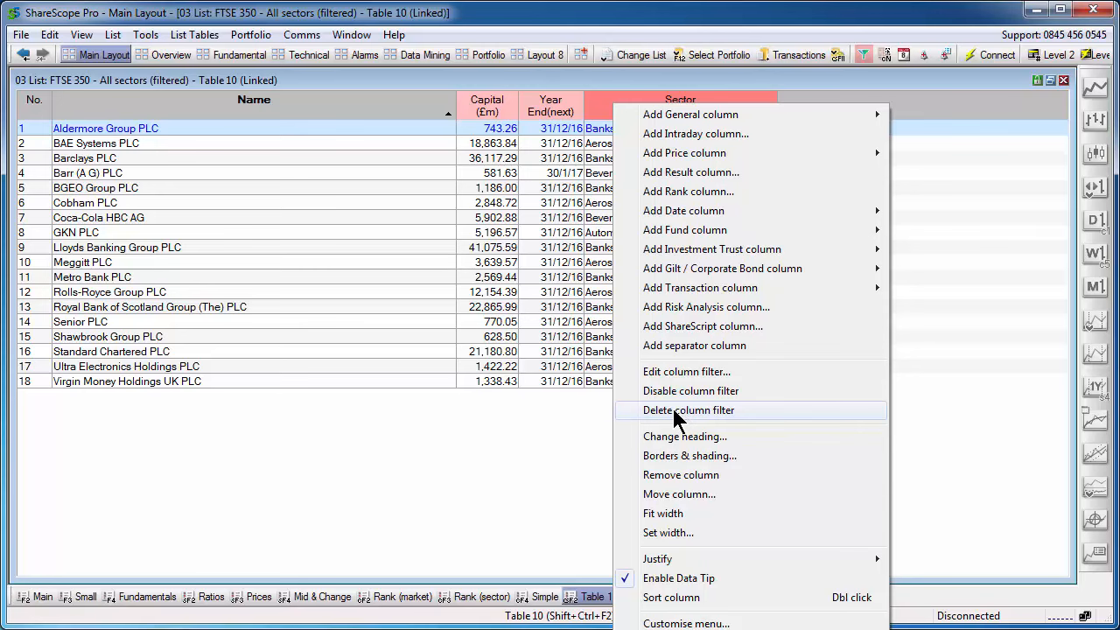
Delete the Sector column filter, then toggle column filters off and back on.
click(688, 409)
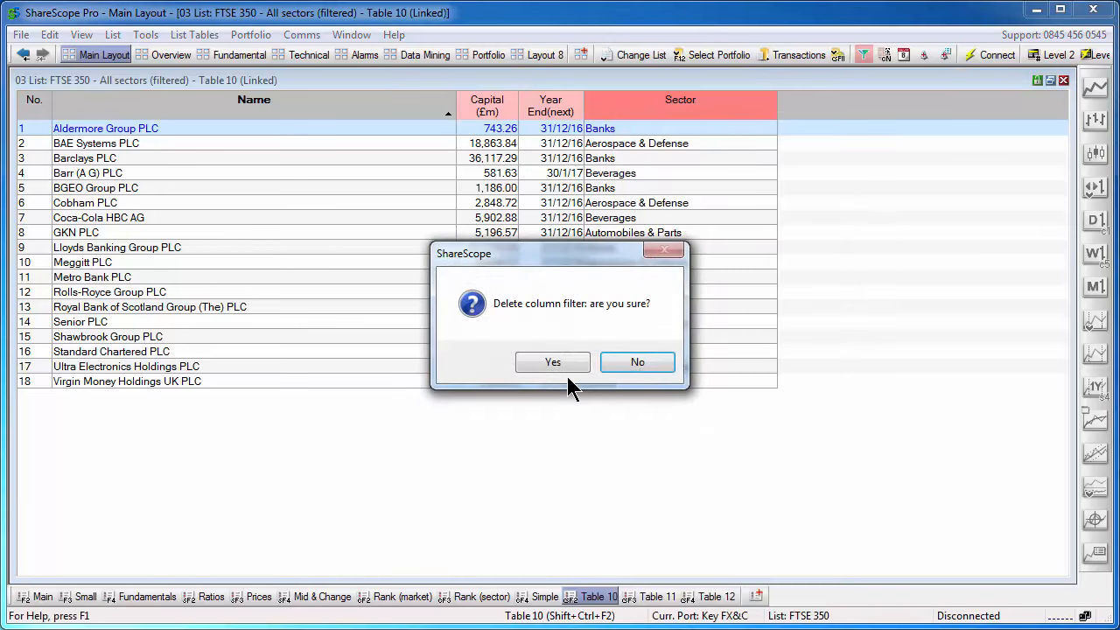
click(552, 361)
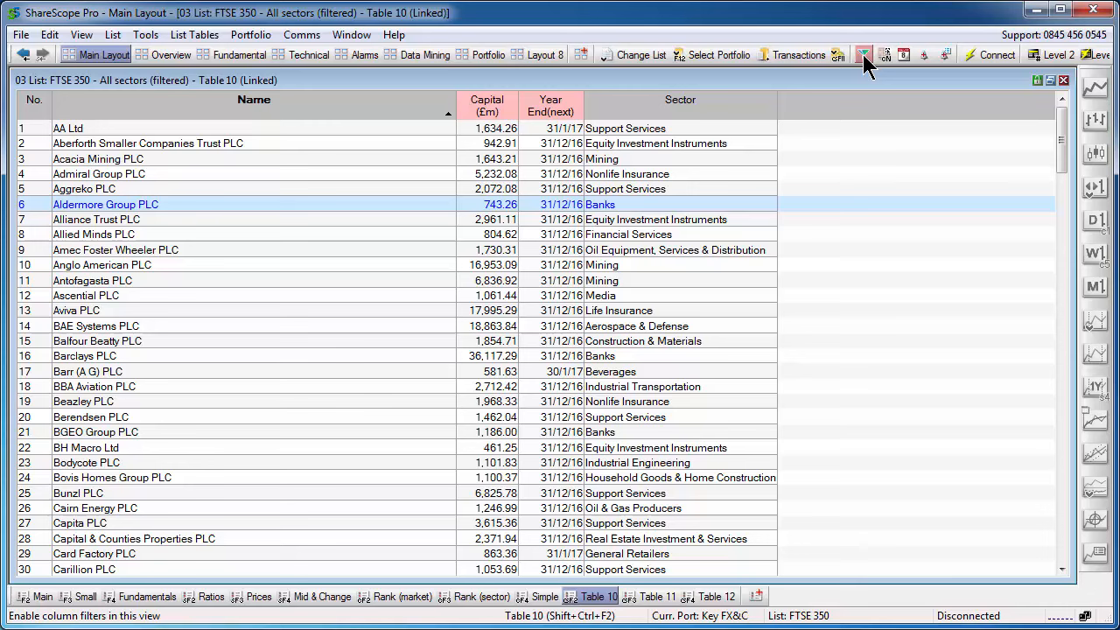
click(863, 53)
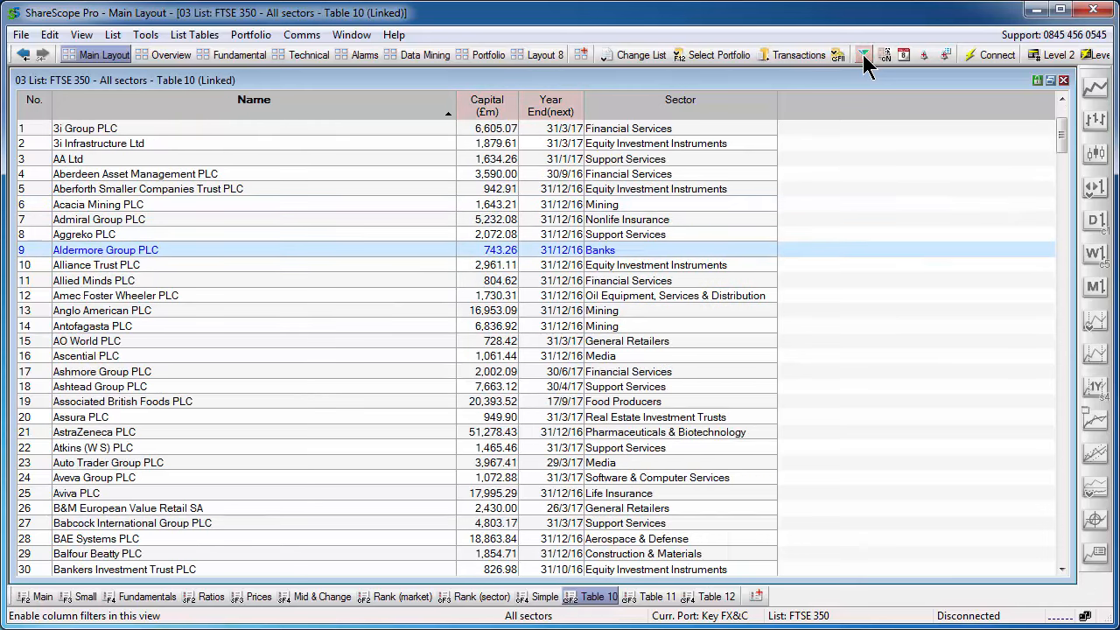
click(862, 55)
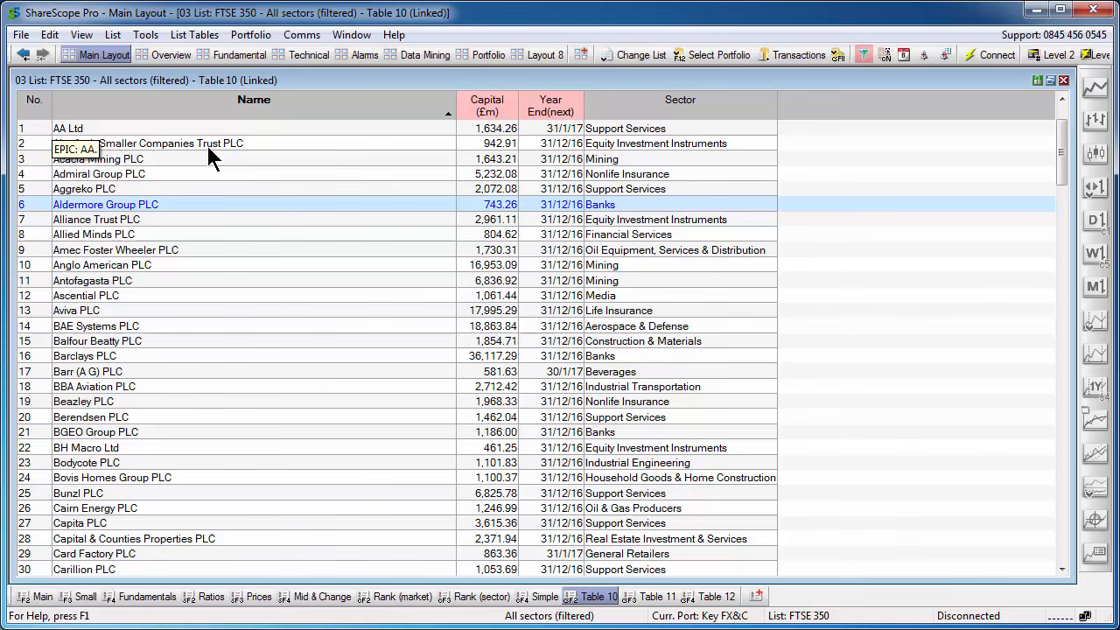
mouse_move(219, 307)
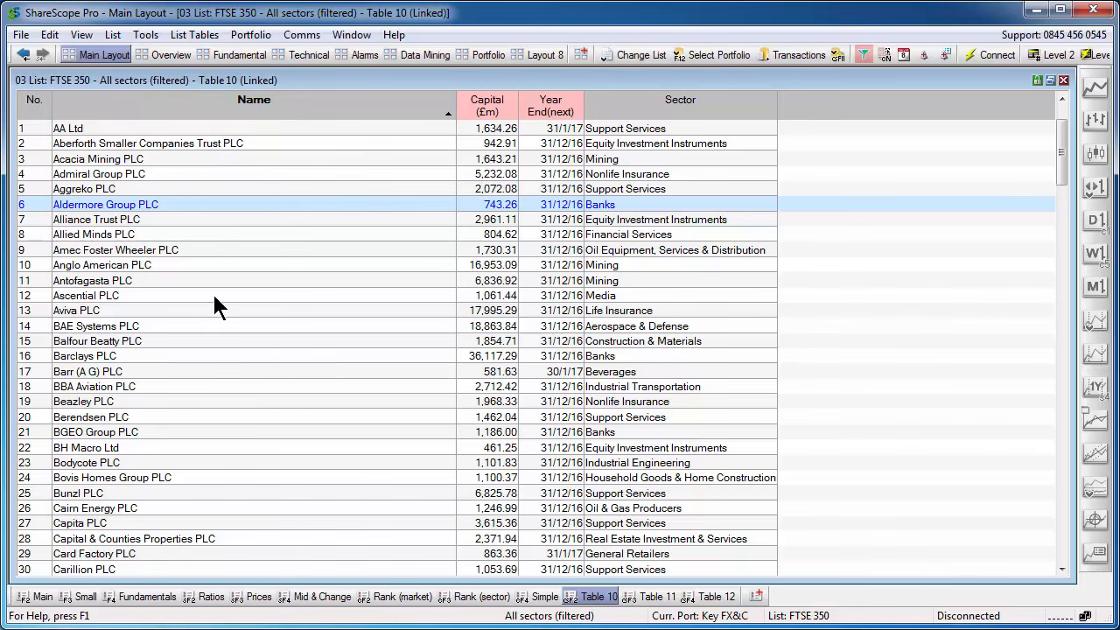
mouse_move(315, 114)
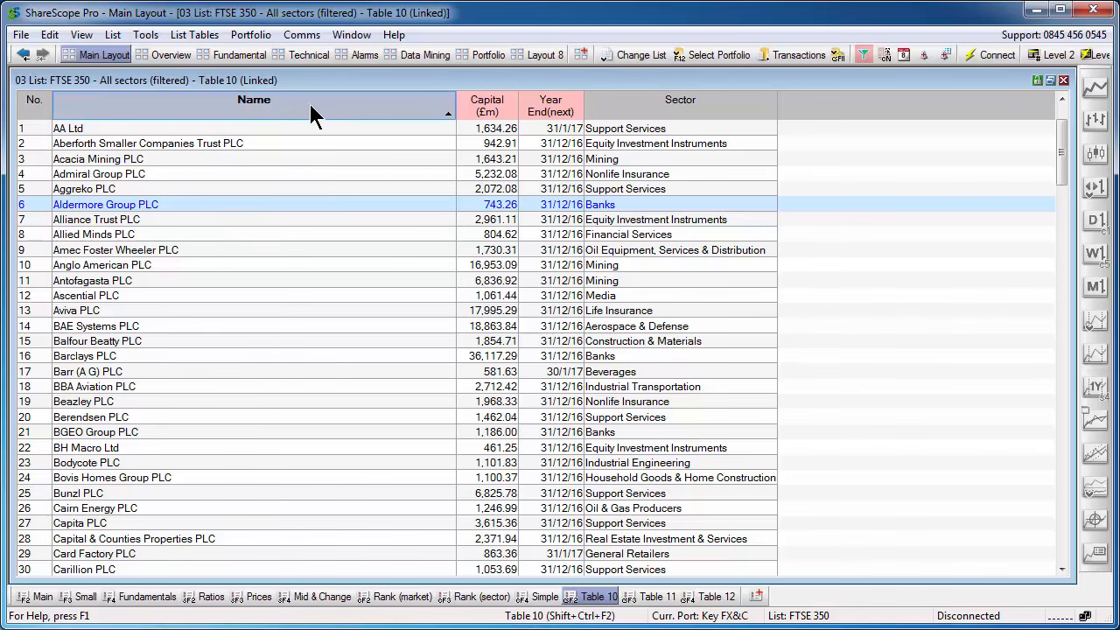
Add a Name column filter searching for the text 'mining'.
right_click(253, 99)
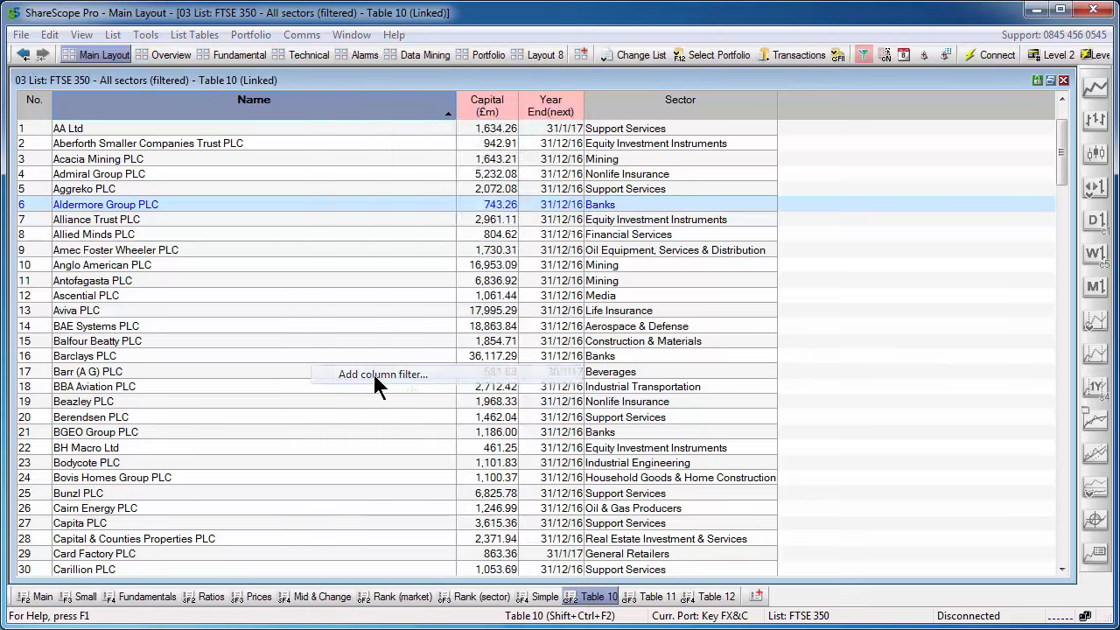
click(383, 373)
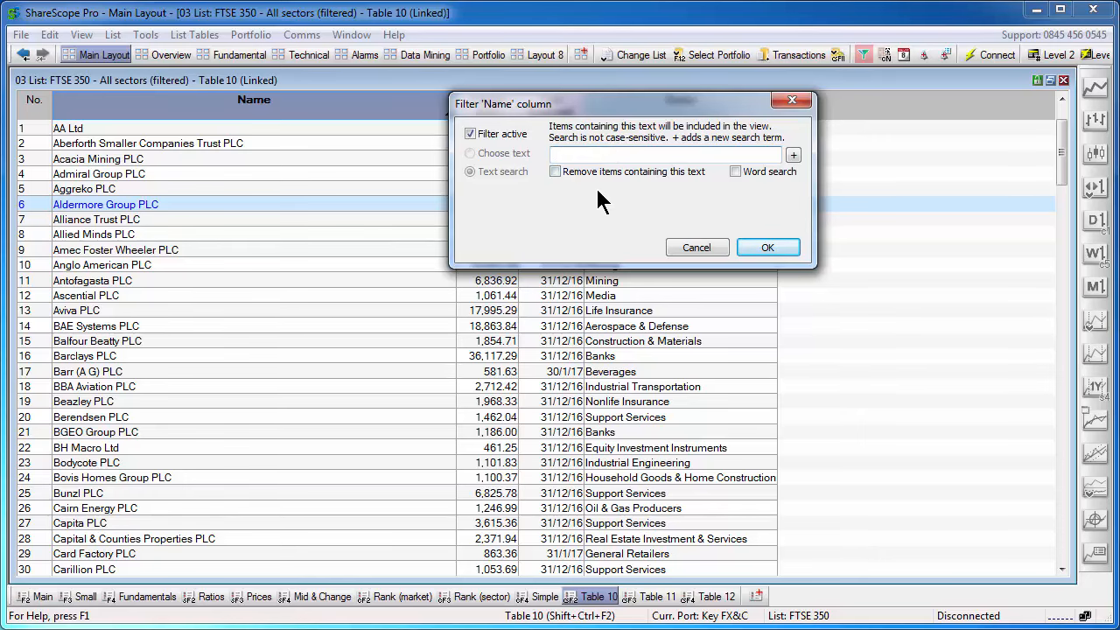
text(mining)
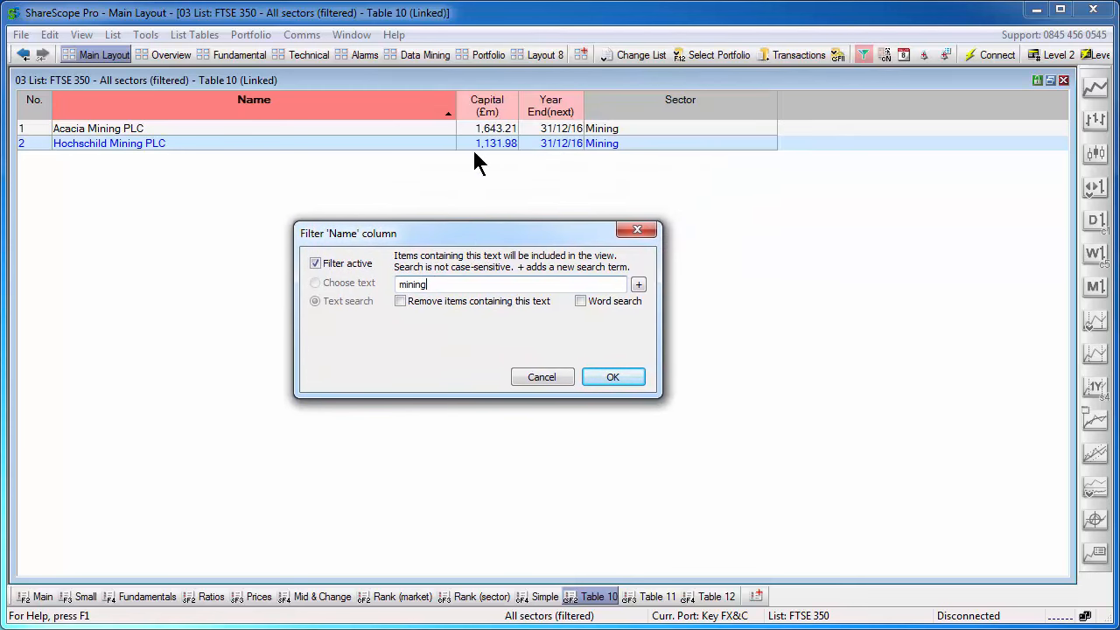
mouse_move(223, 210)
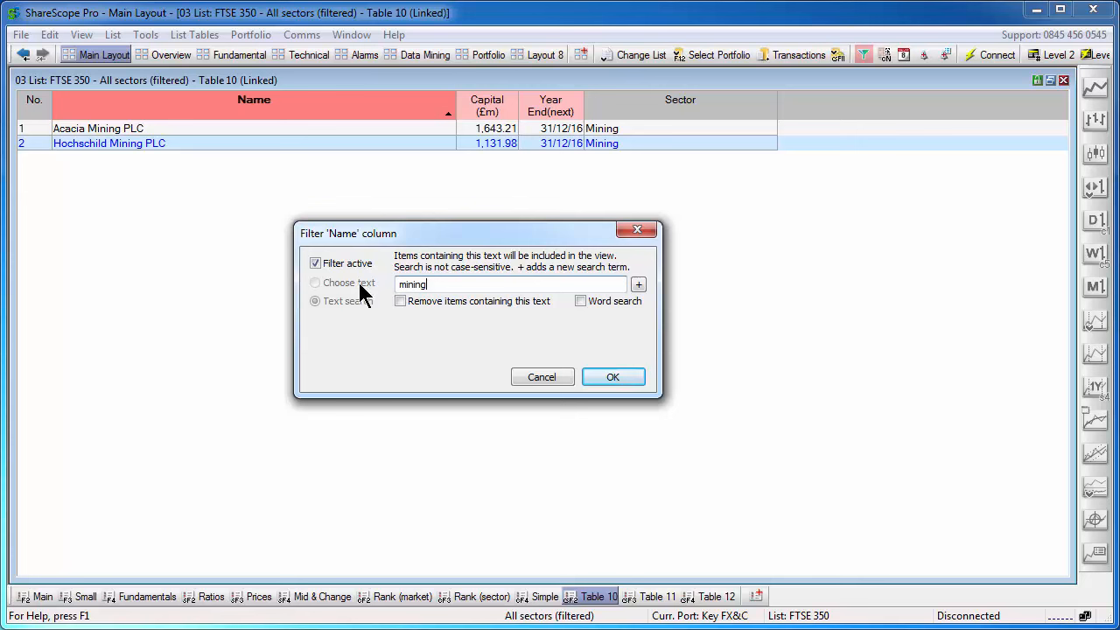
mouse_move(223, 409)
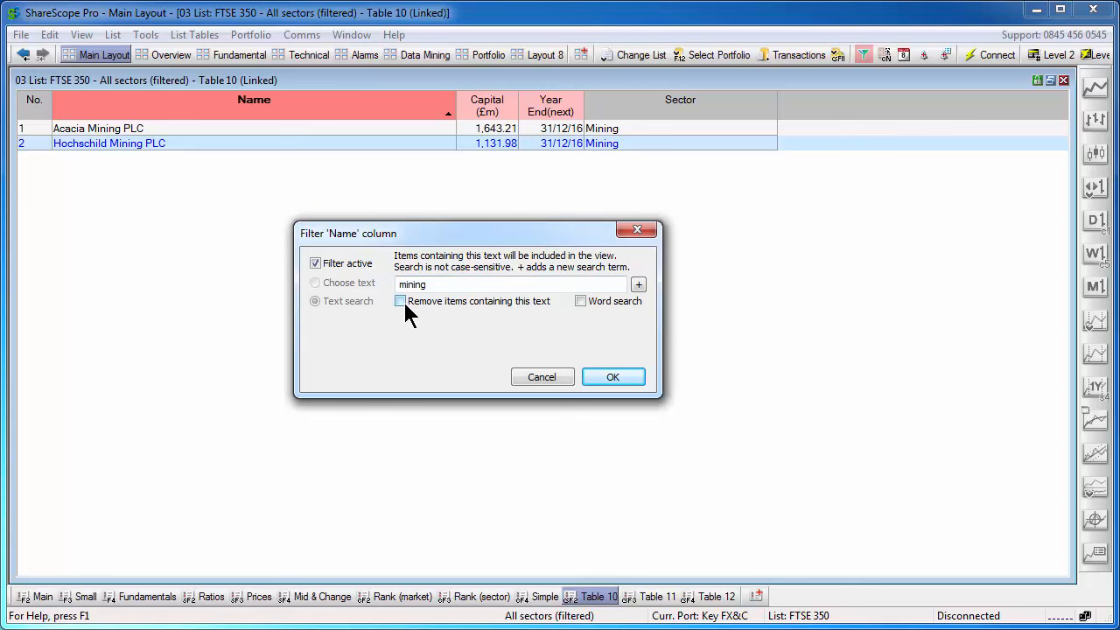
mouse_move(497, 315)
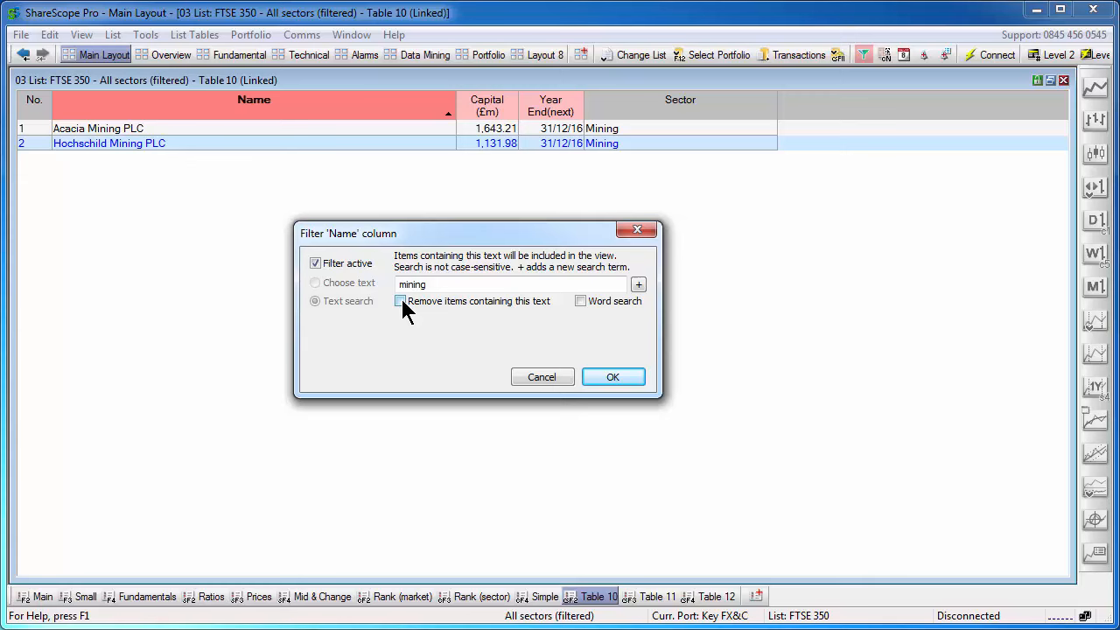
Try the 'Remove items containing this text' and 'Word search' options, leaving both unticked.
click(400, 301)
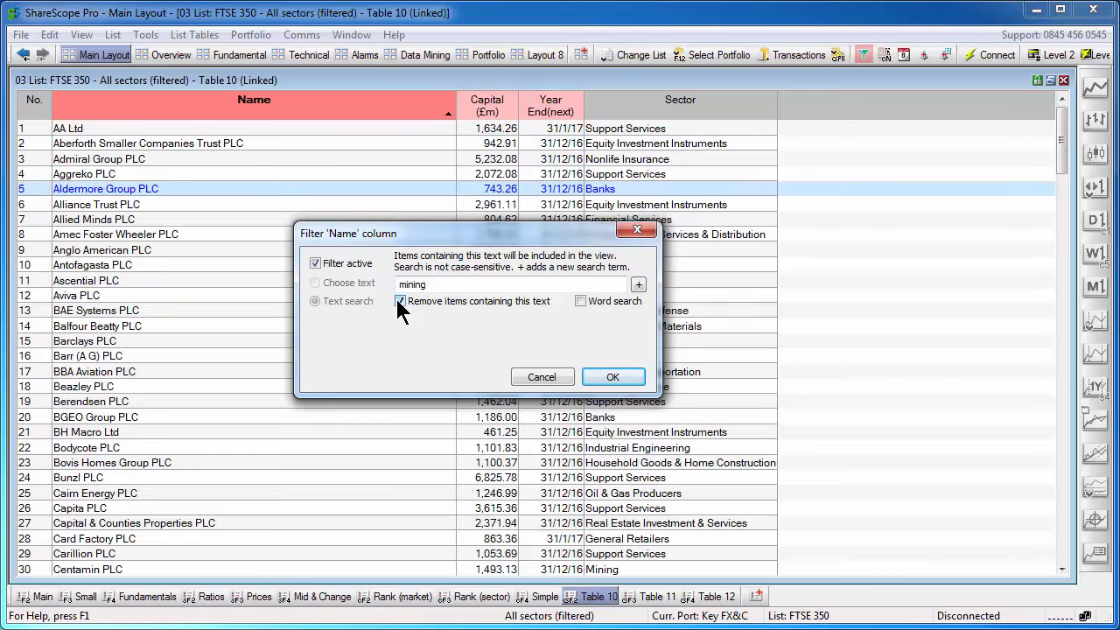
click(401, 301)
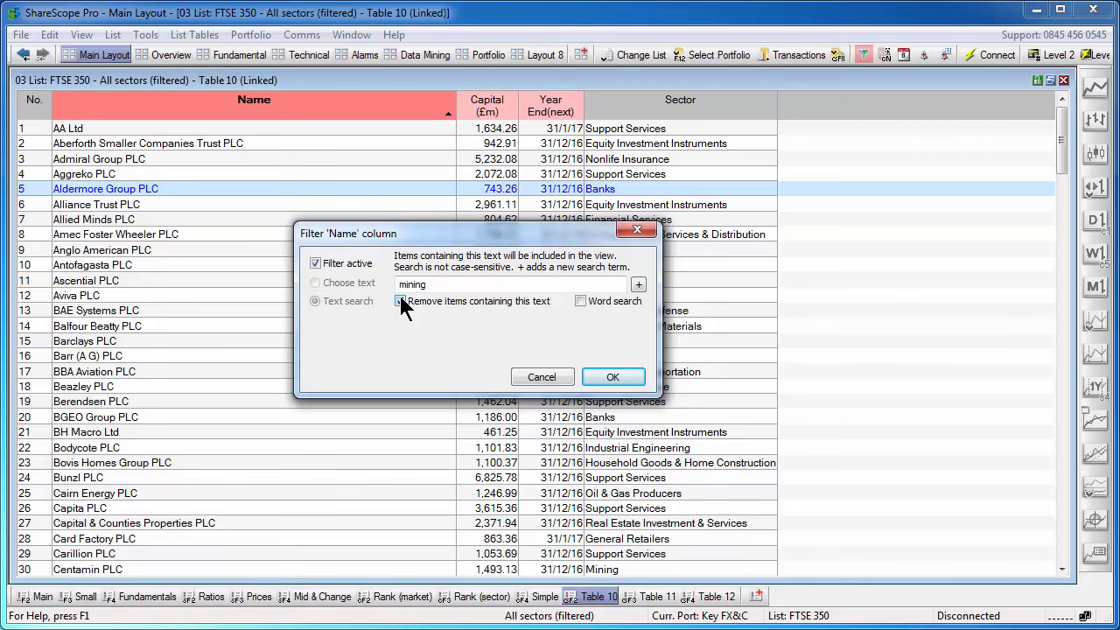
click(400, 301)
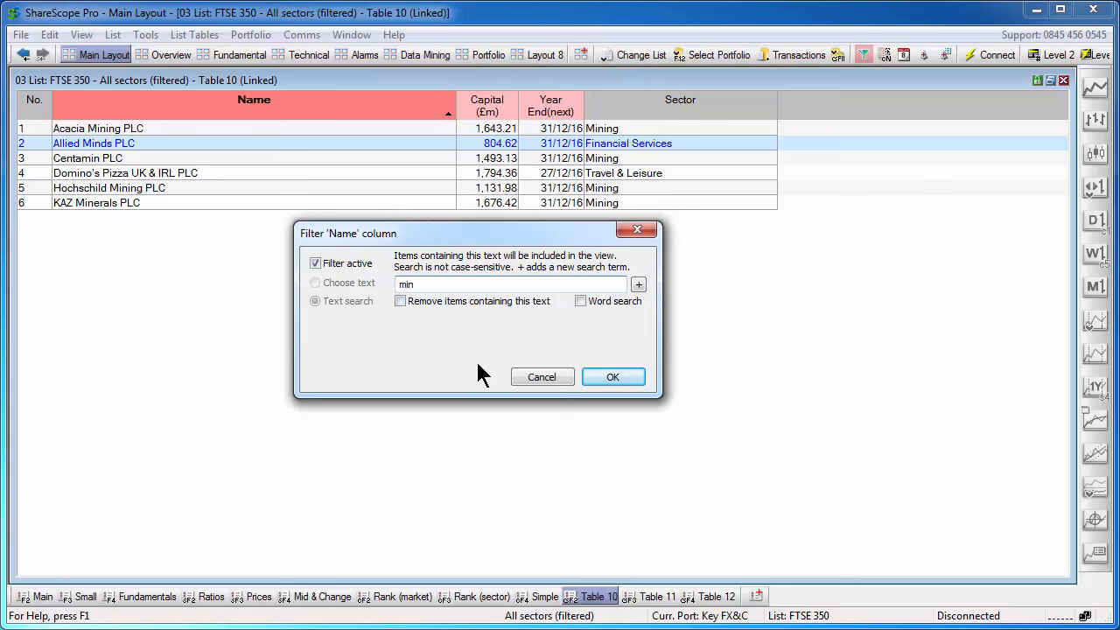
click(580, 301)
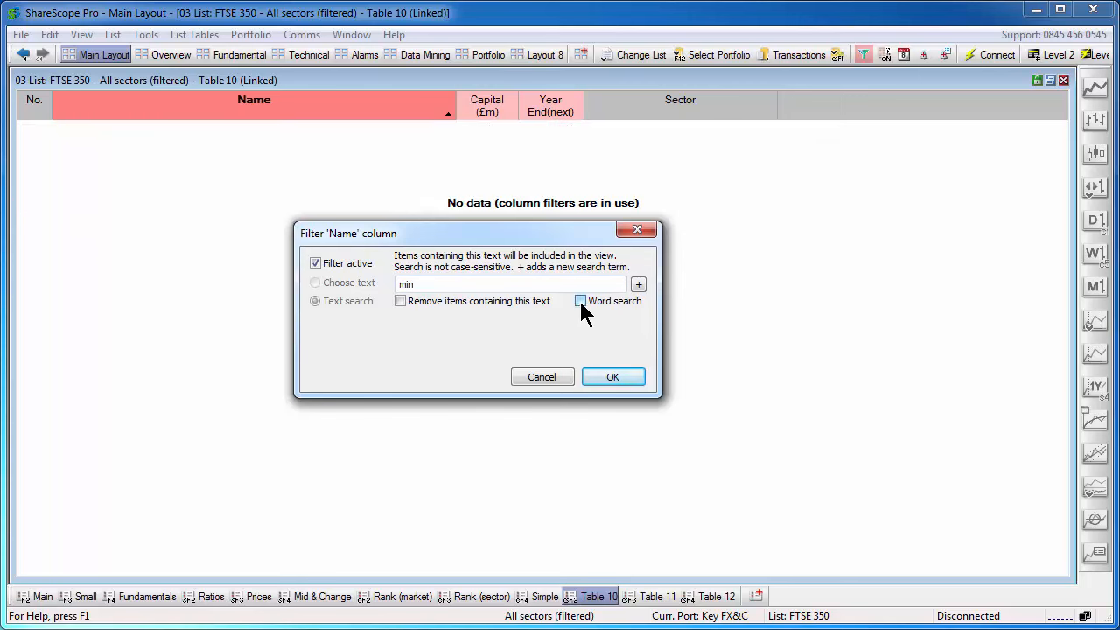
click(580, 301)
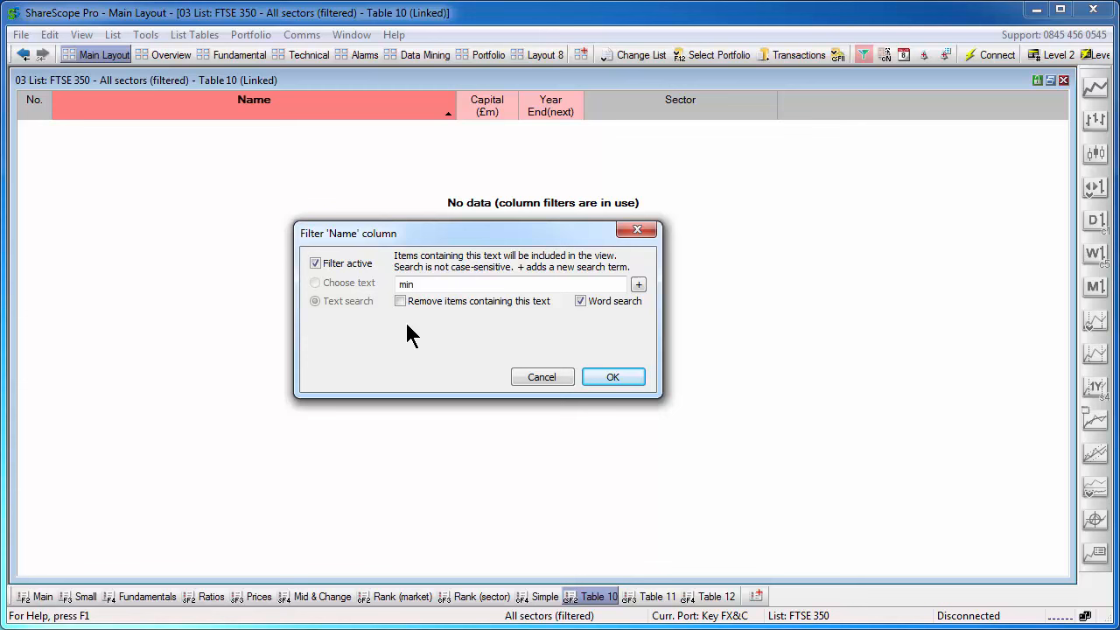
mouse_move(532, 339)
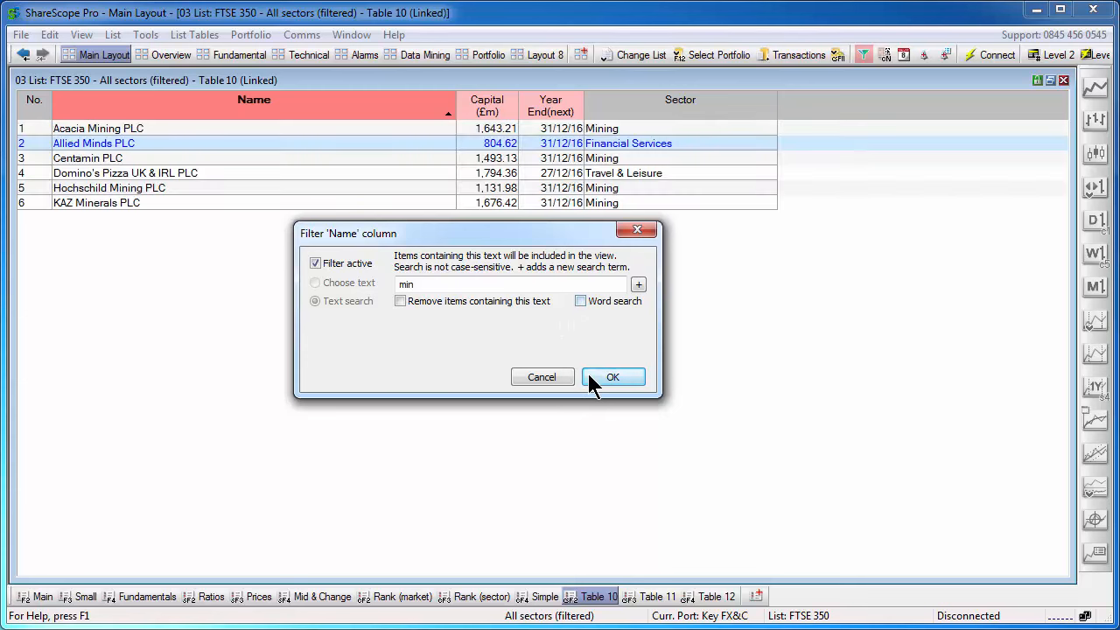
Apply the 'min' Name filter, listing six companies including Allied Minds and Centamin.
click(613, 376)
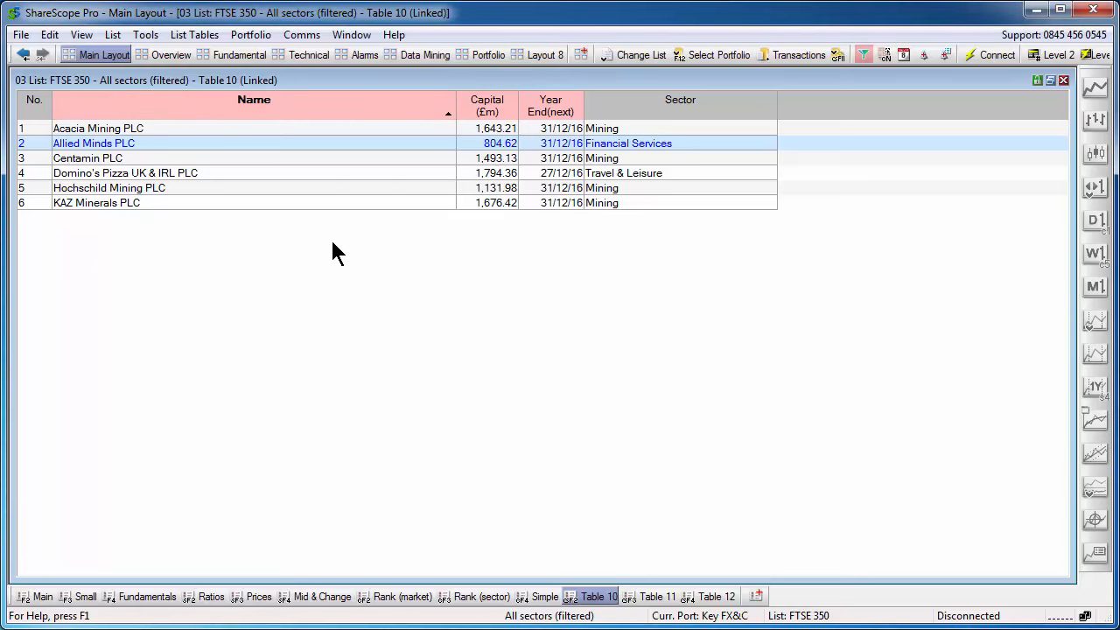
mouse_move(366, 259)
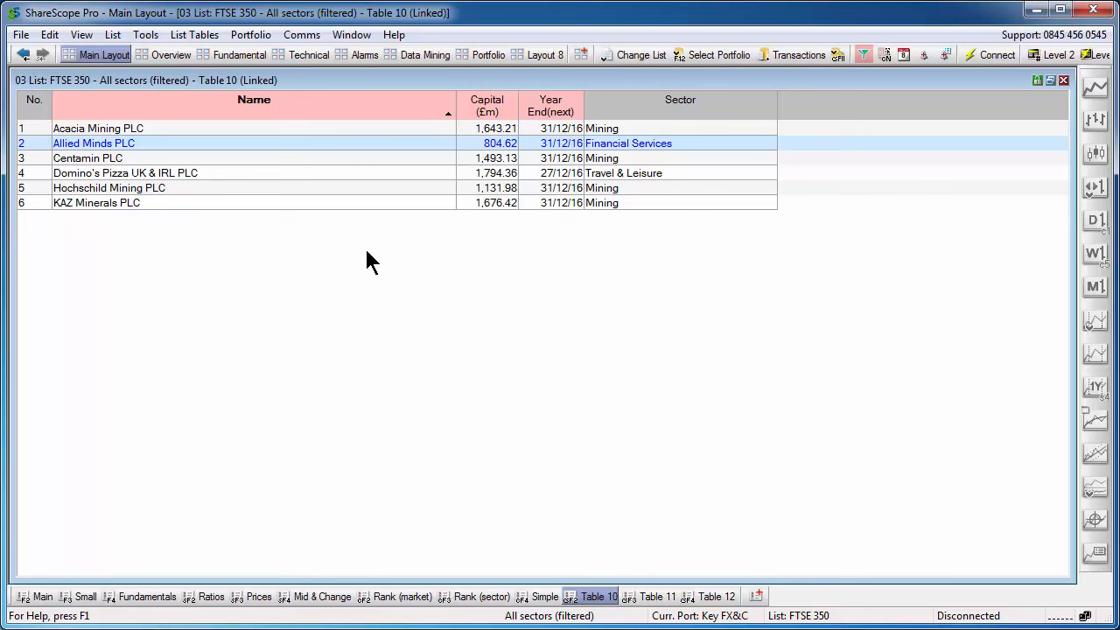
mouse_move(796, 118)
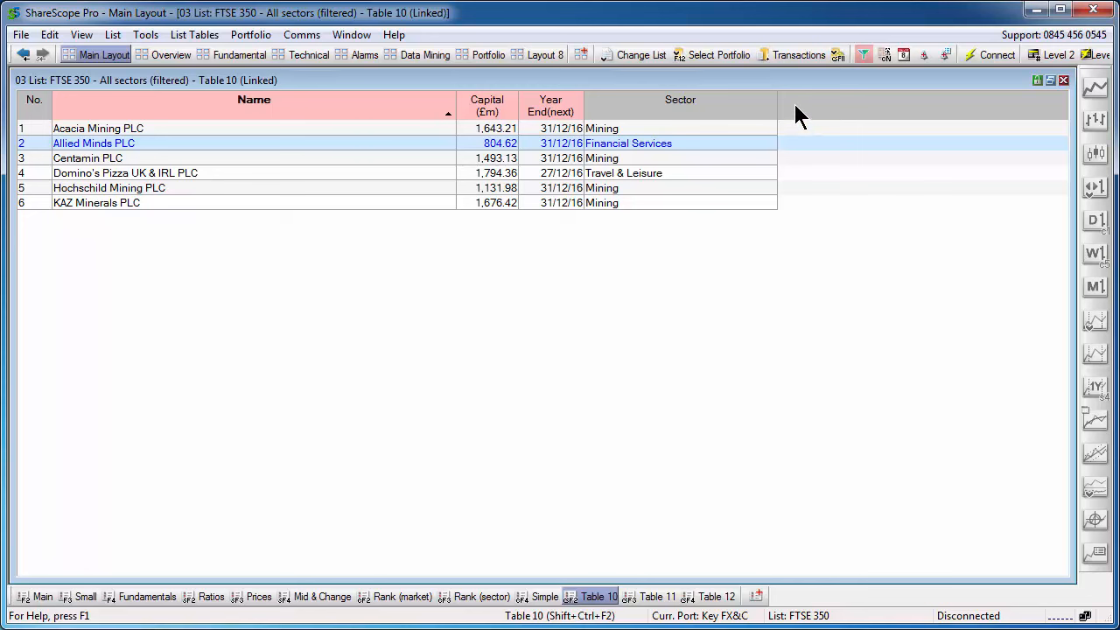
mouse_move(805, 111)
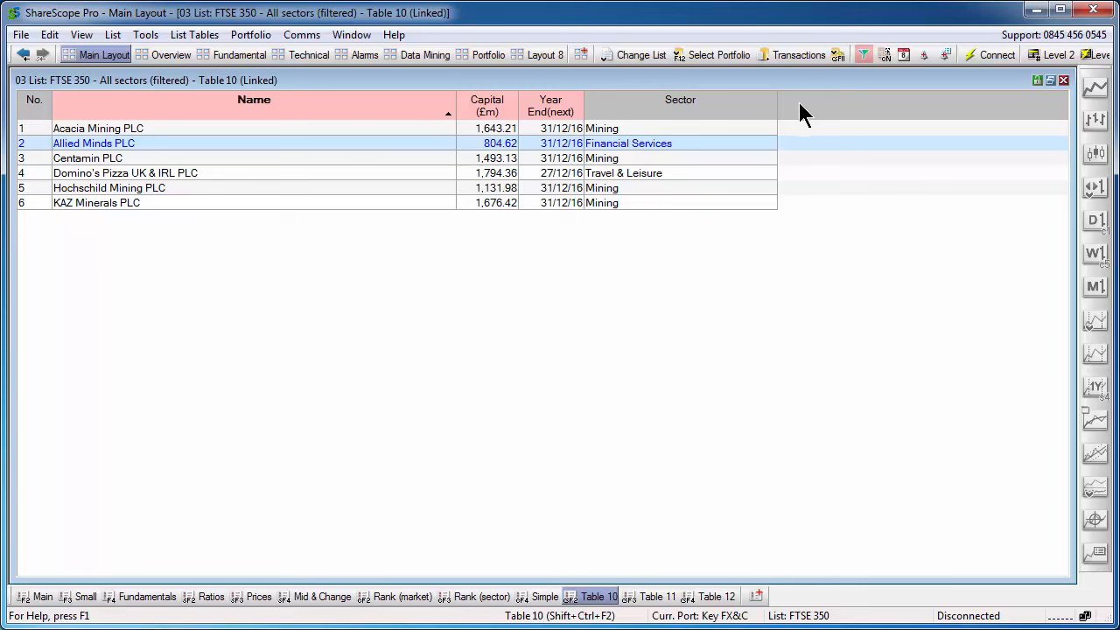
mouse_move(805, 118)
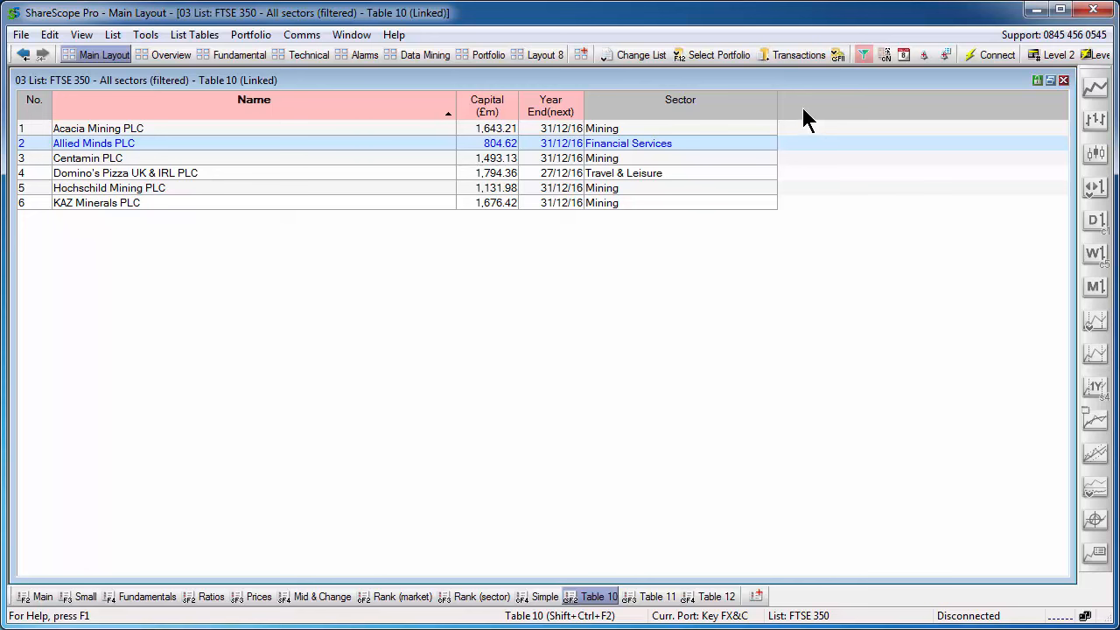
mouse_move(156, 400)
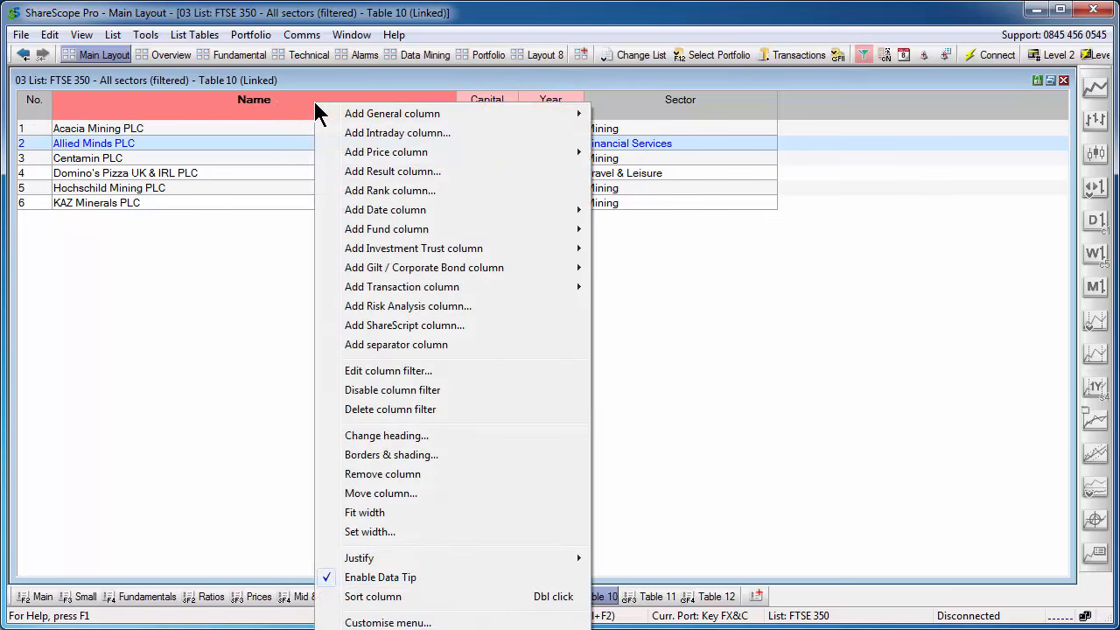
mouse_move(411, 410)
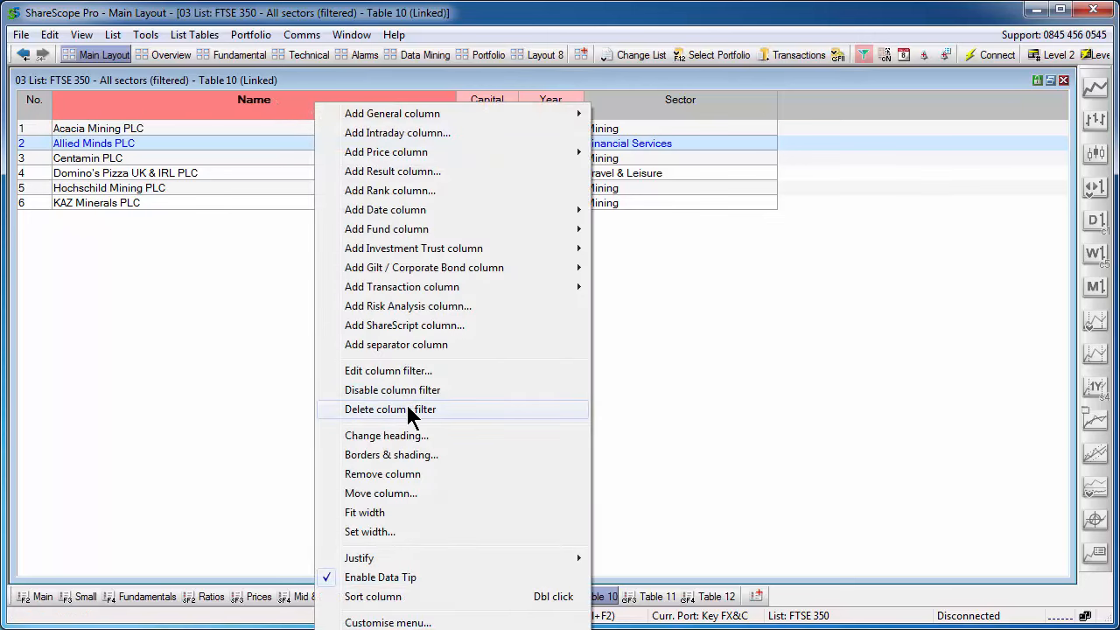
Delete the Name filter and add Forecast Yield, Yield and Div. Cover columns.
click(391, 408)
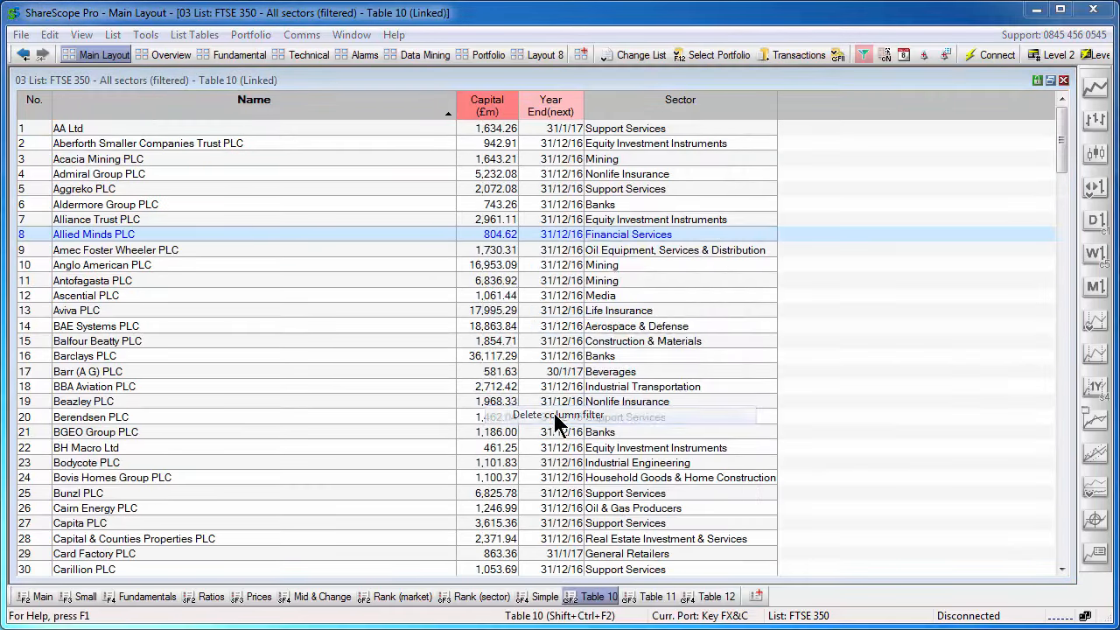
right_click(550, 105)
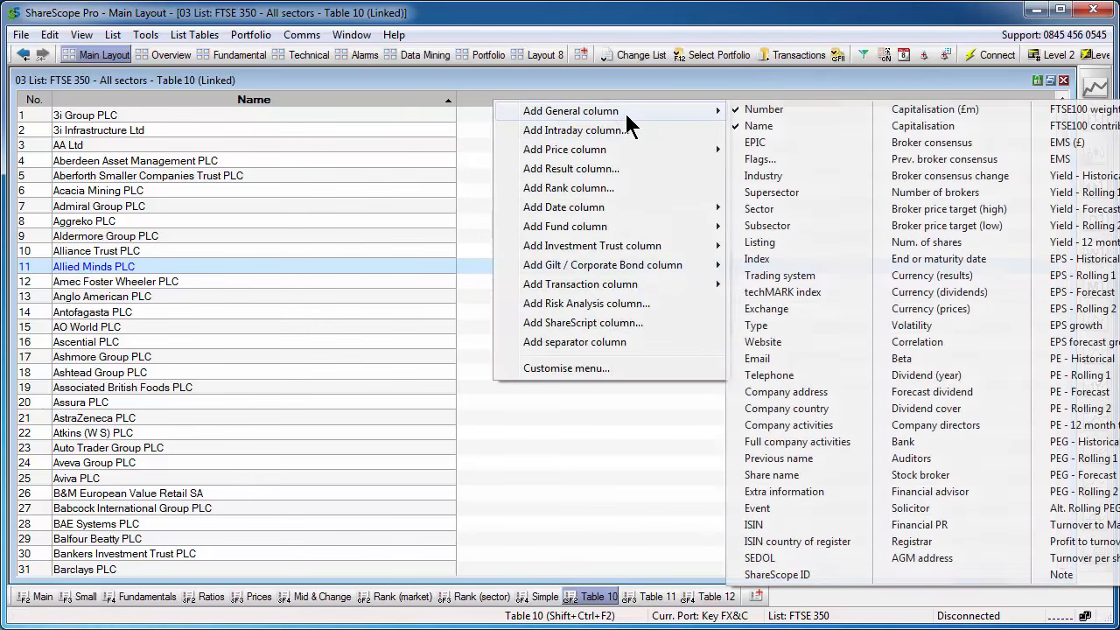
mouse_move(1085, 175)
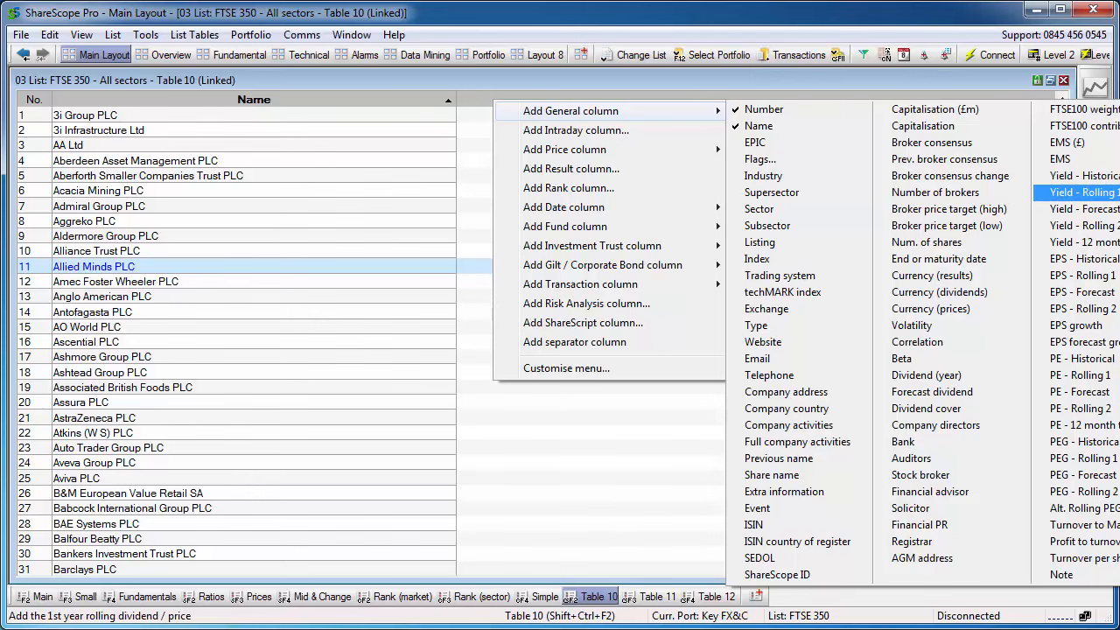
click(1076, 209)
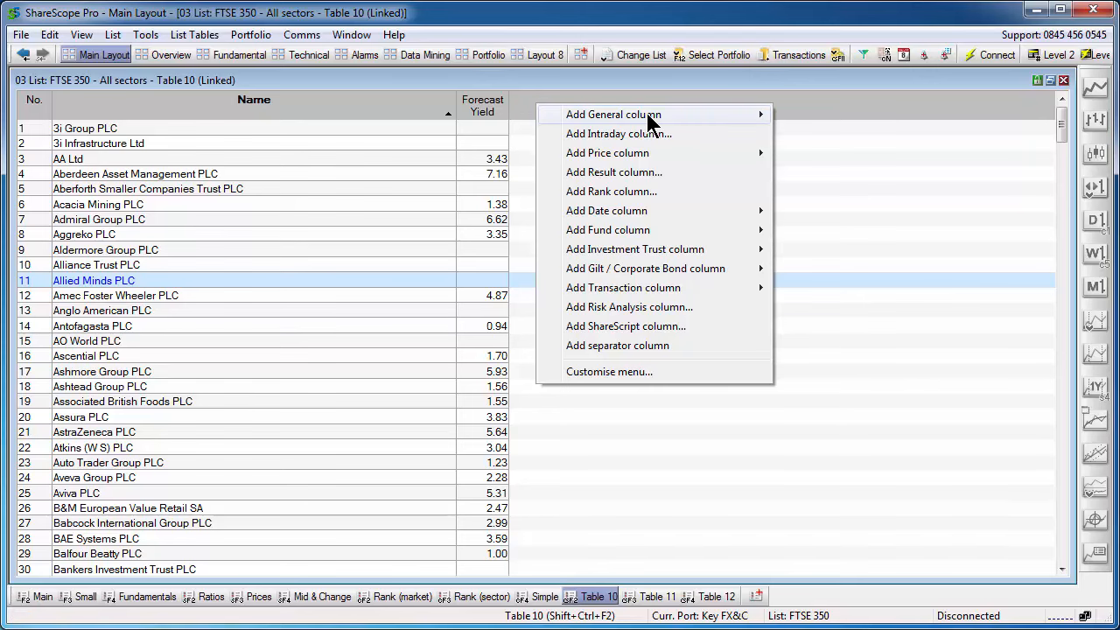
mouse_move(614, 113)
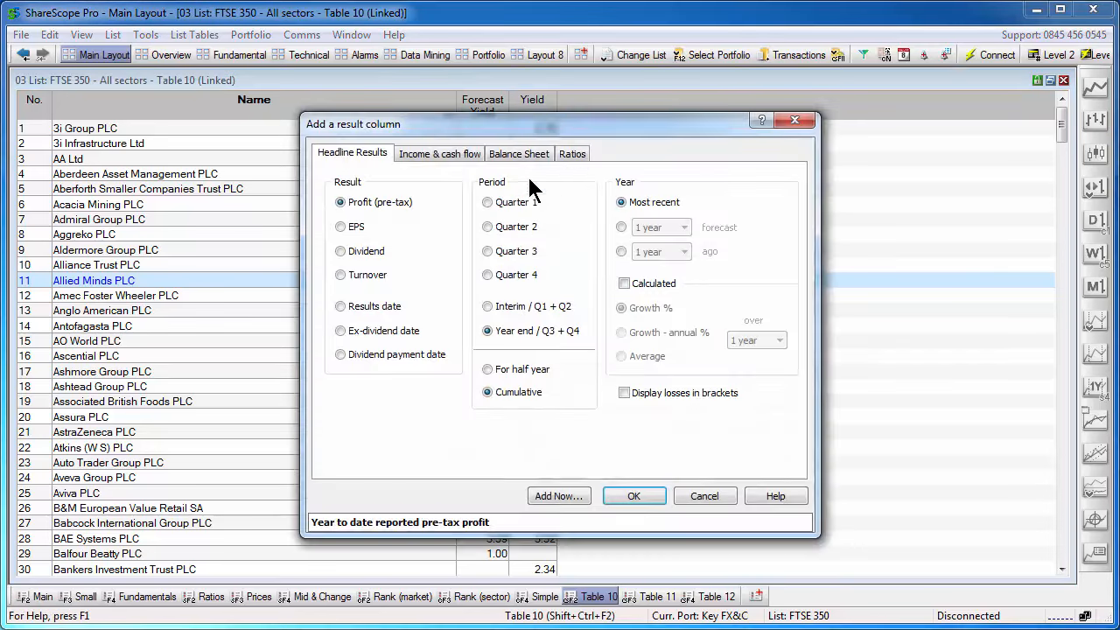
click(571, 153)
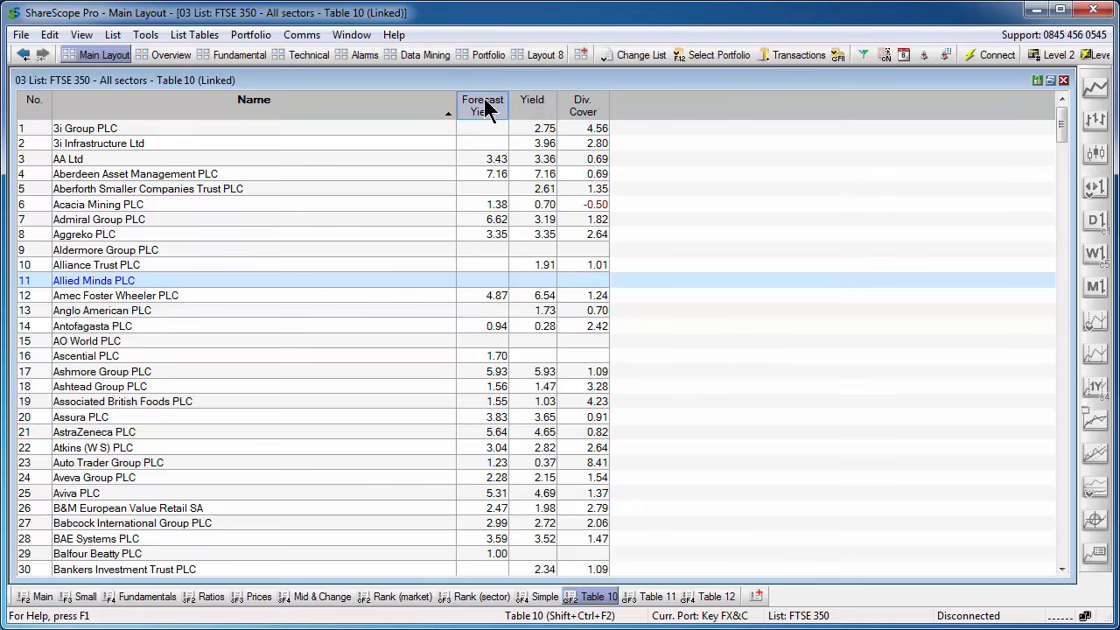
Filter the Forecast Yield column to a minimum value of 5.
right_click(482, 104)
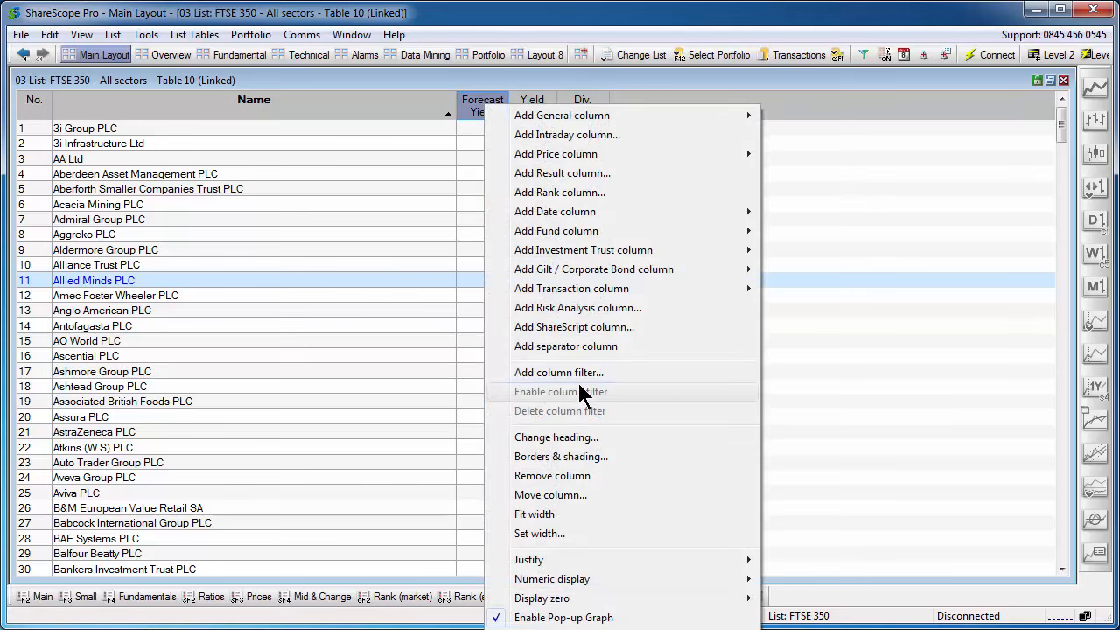
click(558, 372)
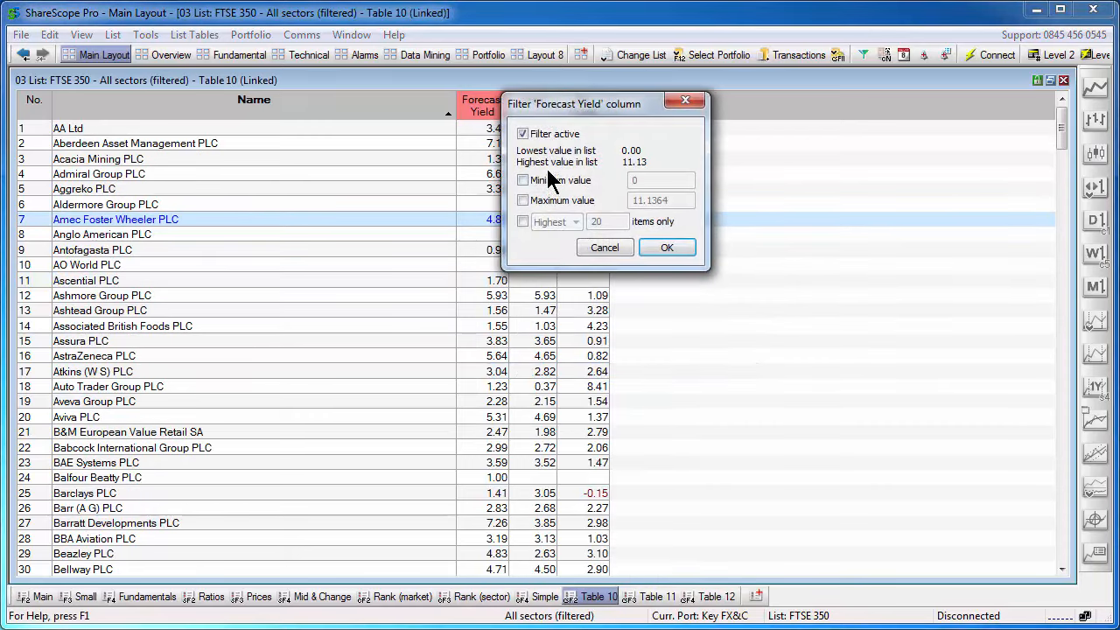
click(523, 180)
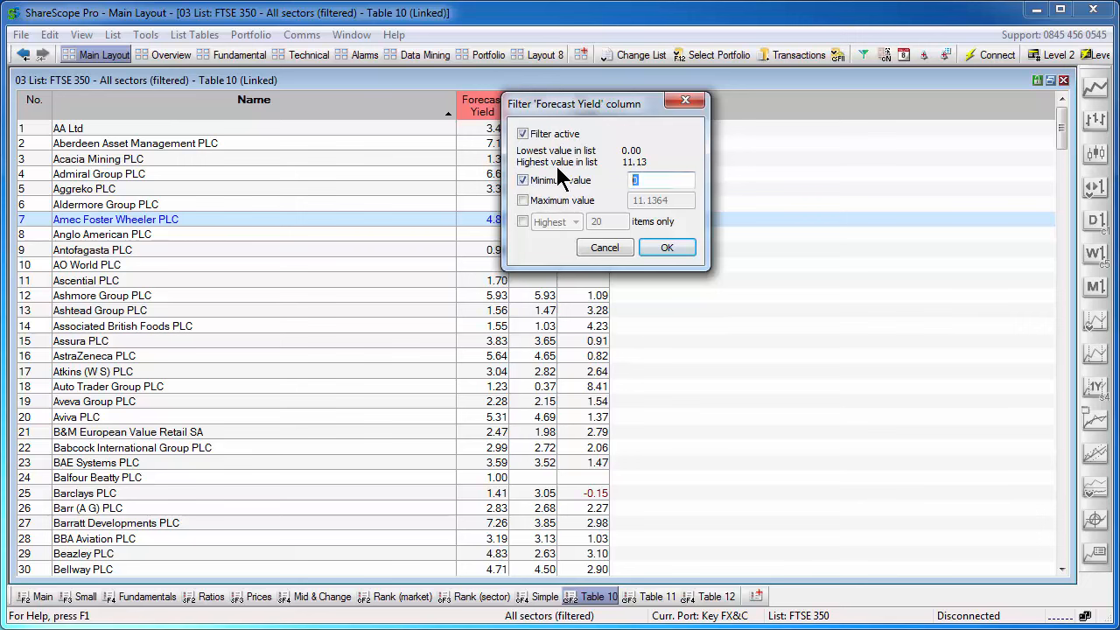
text(5)
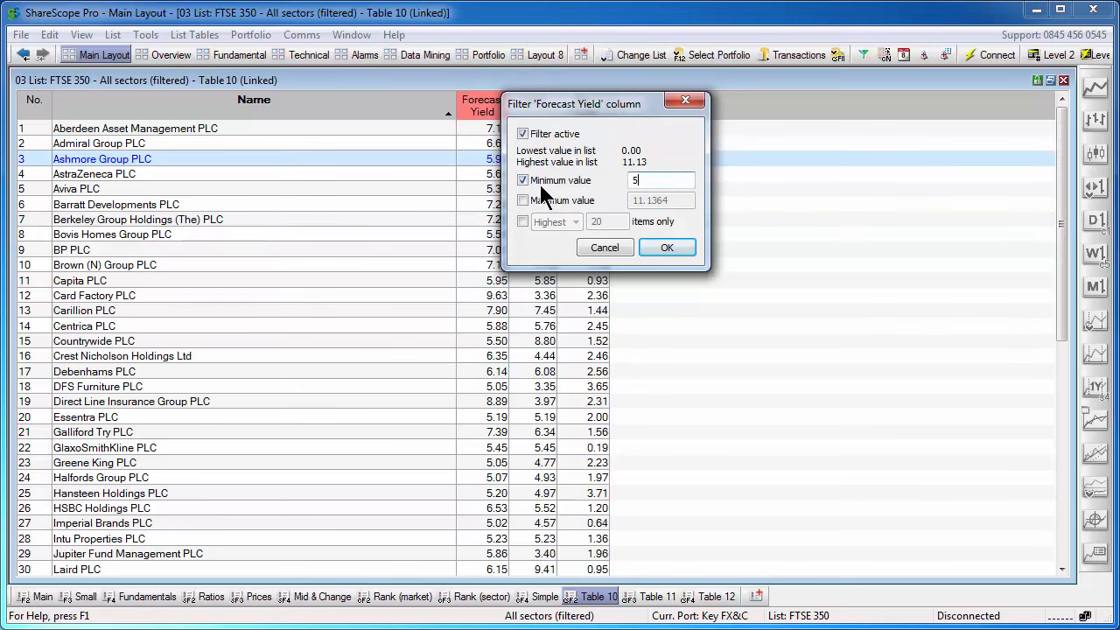
click(666, 247)
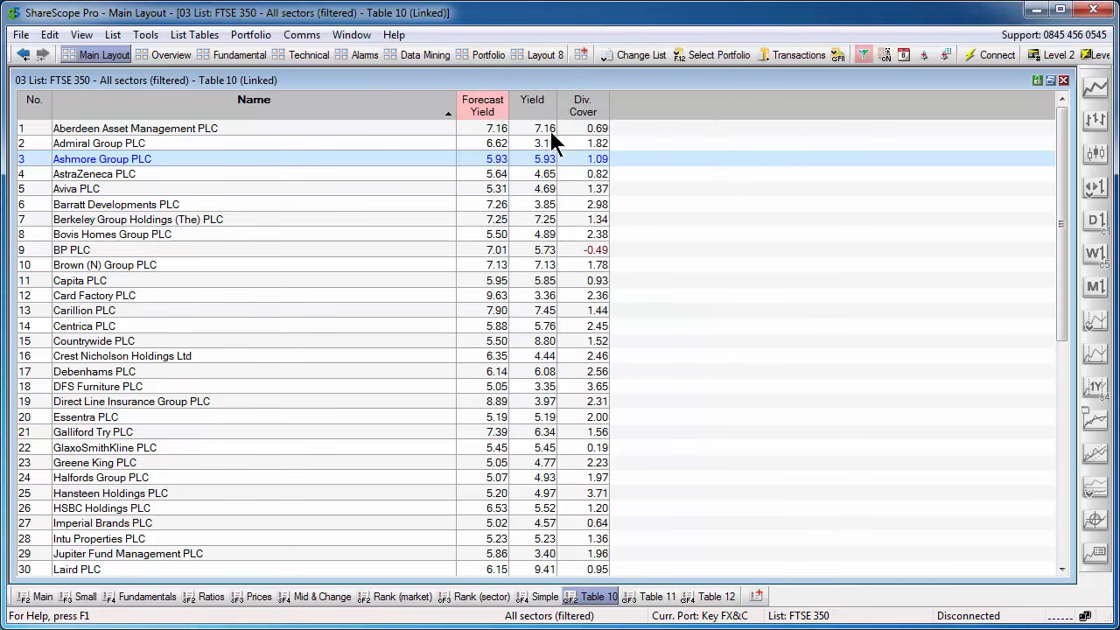
Filter the Yield column to a minimum value of 5.
click(532, 100)
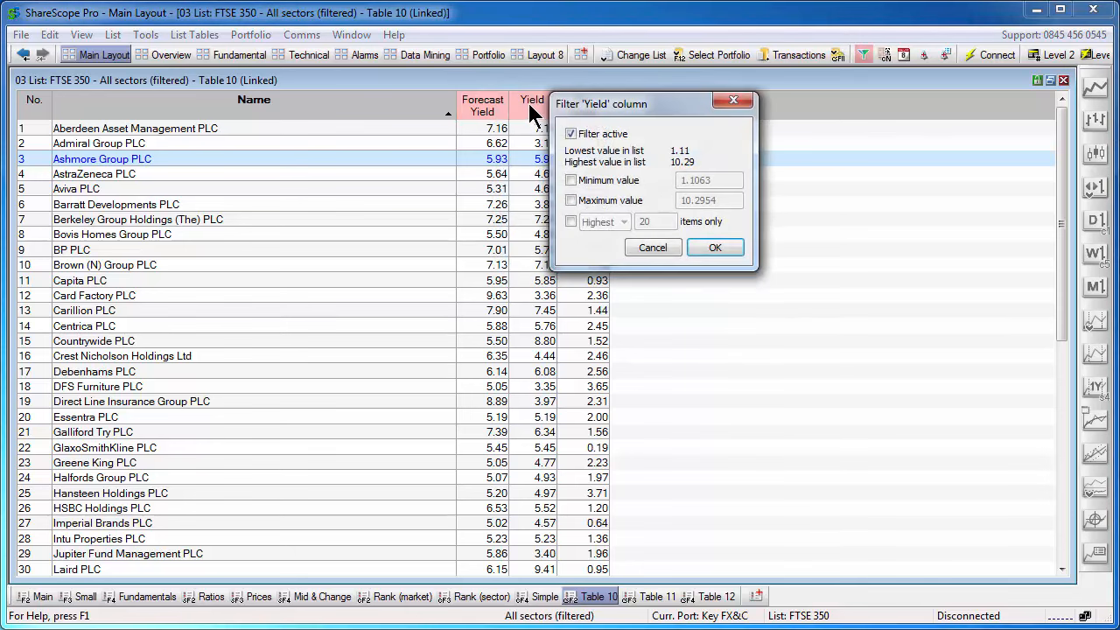
click(571, 180)
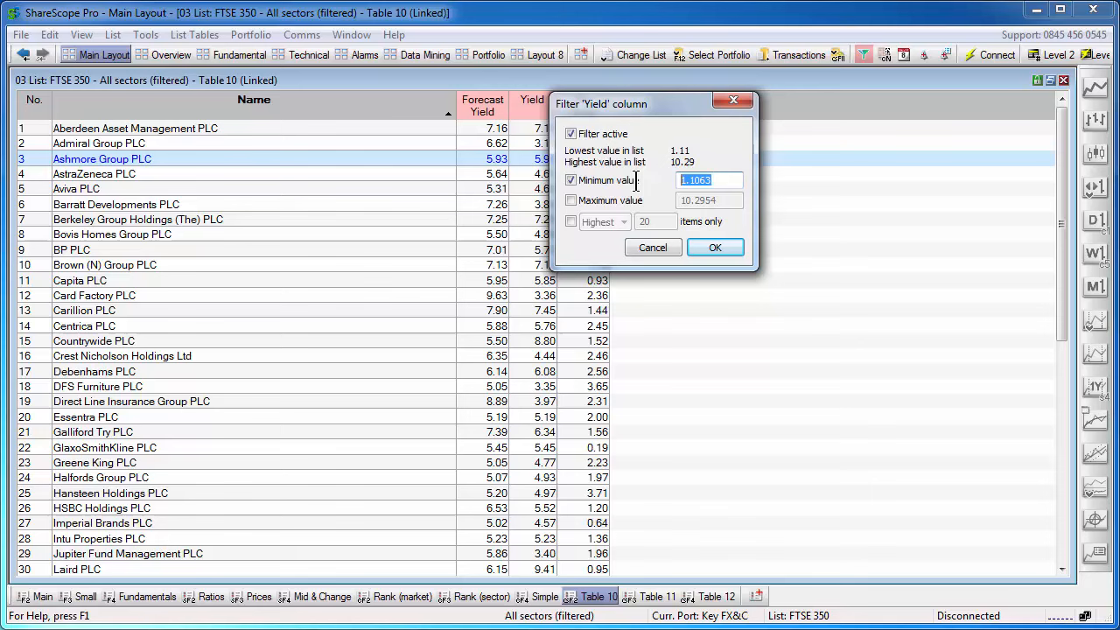
text(5)
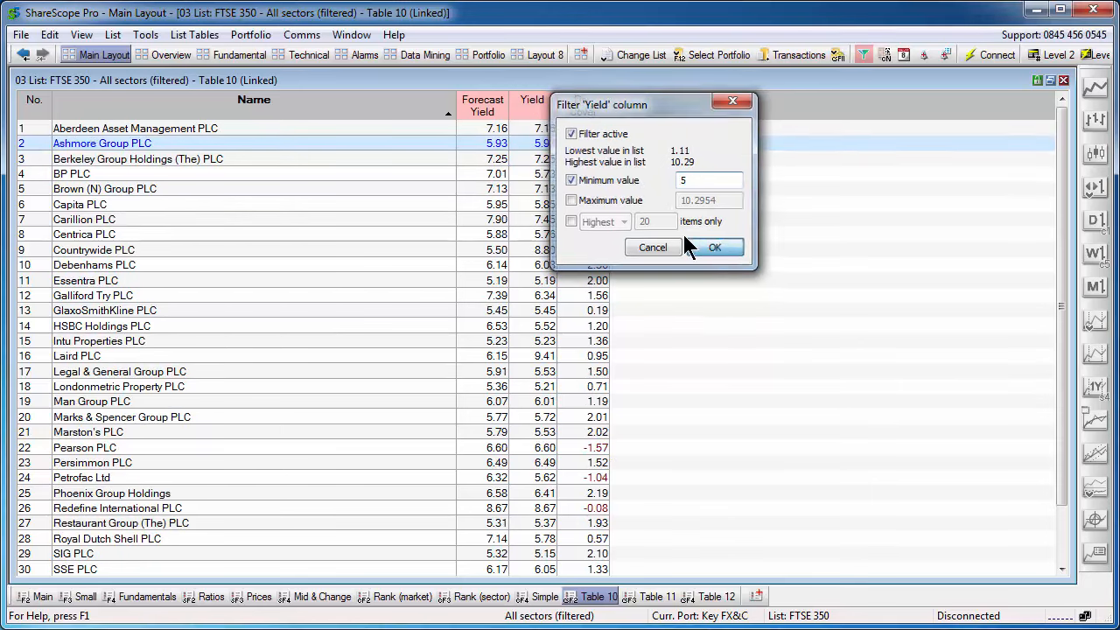
click(714, 246)
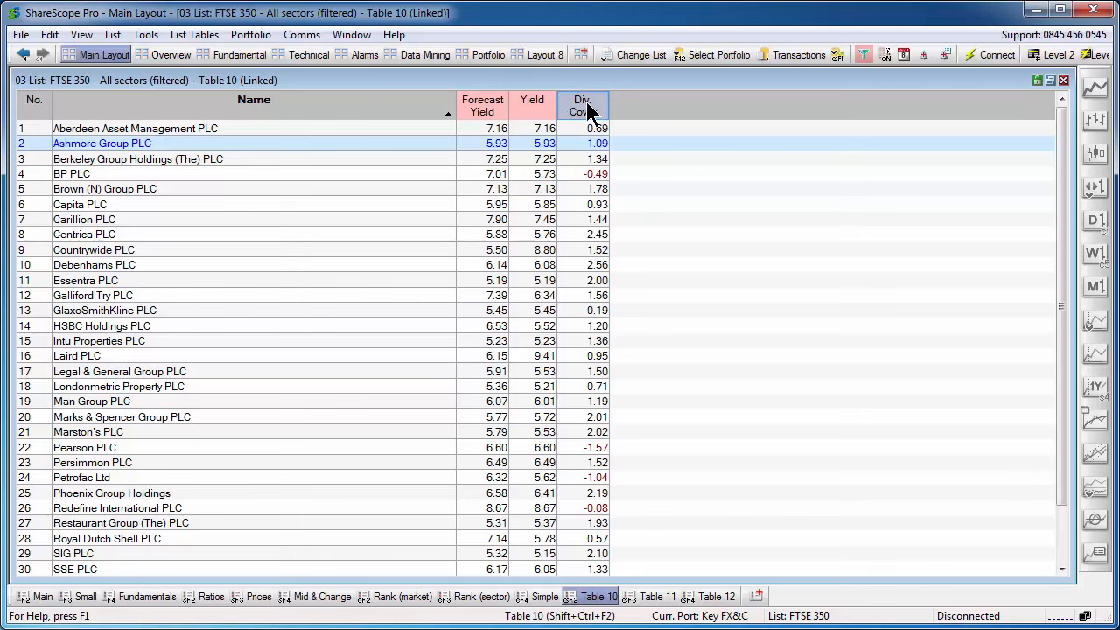
Filter the Div. Cover column to a minimum value of 2.
click(581, 105)
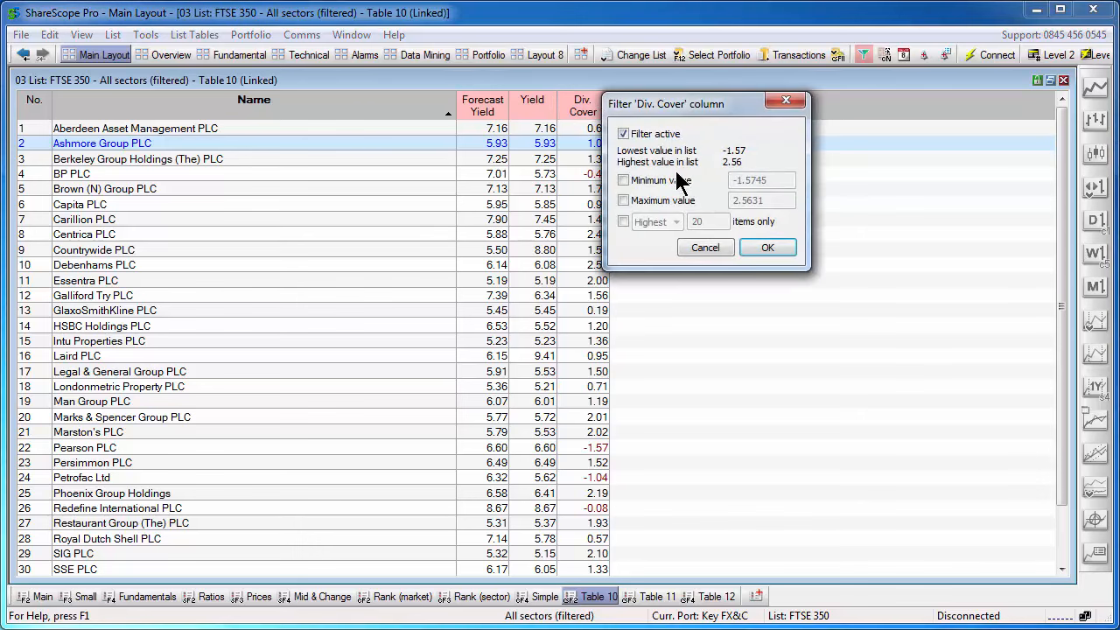
click(624, 180)
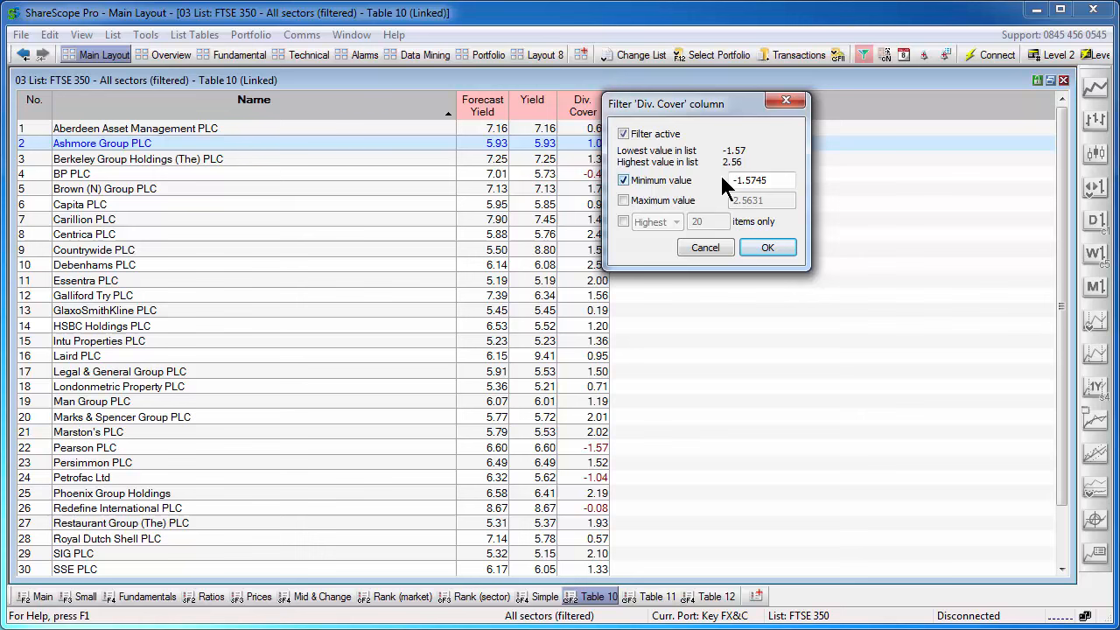
text(2)
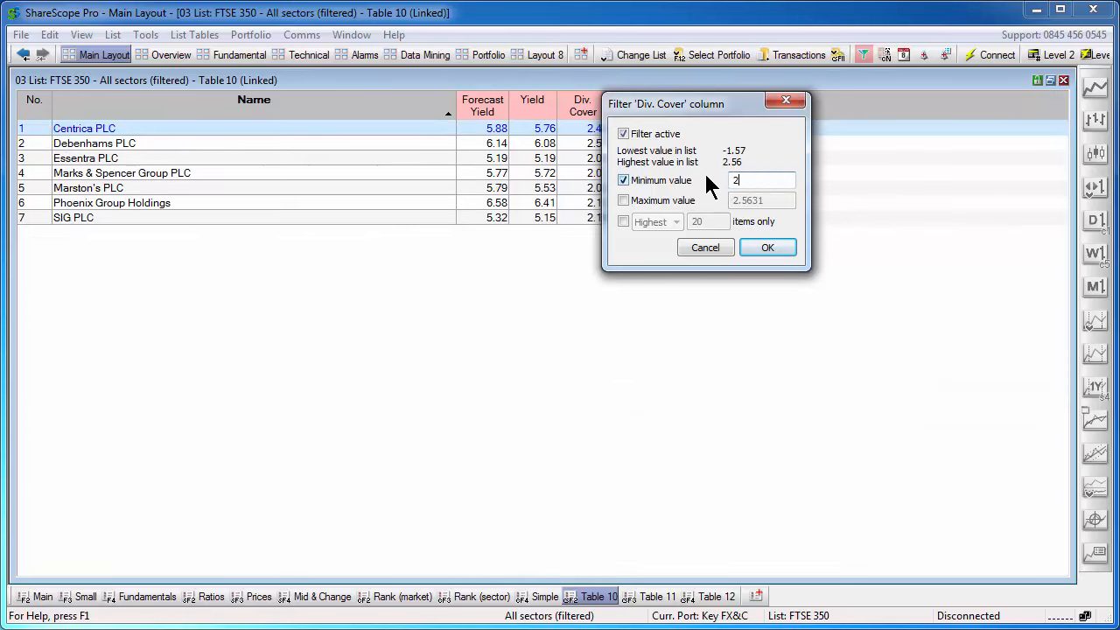
click(767, 246)
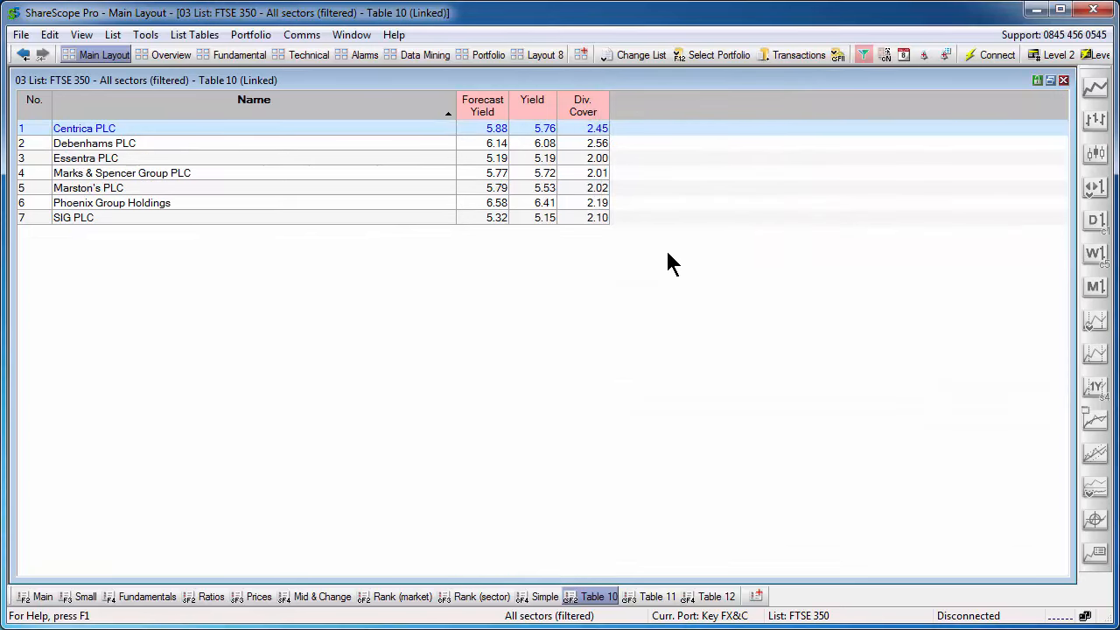
mouse_move(85, 106)
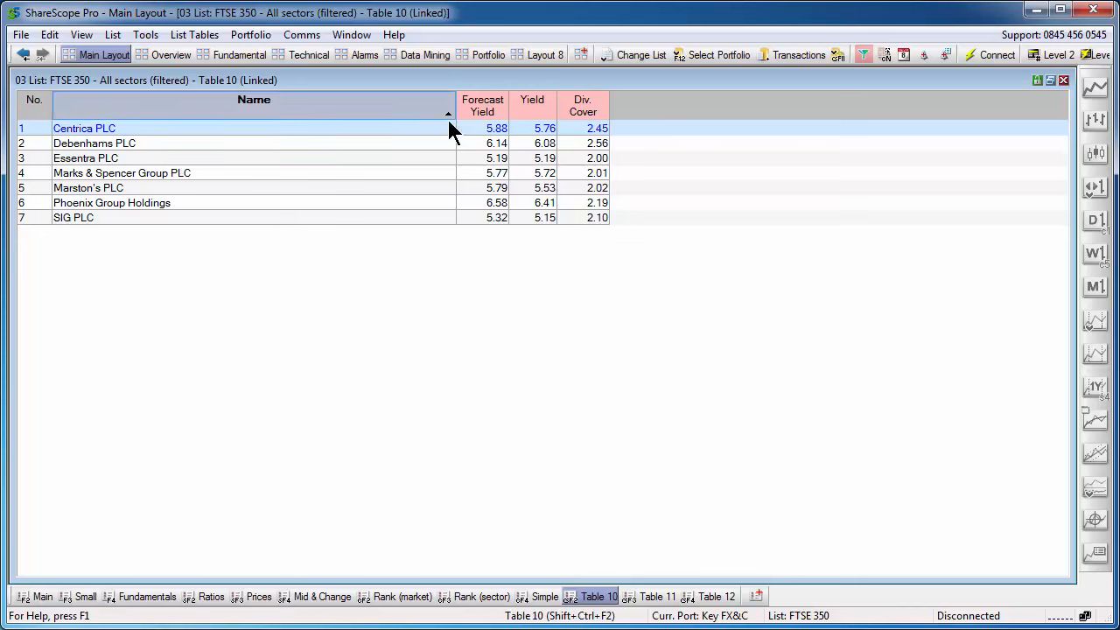
click(481, 105)
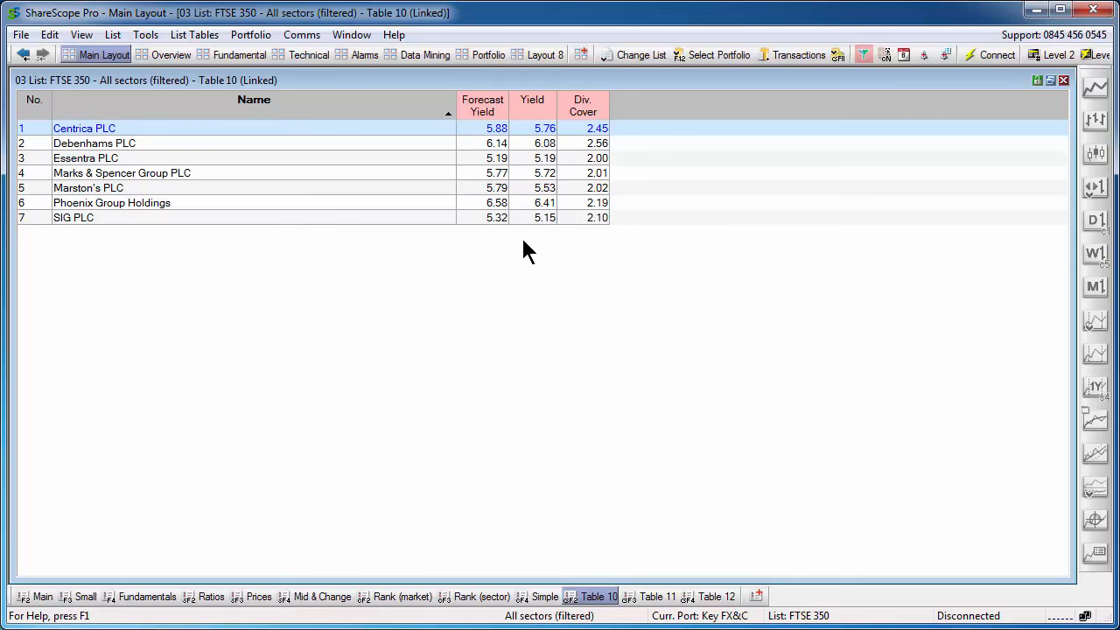
mouse_move(611, 253)
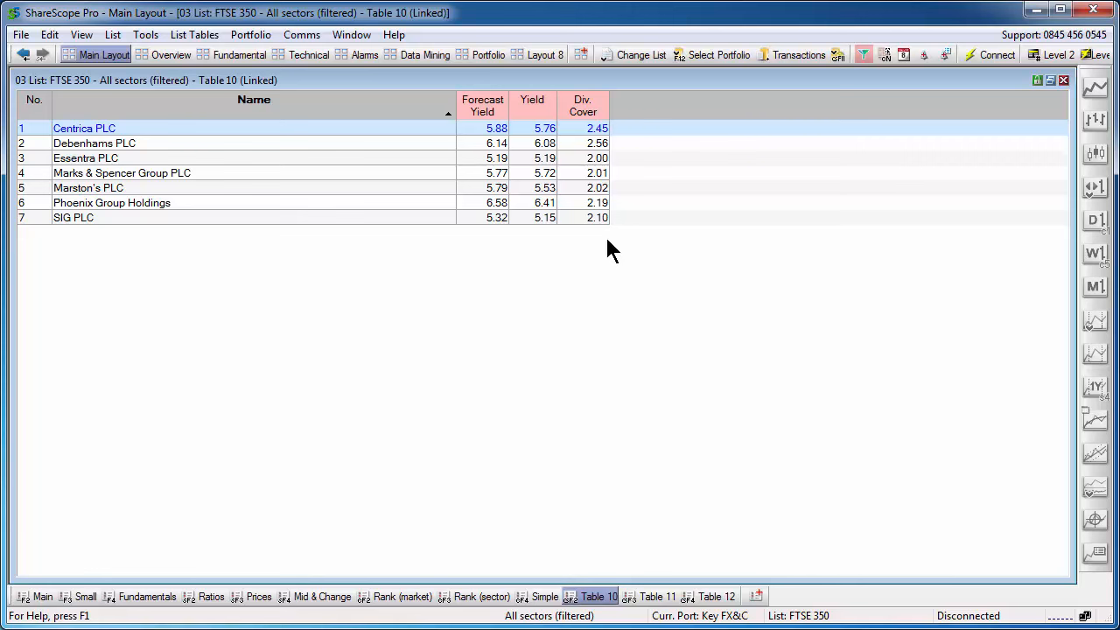
Switch the table's share list to UK / LSE lists > LSE shares.
click(640, 55)
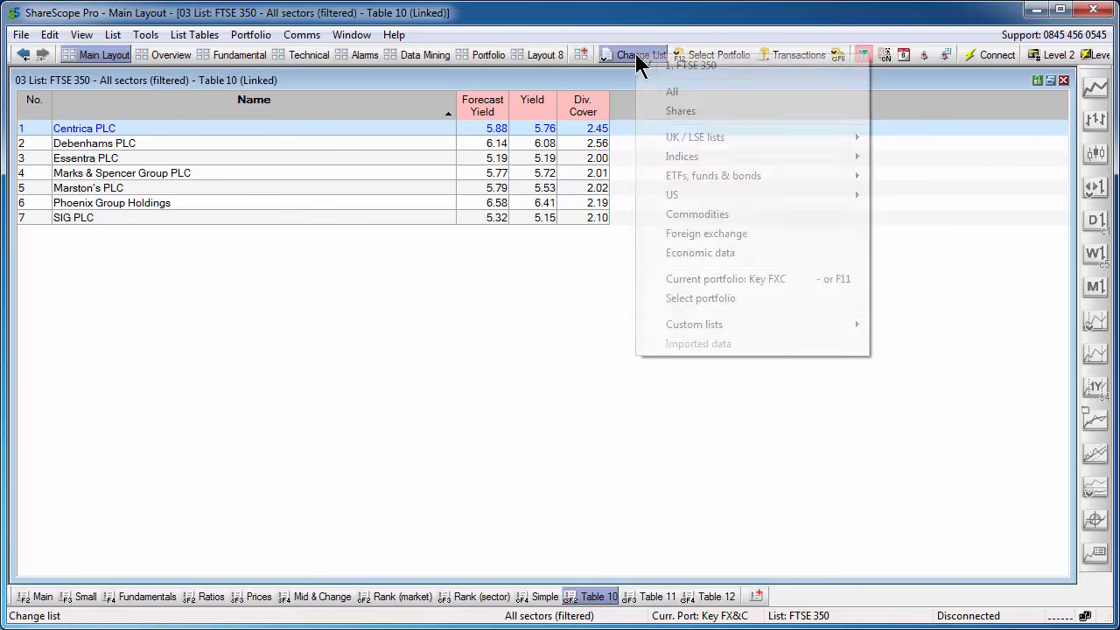
mouse_move(695, 137)
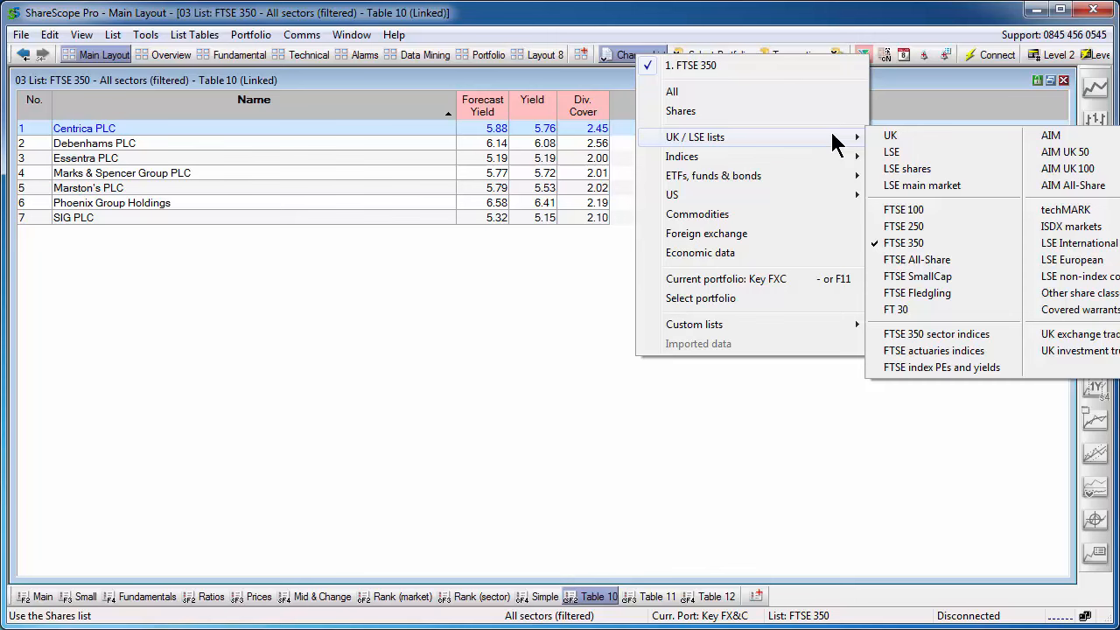
mouse_move(906, 167)
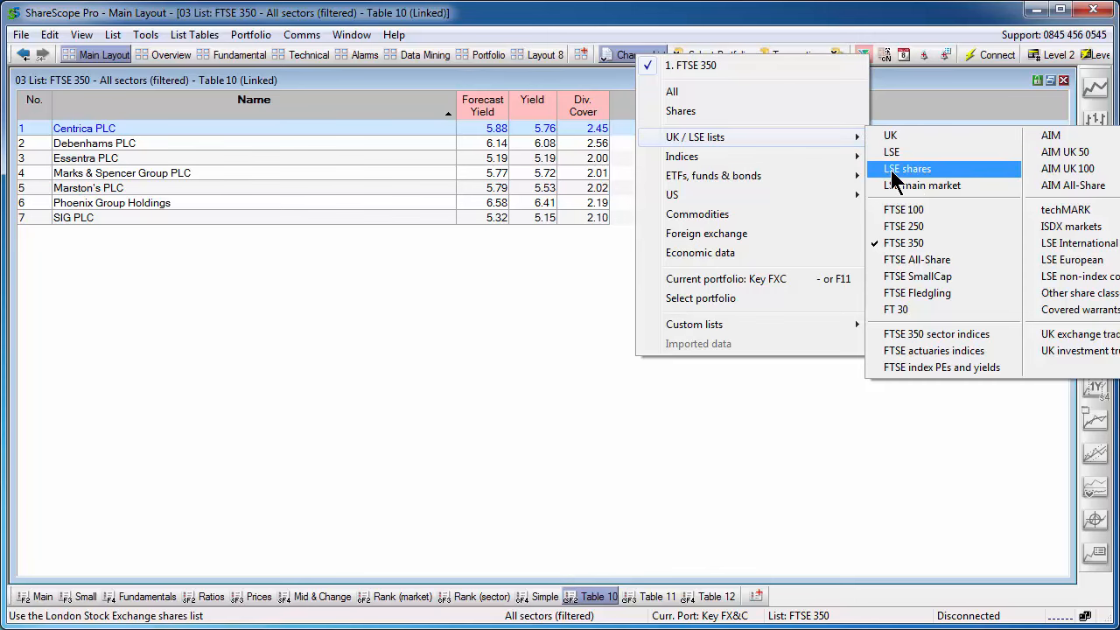
click(907, 168)
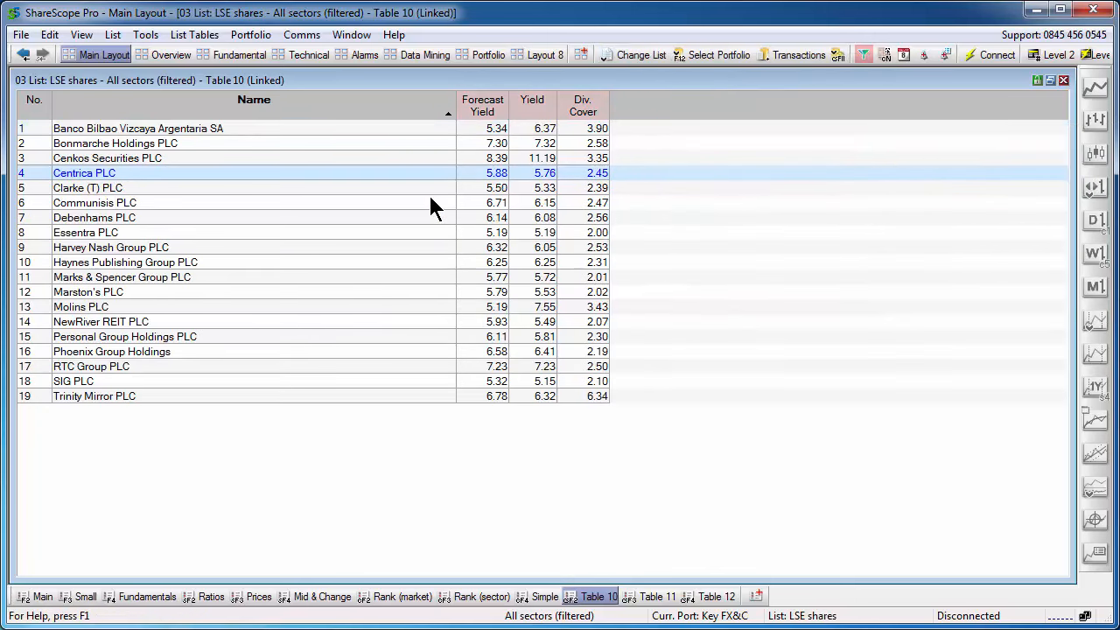